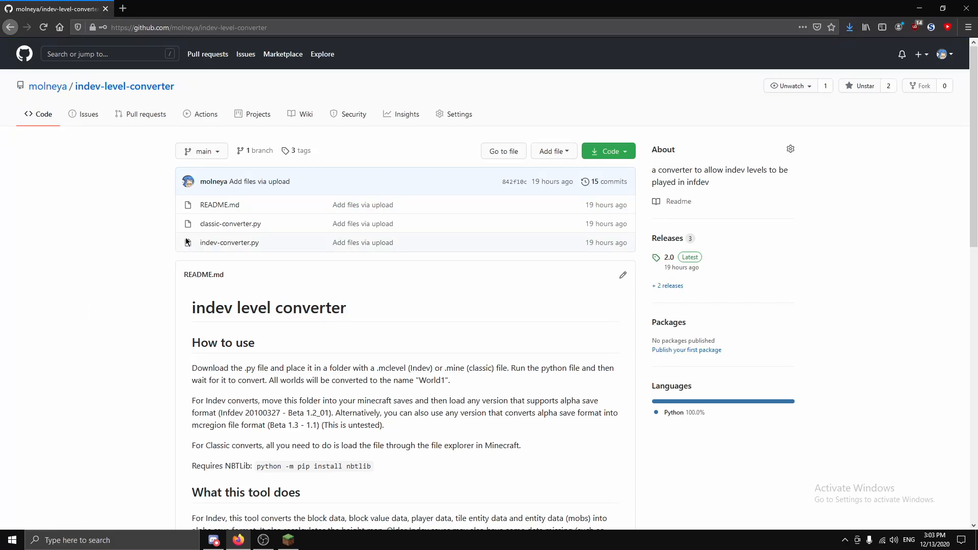
{"action": "mouse_move", "coordinate": [141, 258]}
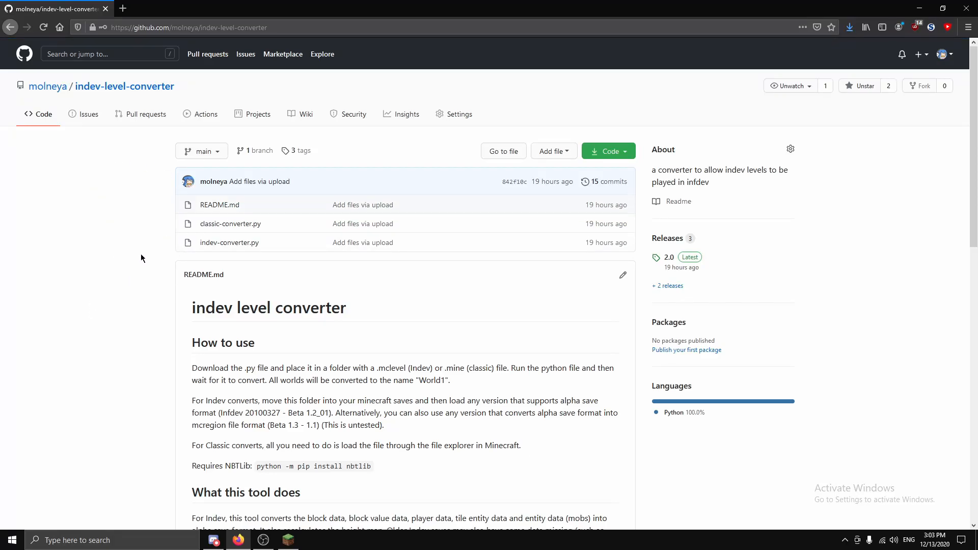
{"action": "mouse_move", "coordinate": [305, 292]}
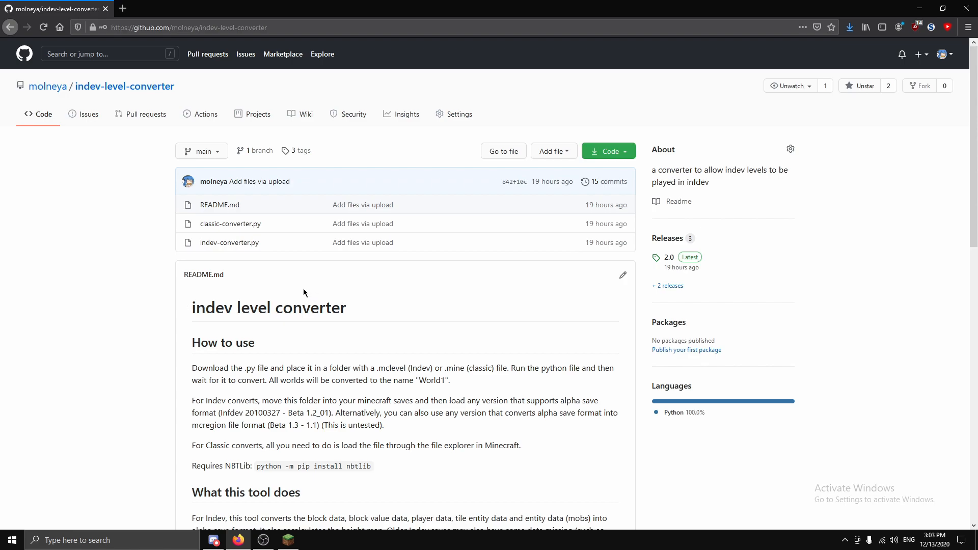
{"action": "mouse_move", "coordinate": [291, 282]}
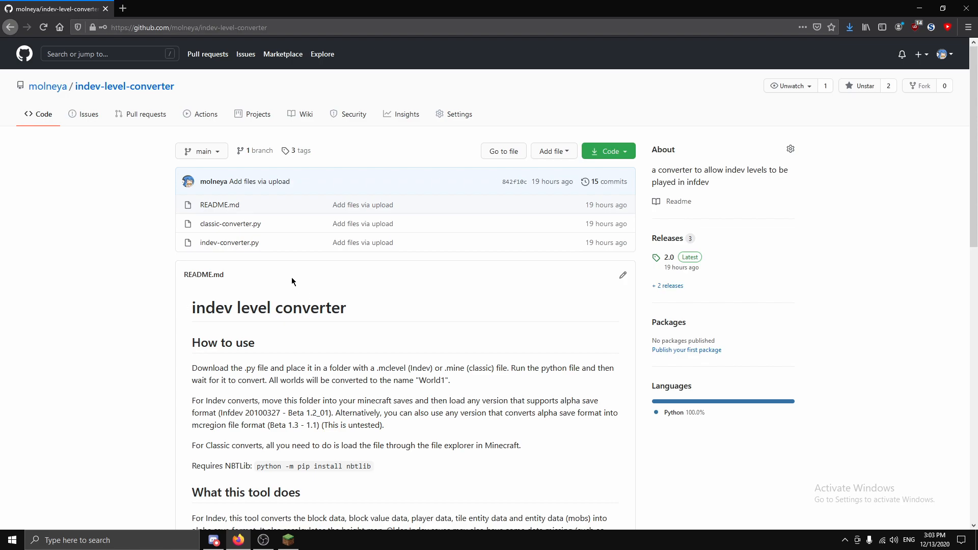
{"action": "mouse_move", "coordinate": [583, 325]}
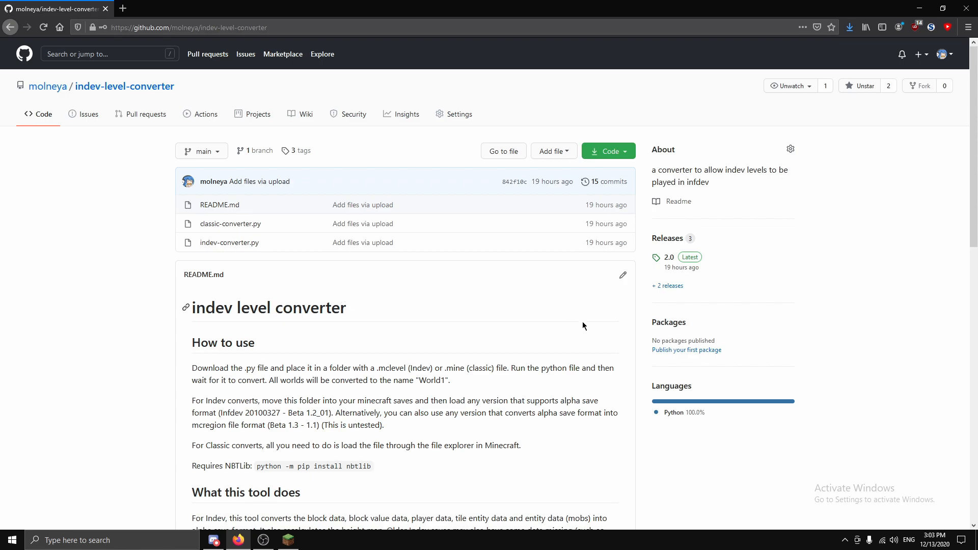
{"action": "mouse_move", "coordinate": [479, 270]}
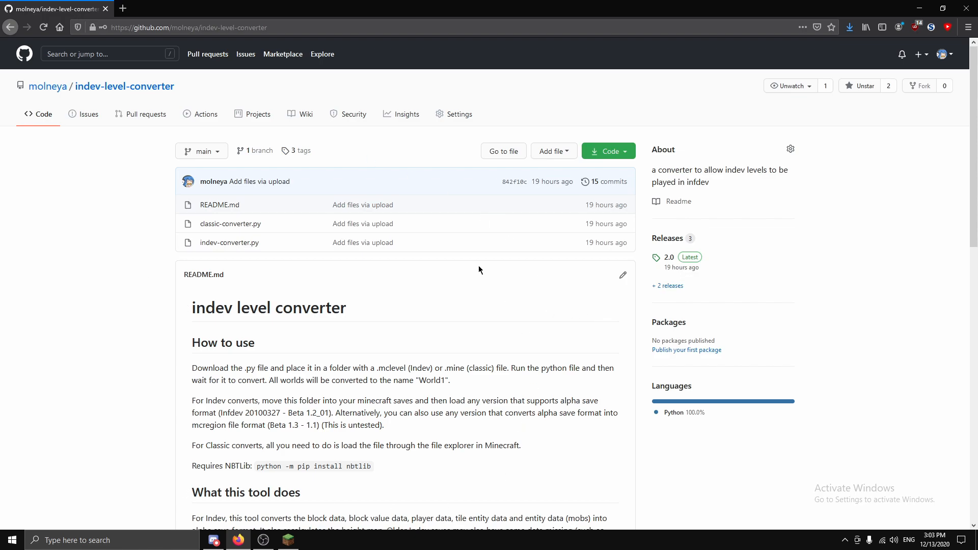
{"action": "mouse_move", "coordinate": [392, 323]}
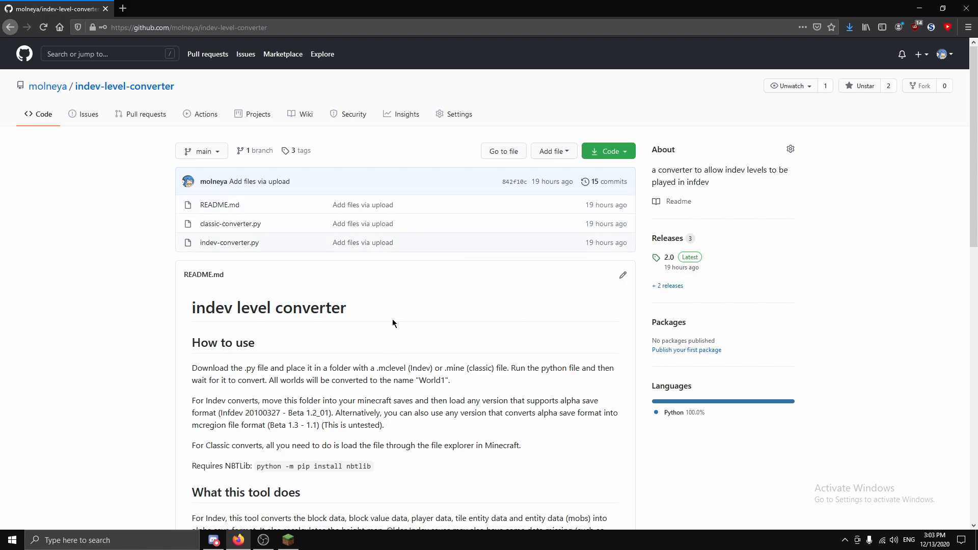
{"action": "mouse_move", "coordinate": [684, 257]}
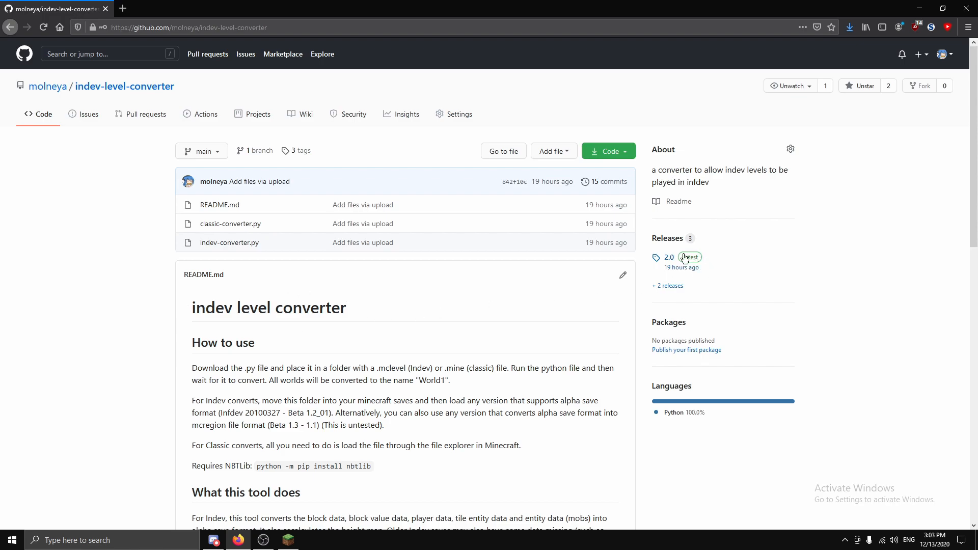
Step: Download the indev-level-converter 2.0 release's Source code (zip) to the Desktop
{"action": "left_click", "coordinate": [667, 257]}
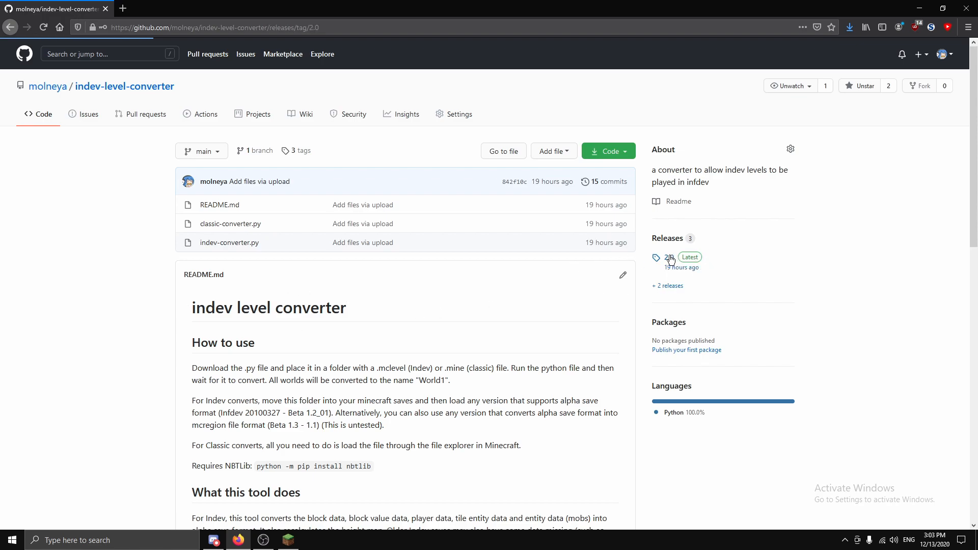
{"action": "left_click", "coordinate": [664, 256]}
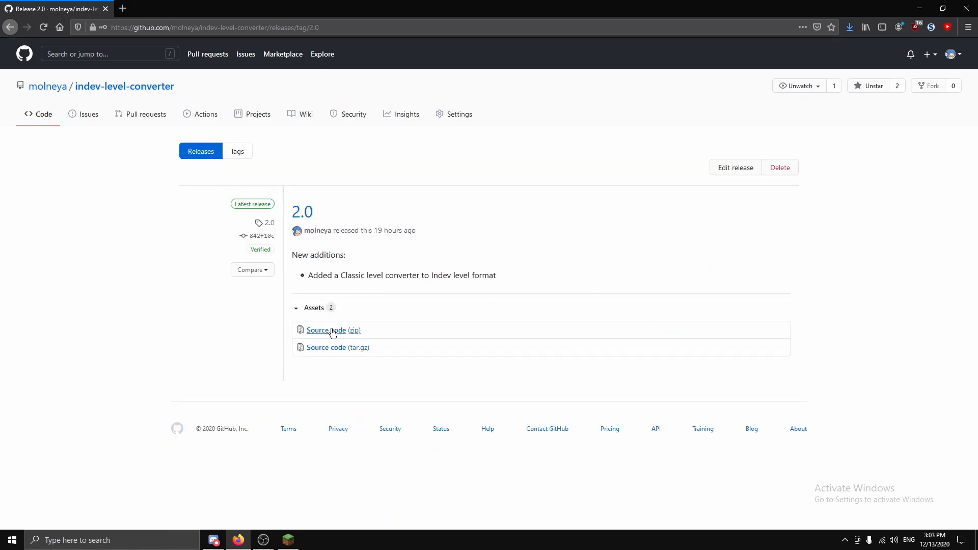
{"action": "left_click", "coordinate": [333, 330]}
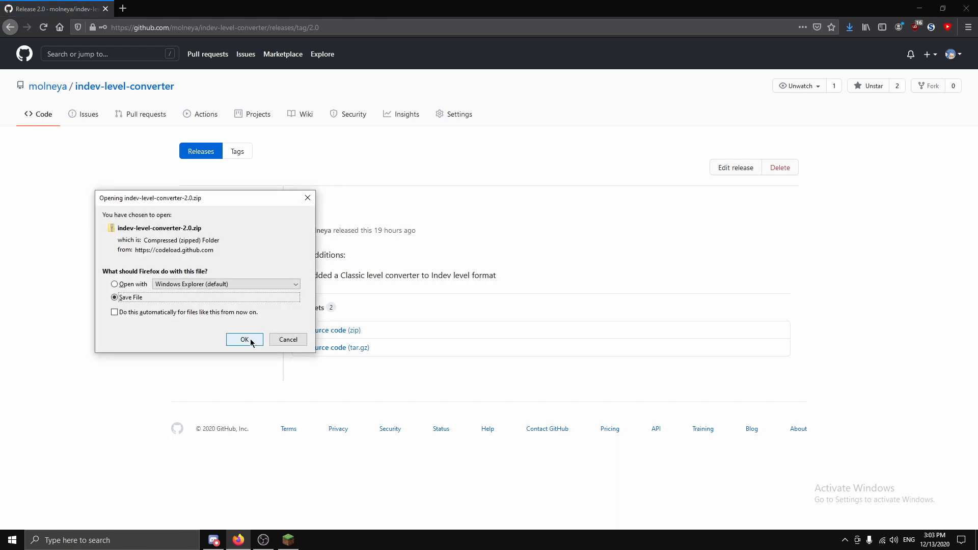
{"action": "left_click", "coordinate": [244, 339]}
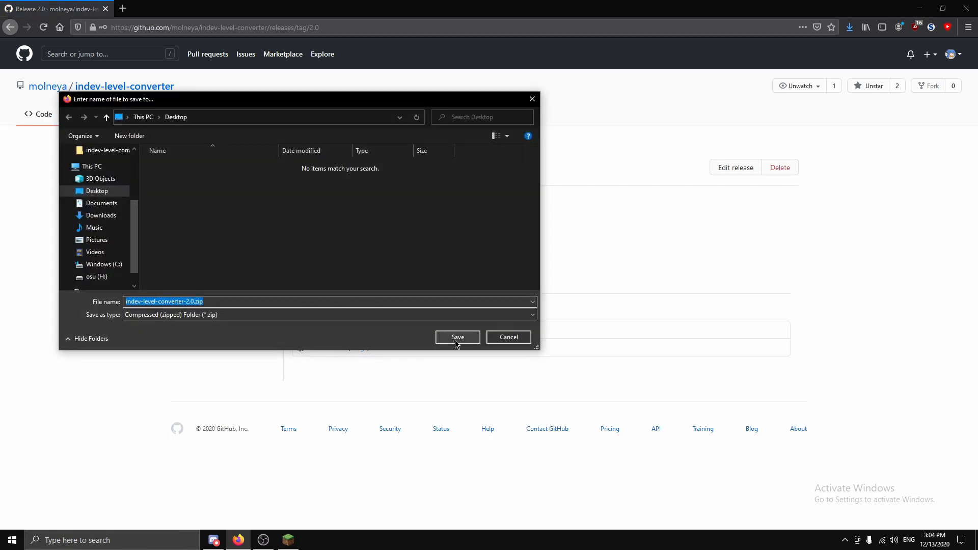
{"action": "left_click", "coordinate": [457, 337]}
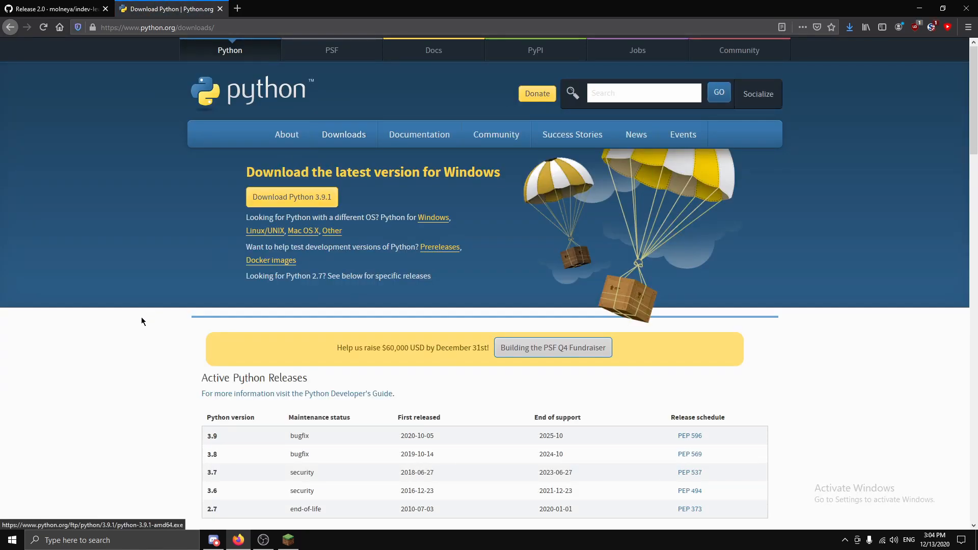
{"action": "scroll", "scroll_direction": "down", "scroll_amount": 3}
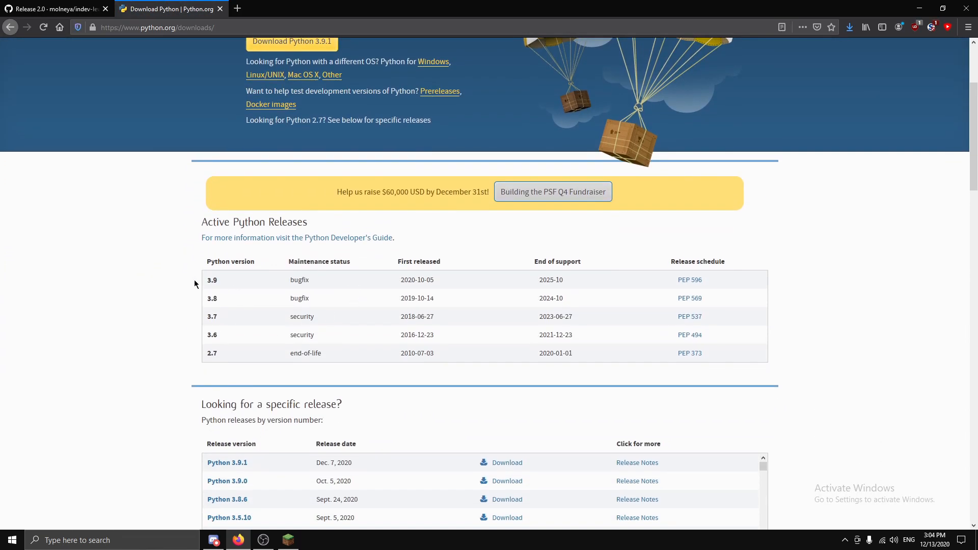
{"action": "scroll", "scroll_direction": "down", "scroll_amount": 3}
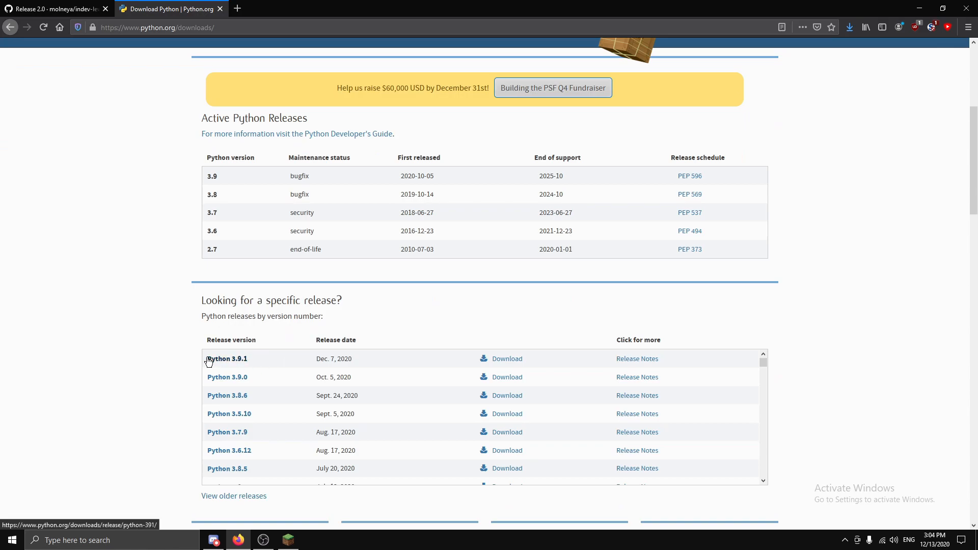
{"action": "scroll", "scroll_direction": "up", "scroll_amount": 3}
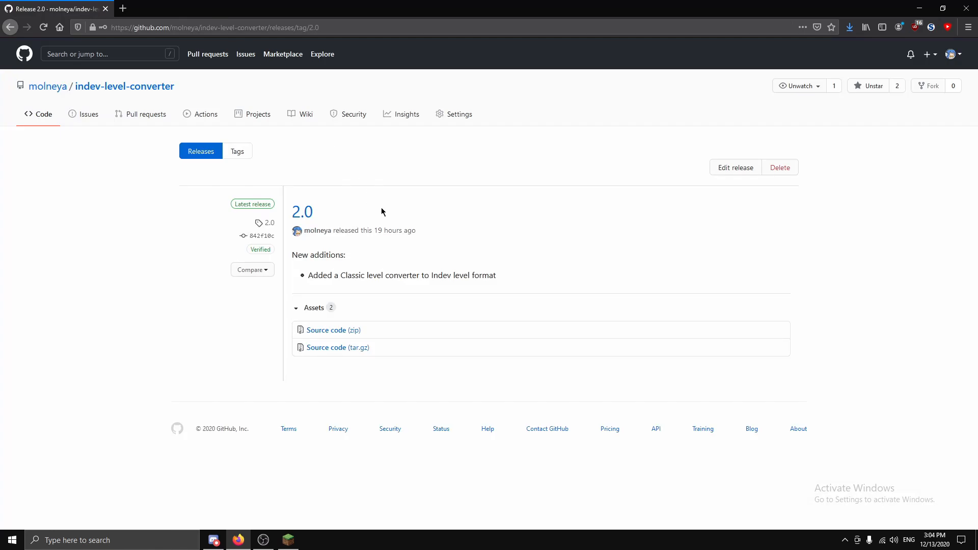
Step: Extract the converter zip on the desktop and select indev-converter.py in the extracted folder
{"action": "left_click", "coordinate": [944, 8]}
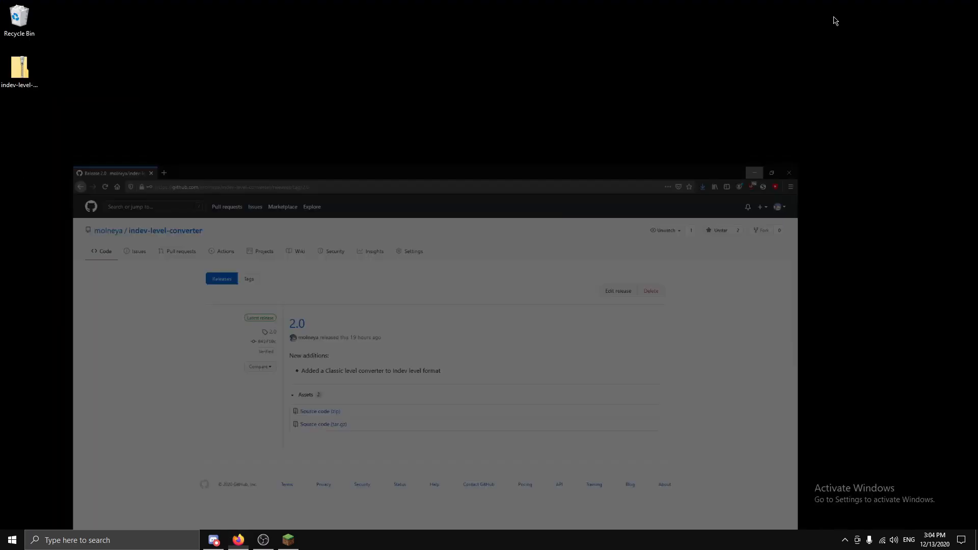
{"action": "right_click", "coordinate": [20, 67]}
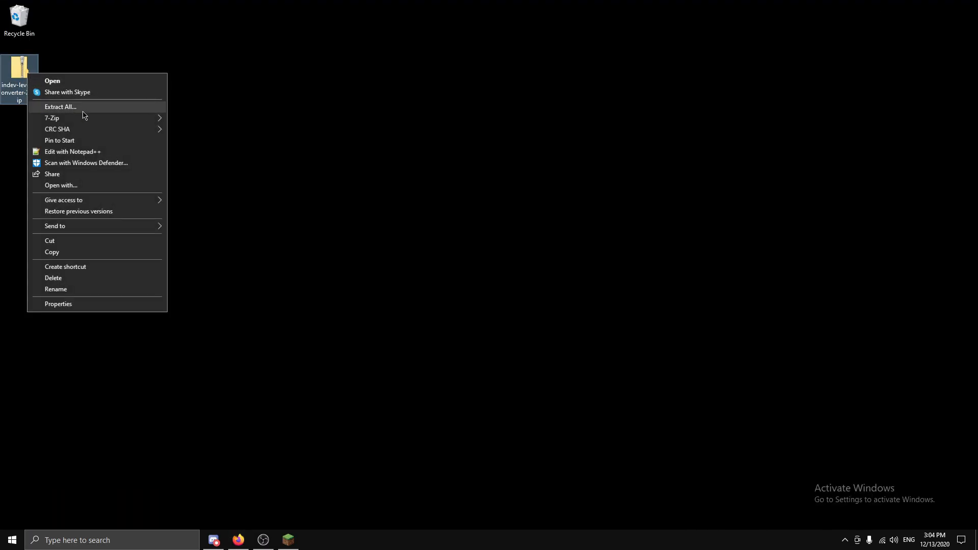
{"action": "left_click", "coordinate": [169, 186]}
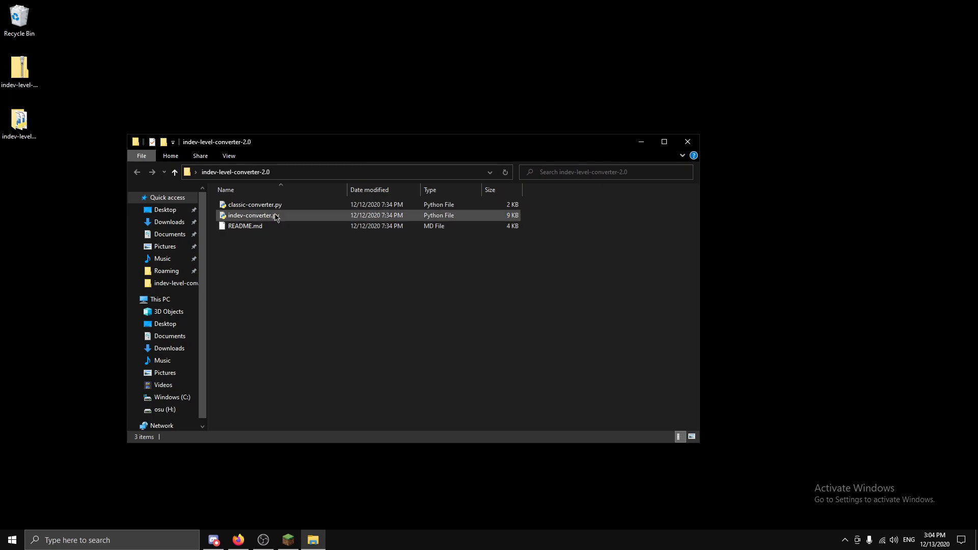
{"action": "left_click", "coordinate": [252, 215]}
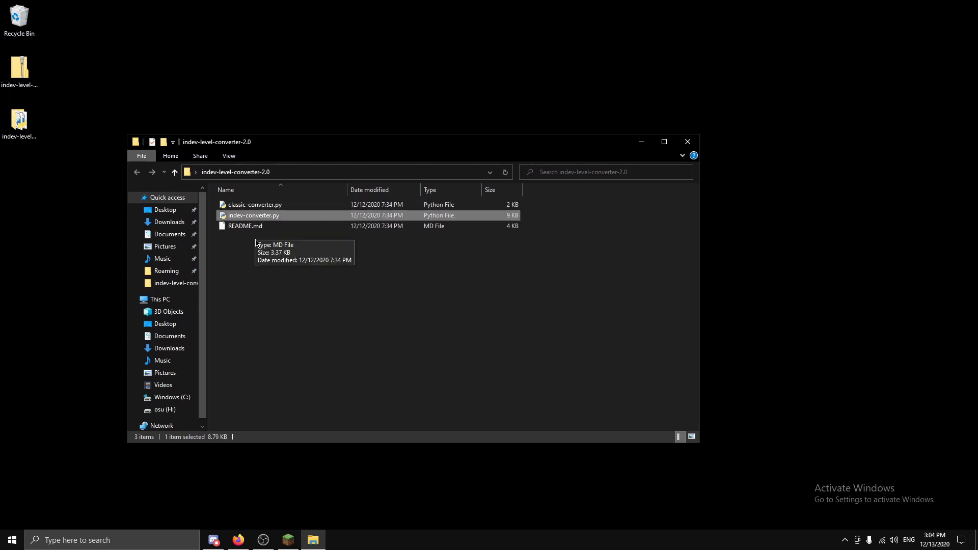
{"action": "left_click", "coordinate": [319, 269]}
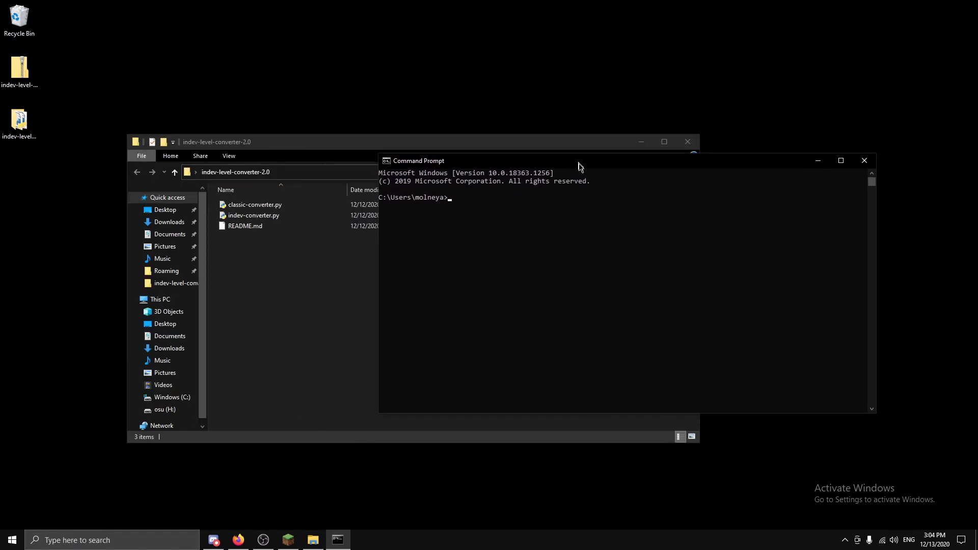
Step: Run 'python -m pip install nbtlib' (already satisfied), then close Command Prompt
{"action": "type", "text": "pyth"}
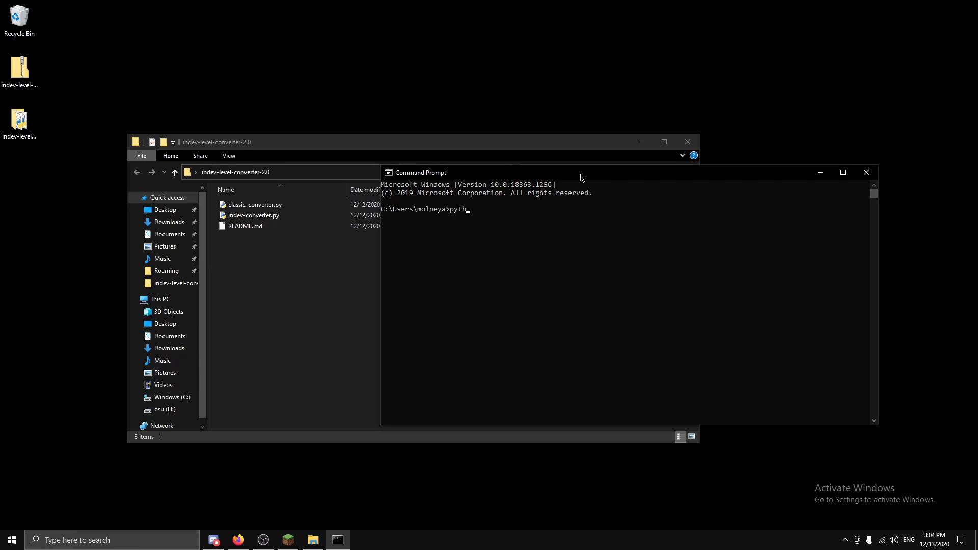
{"action": "type", "text": "on -m pip instal"}
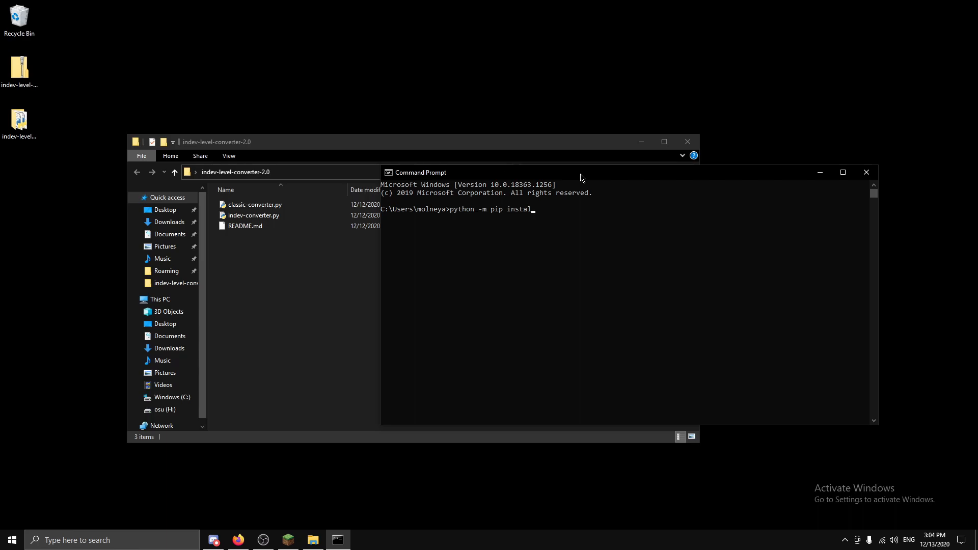
{"action": "type", "text": "nbtlib"}
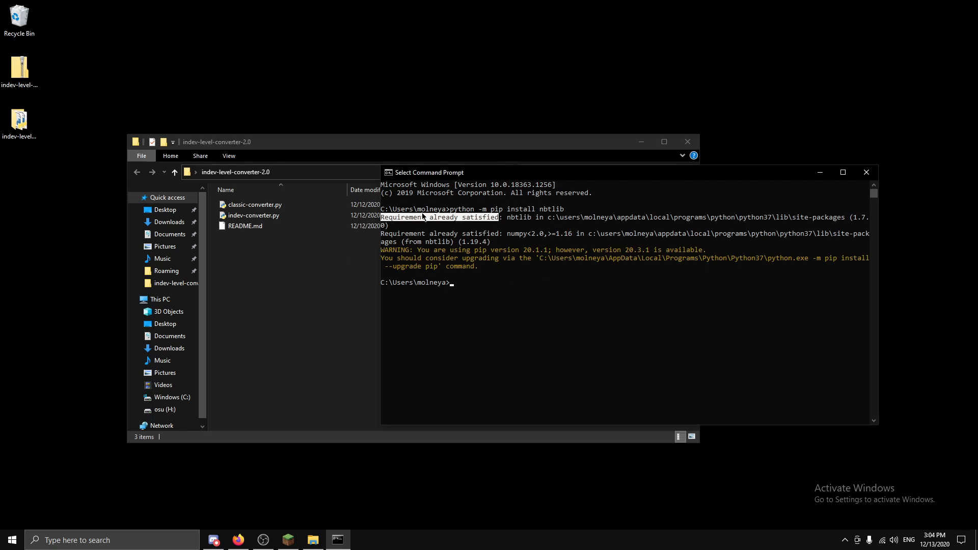
{"action": "mouse_move", "coordinate": [875, 182]}
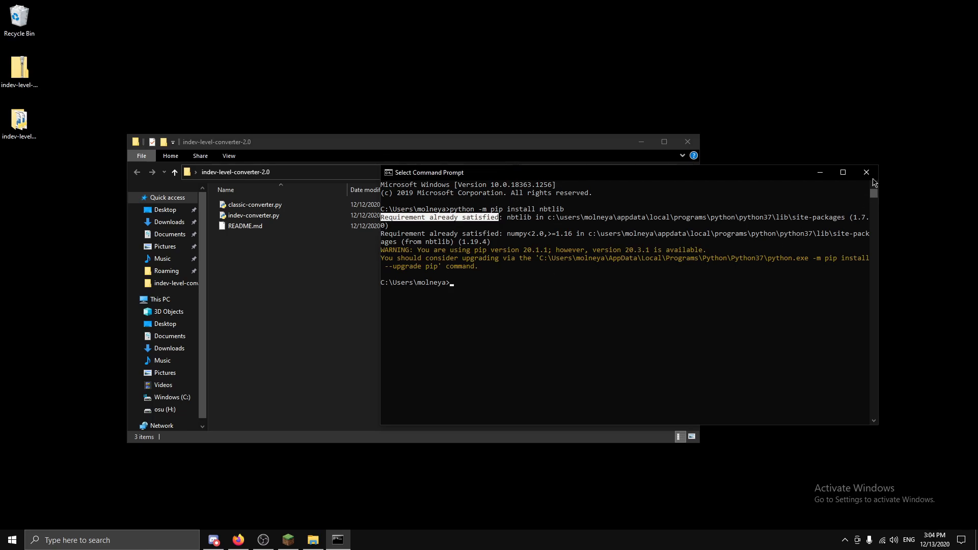
{"action": "mouse_move", "coordinate": [499, 275]}
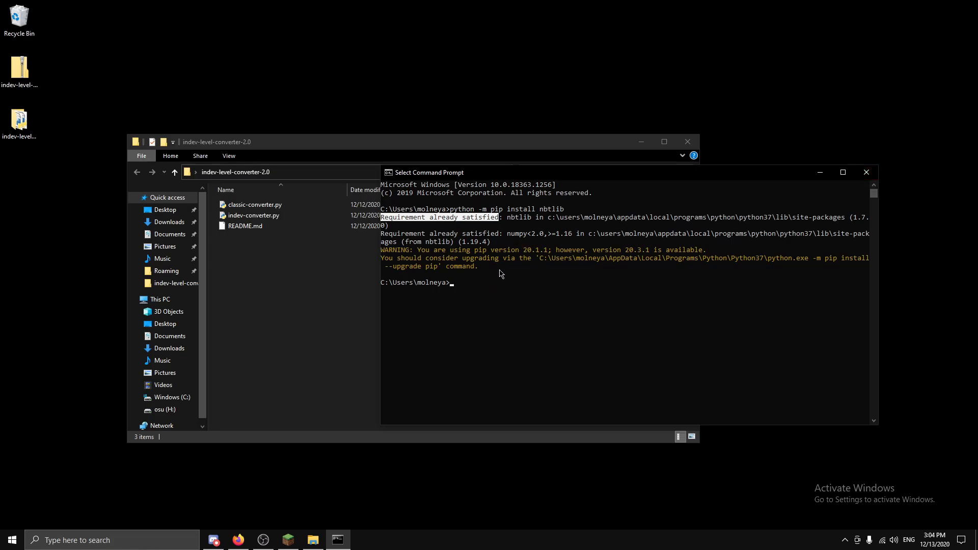
{"action": "mouse_move", "coordinate": [458, 234]}
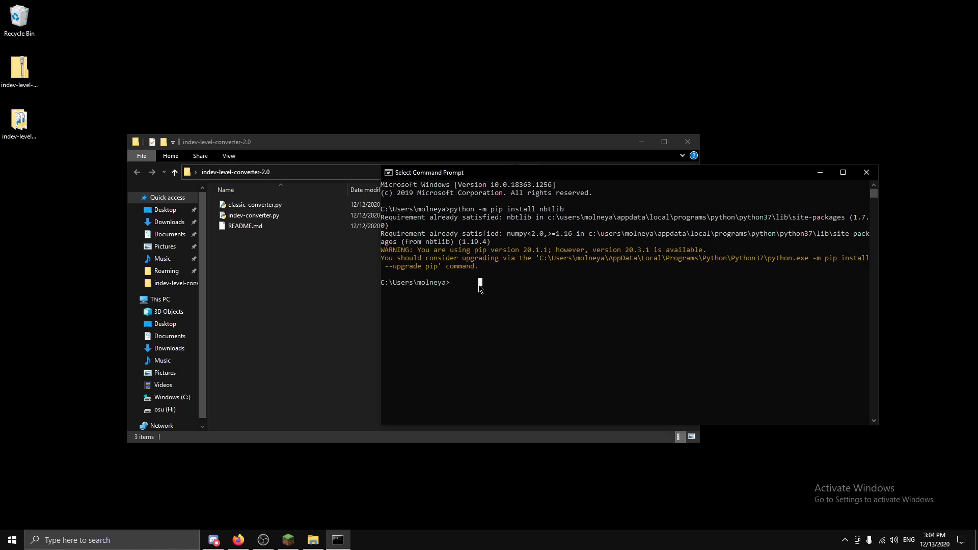
{"action": "type", "text": "pip install"}
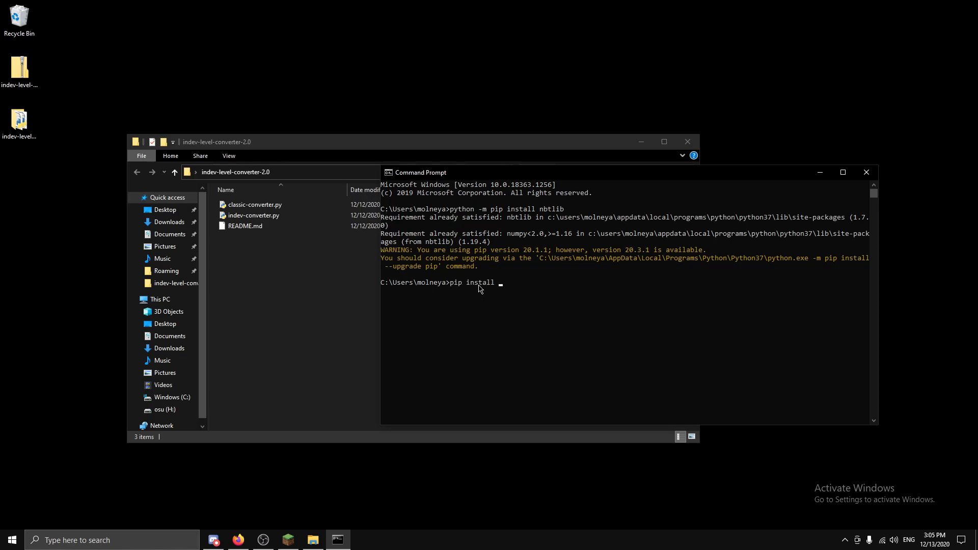
{"action": "key", "text": "Return"}
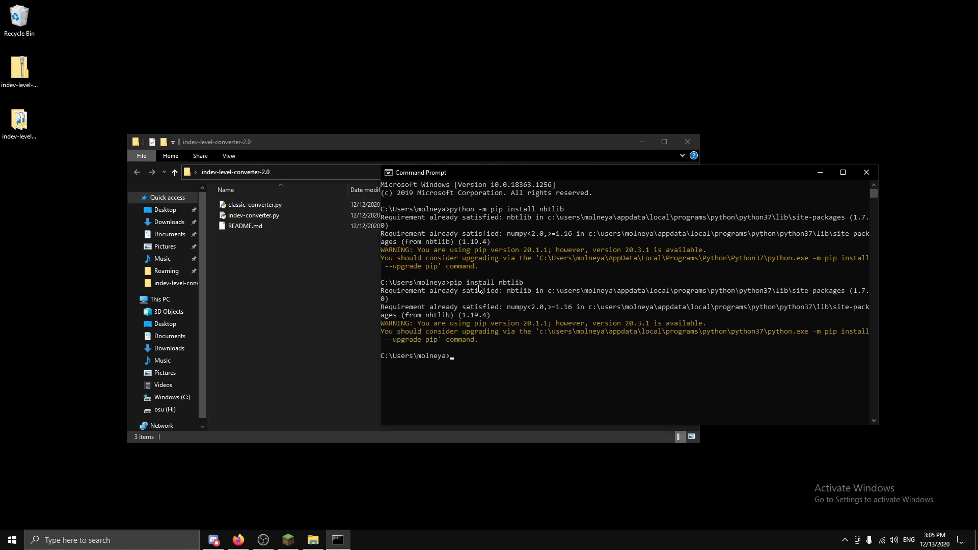
{"action": "left_click", "coordinate": [864, 172]}
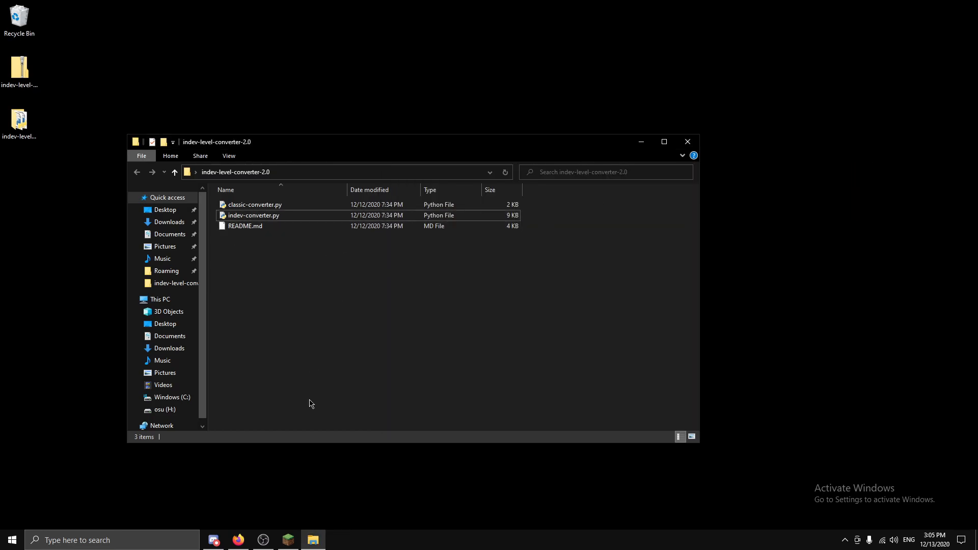
Step: Launch the 'pre Beta 1.8 - Indev' installation from Minecraft Launcher
{"action": "left_click", "coordinate": [287, 540]}
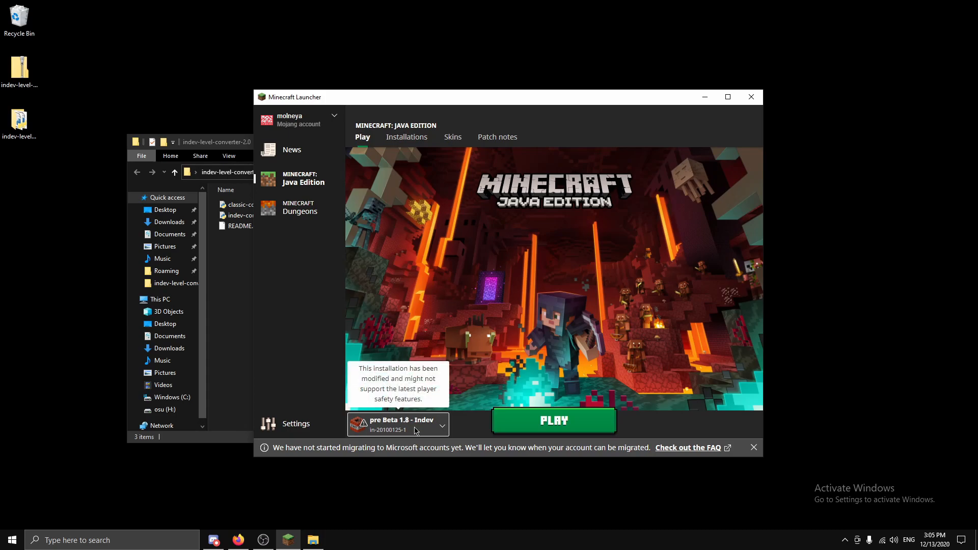
{"action": "left_click", "coordinate": [442, 425]}
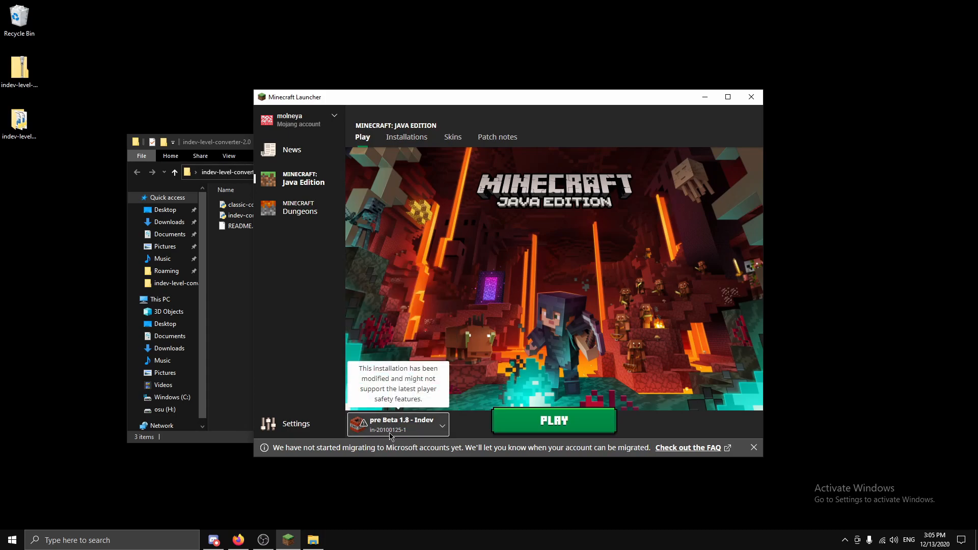
{"action": "mouse_move", "coordinate": [529, 425]}
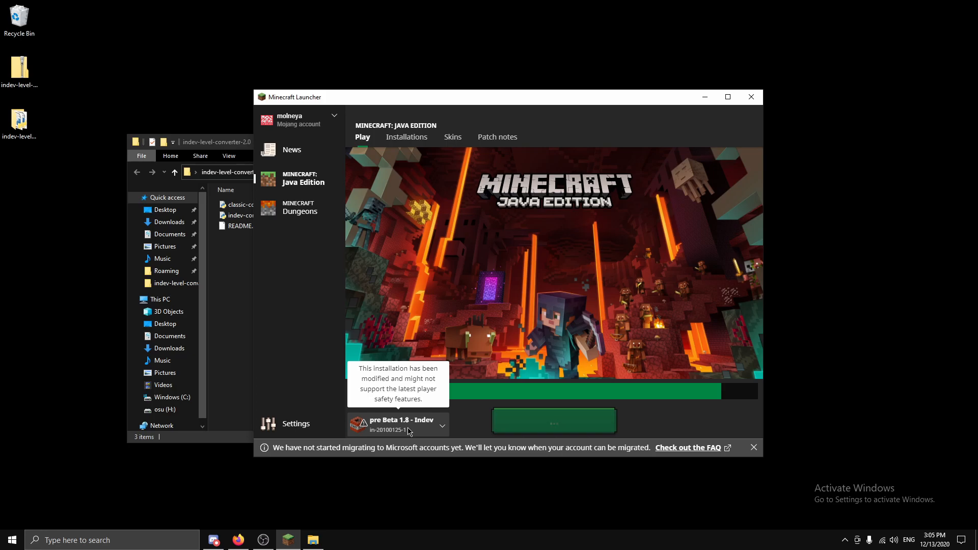
{"action": "left_click", "coordinate": [553, 420]}
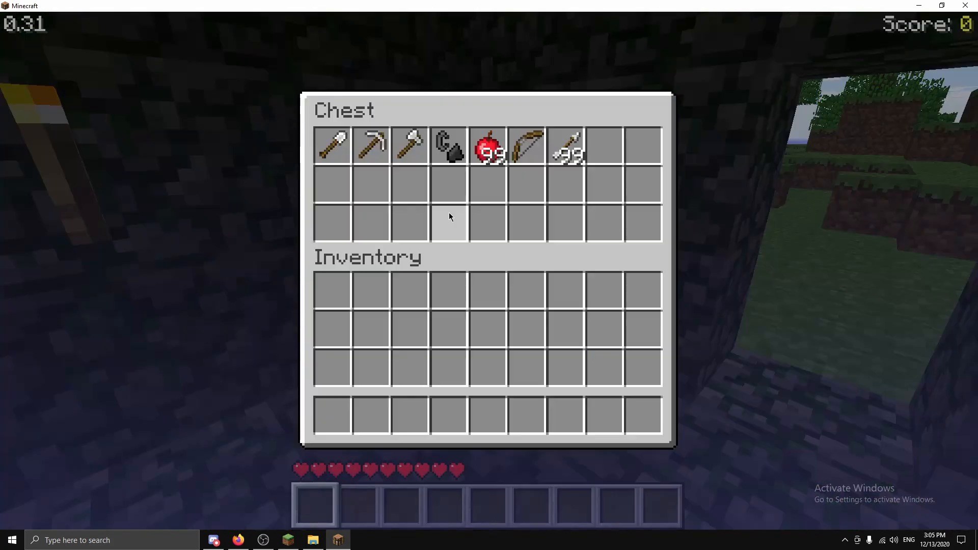
Step: Save the Indev level as a file named 'indev' in the converter folder
{"action": "key", "text": "Escape"}
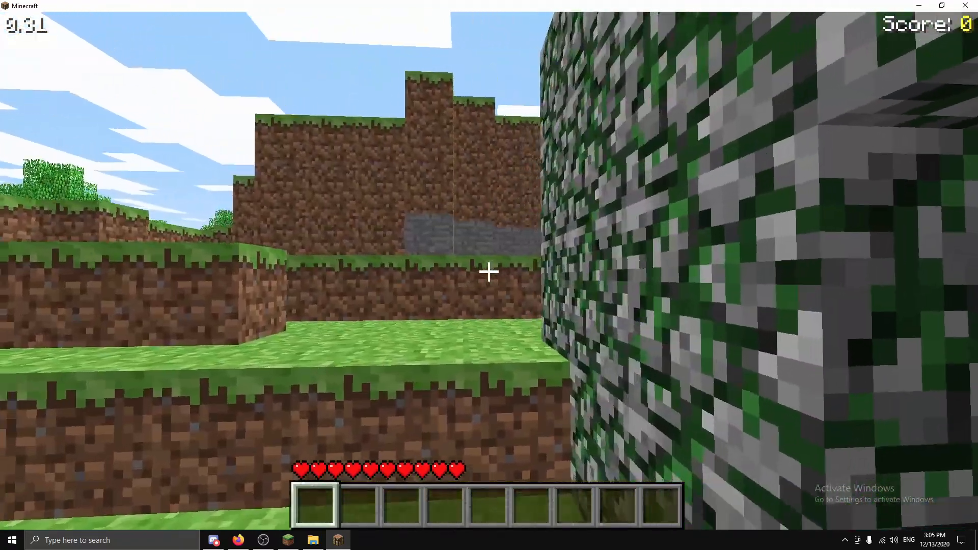
{"action": "mouse_move", "coordinate": [489, 271]}
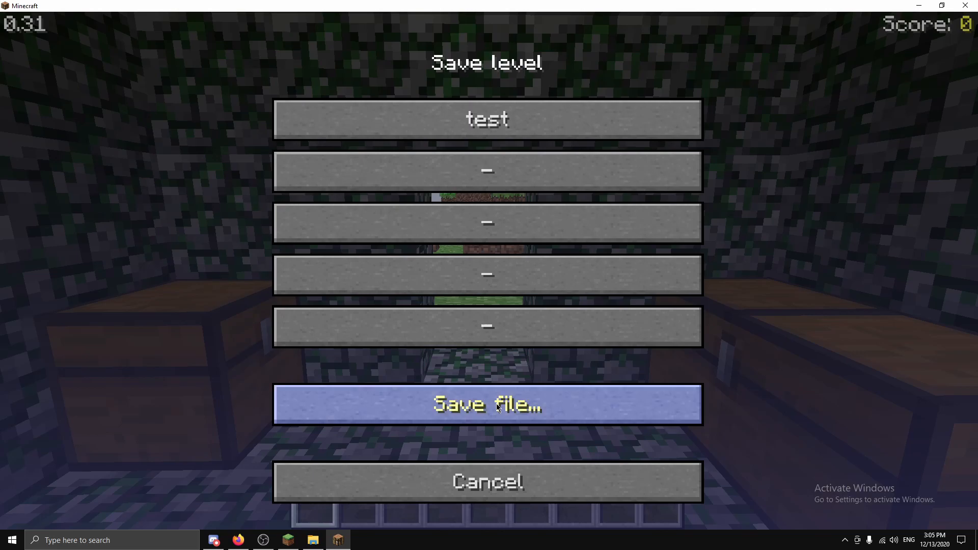
{"action": "left_click", "coordinate": [486, 404]}
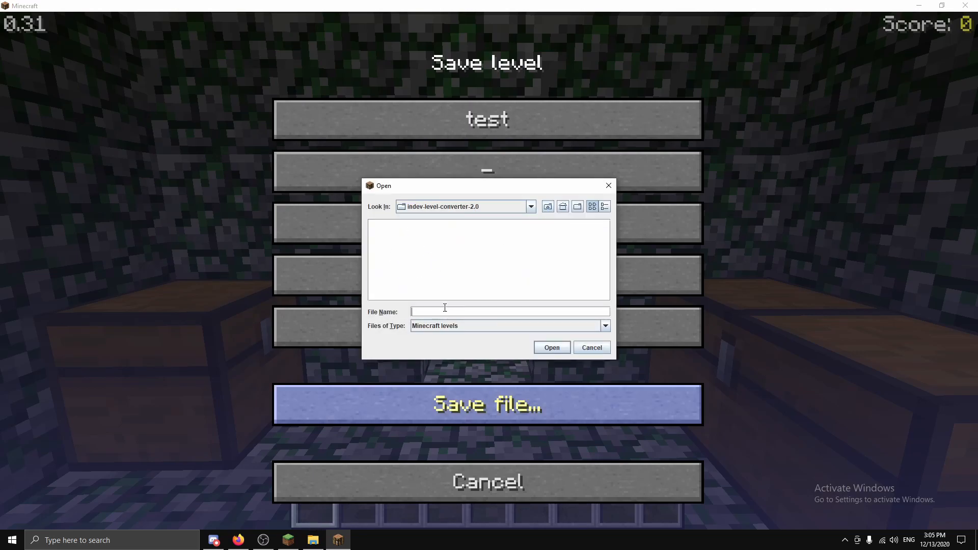
{"action": "mouse_move", "coordinate": [503, 253]}
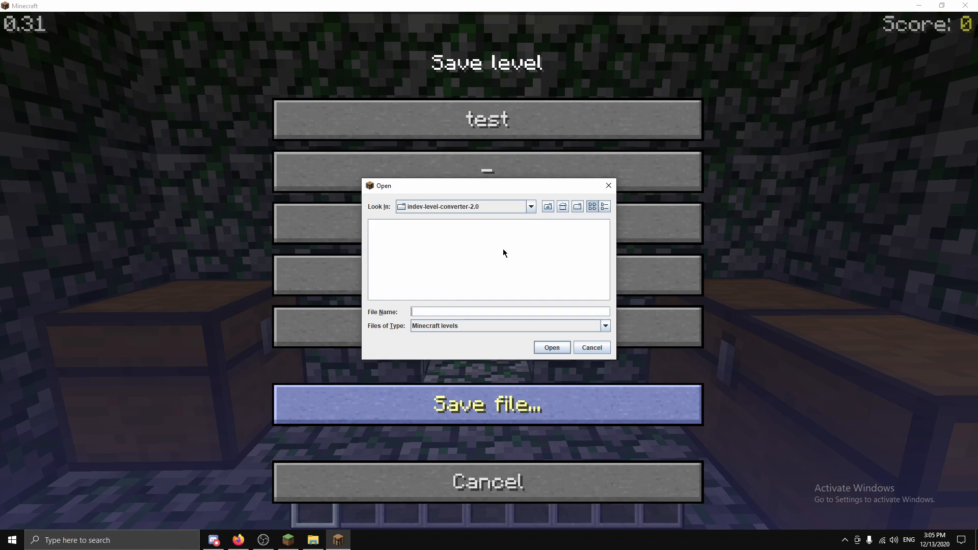
{"action": "type", "text": "indev"}
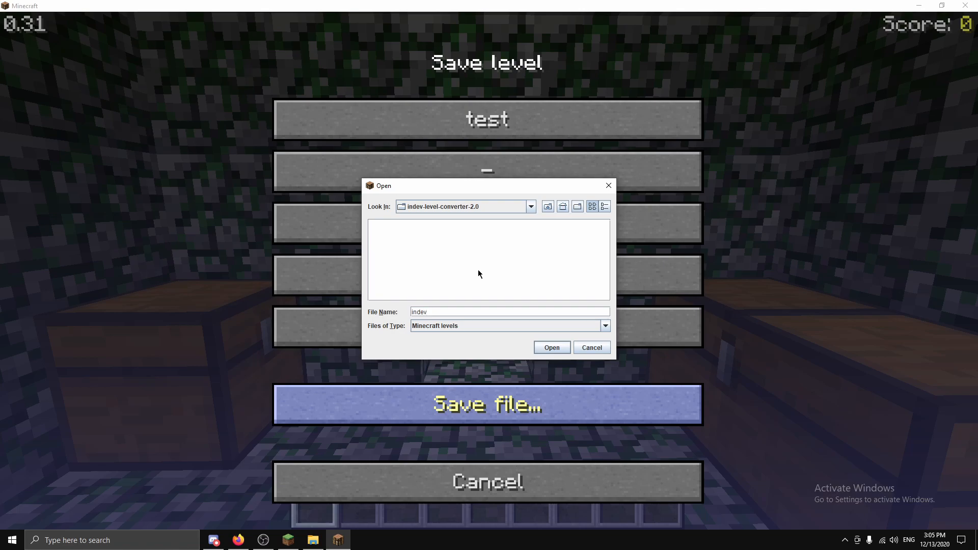
{"action": "left_click", "coordinate": [591, 347]}
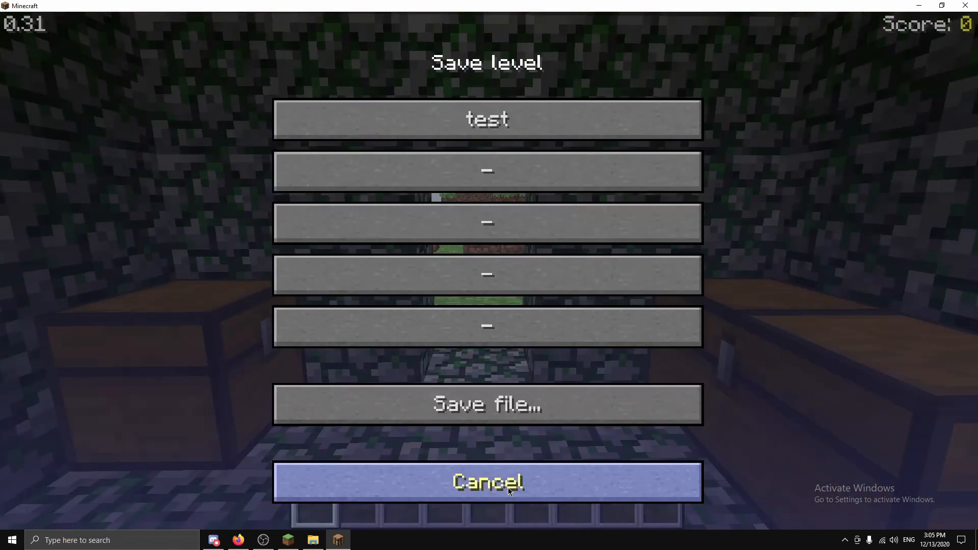
{"action": "left_click", "coordinate": [486, 480]}
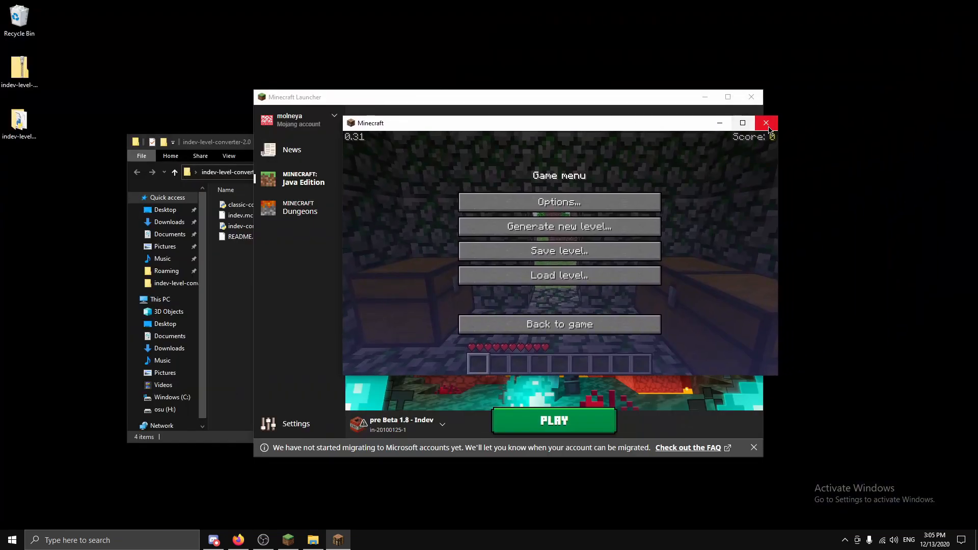
Step: Force-close the Minecraft window and run indev-converter.py on indev.mclevel
{"action": "left_click", "coordinate": [767, 123]}
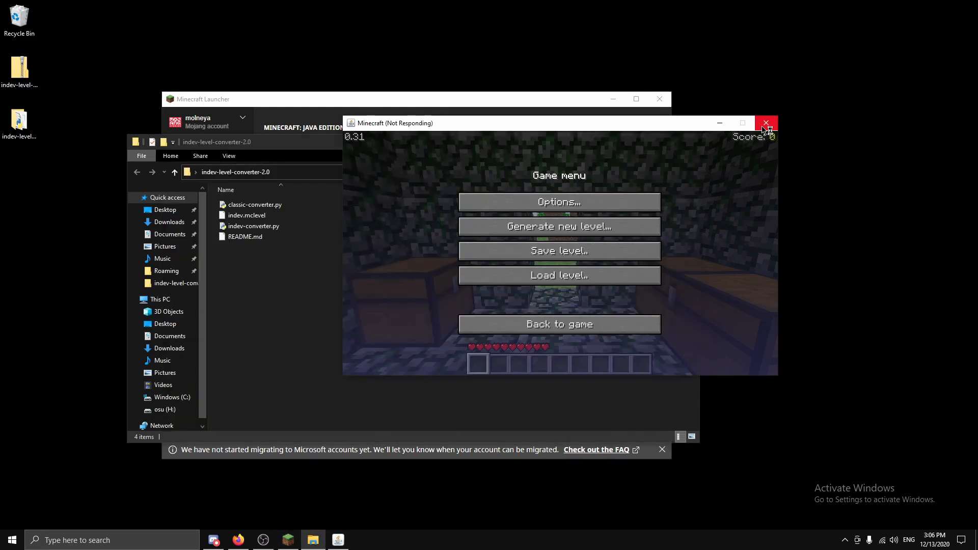
{"action": "left_click", "coordinate": [766, 123]}
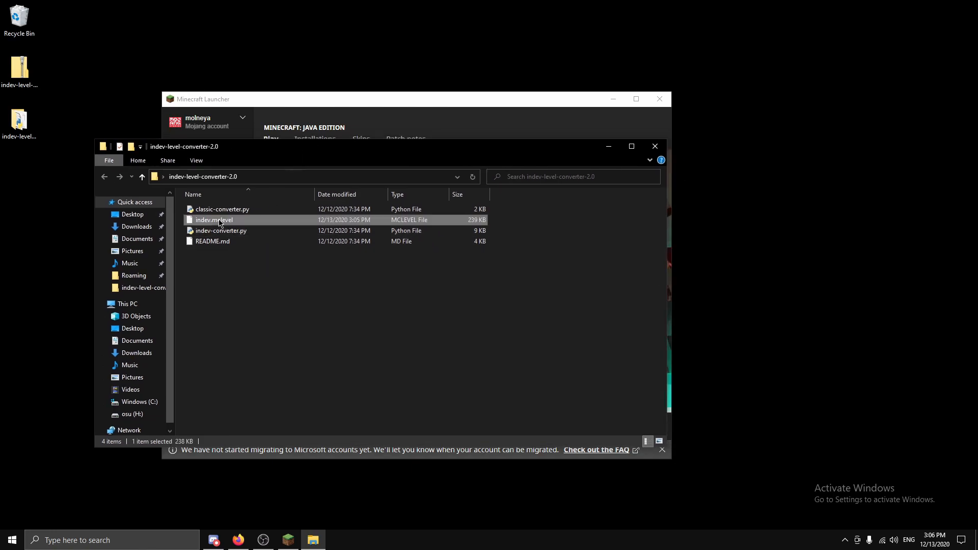
{"action": "mouse_move", "coordinate": [214, 220]}
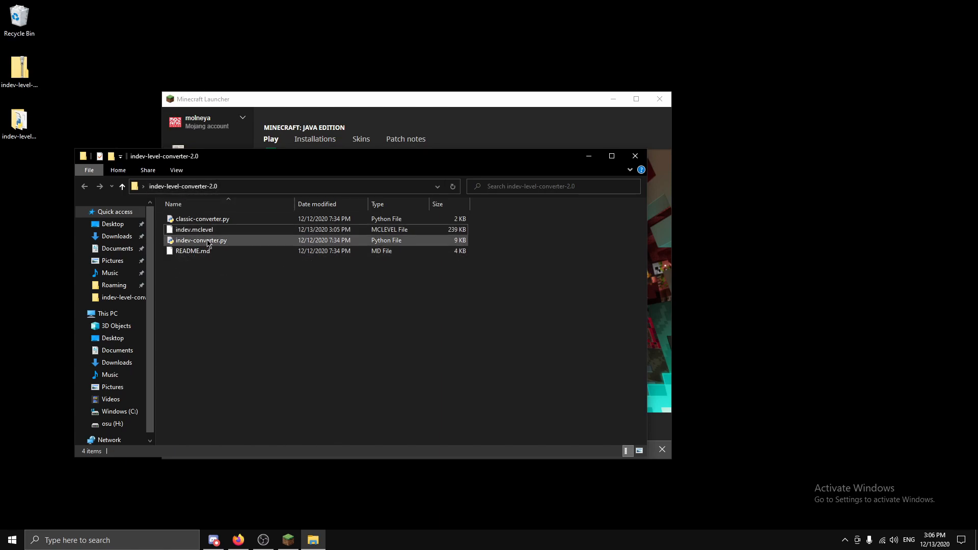
{"action": "double_click", "coordinate": [202, 240]}
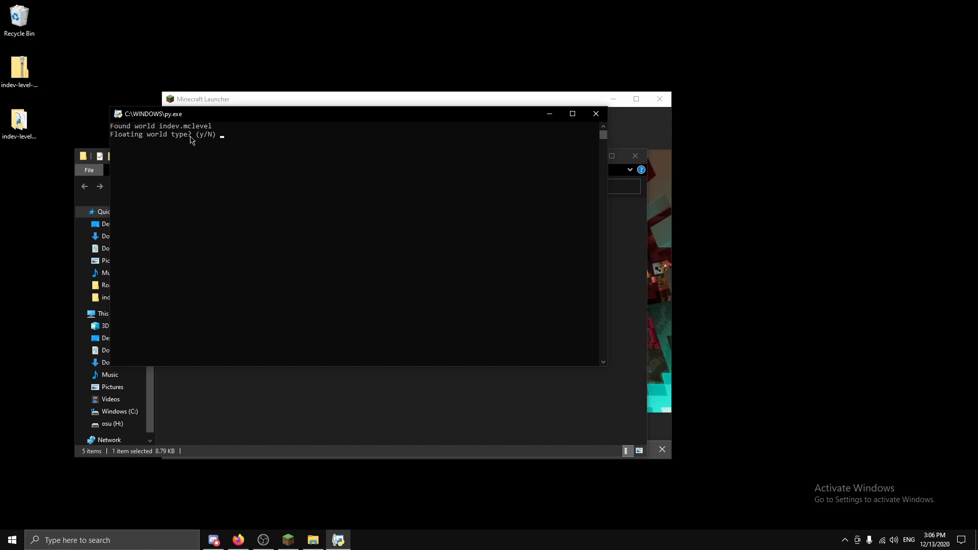
{"action": "mouse_move", "coordinate": [410, 162]}
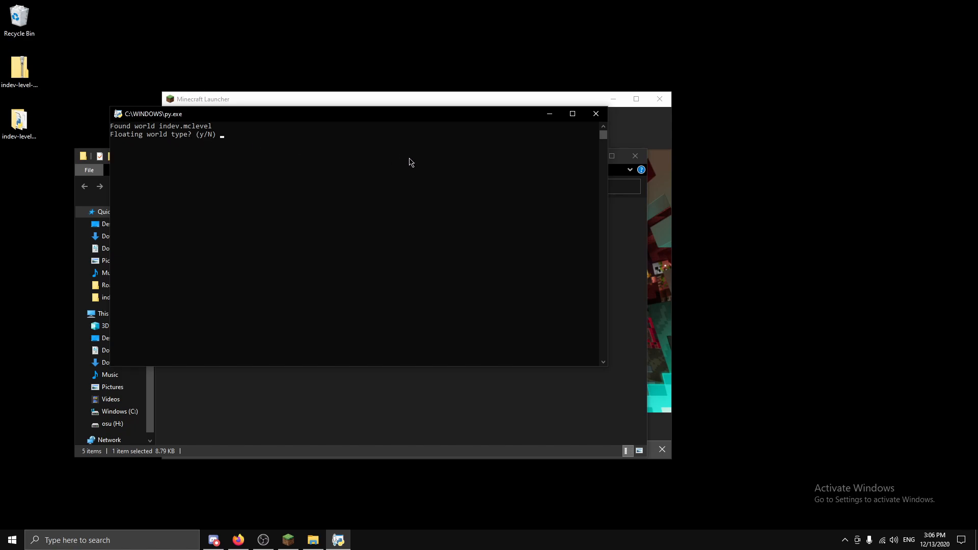
{"action": "mouse_move", "coordinate": [387, 184]}
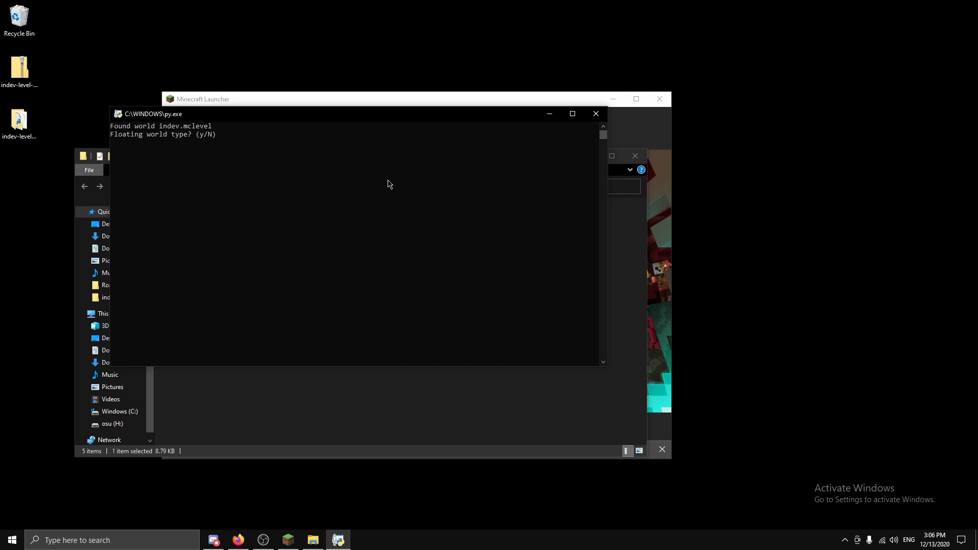
Step: Answer 'n' to the floating world type prompt to begin block ID conversion
{"action": "type", "text": "n"}
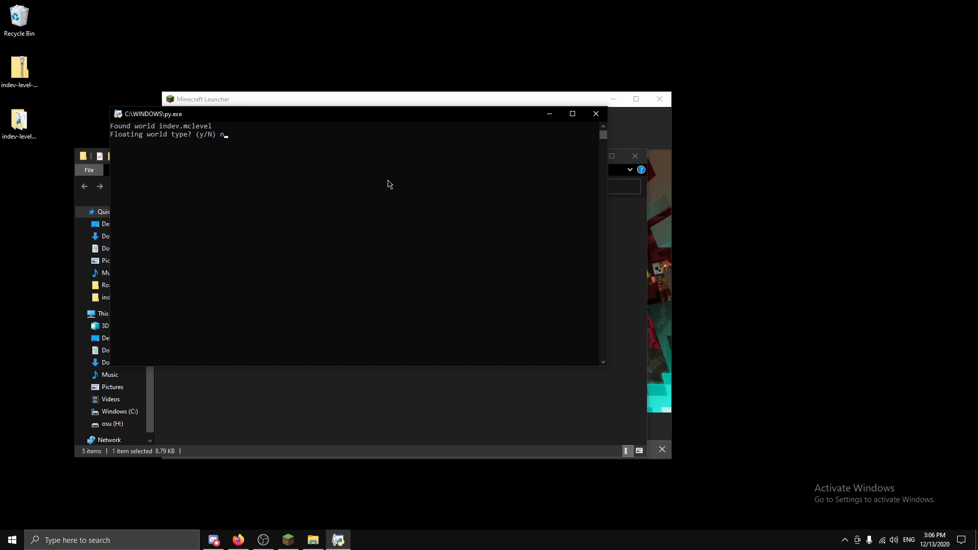
{"action": "key", "text": "Return"}
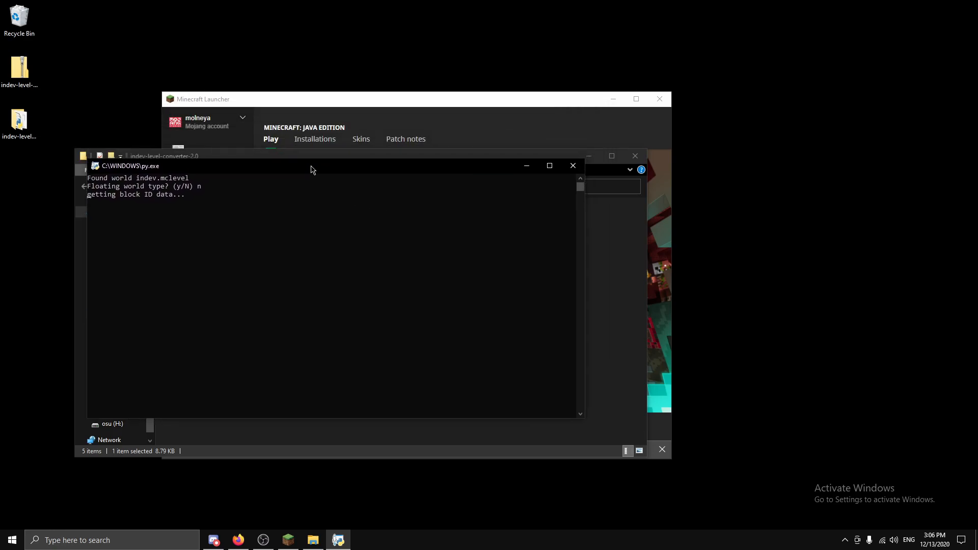
{"action": "mouse_move", "coordinate": [430, 100]}
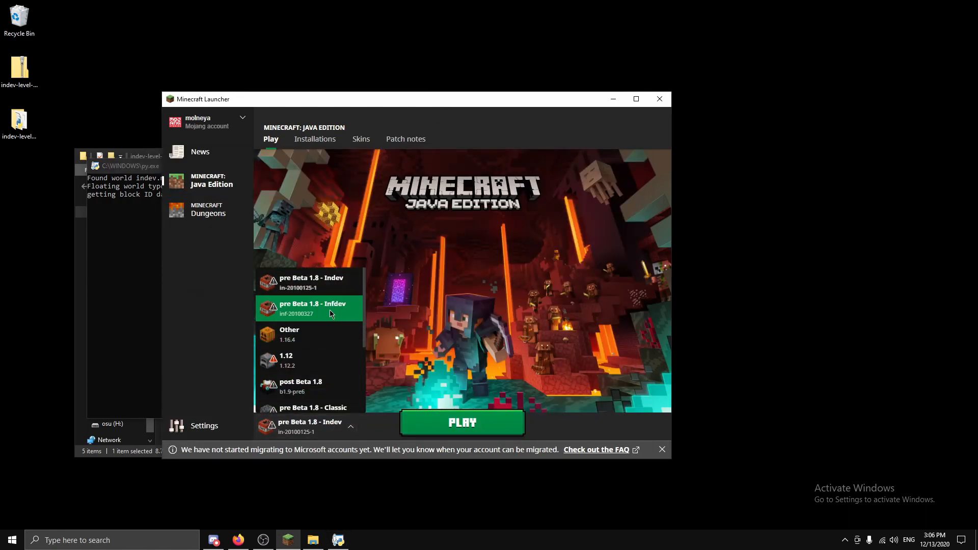
Step: Select and play the 'pre Beta 1.8 - Infdev' installation until the title screen appears
{"action": "left_click", "coordinate": [308, 308]}
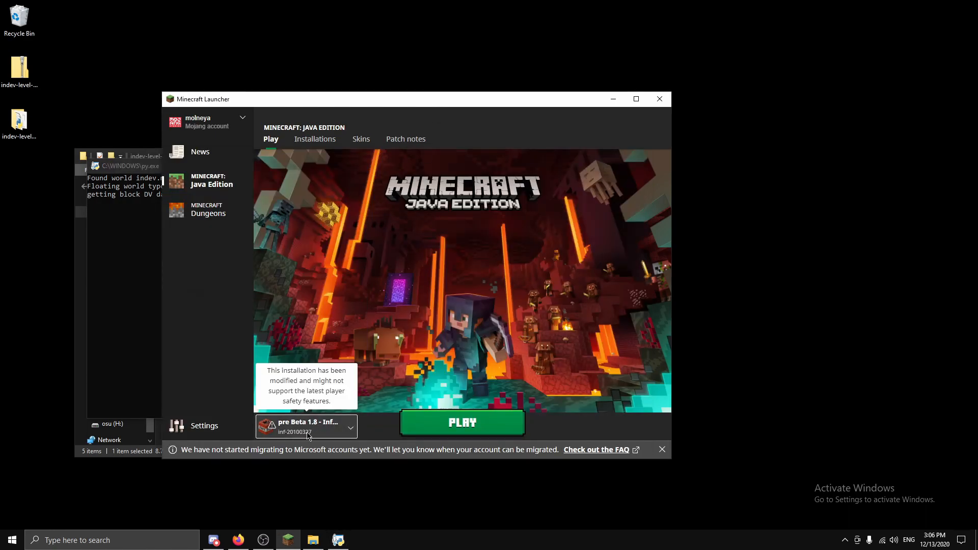
{"action": "left_click", "coordinate": [461, 422]}
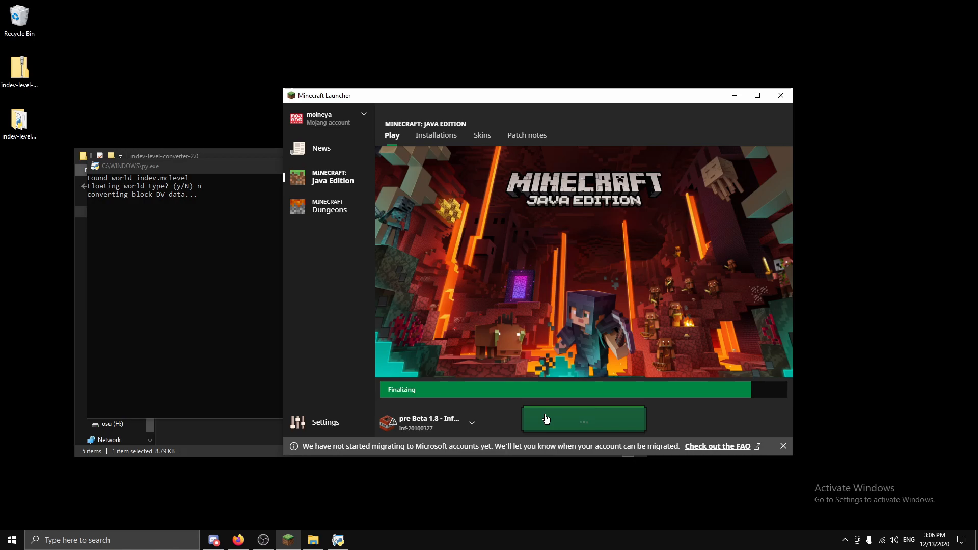
{"action": "left_click", "coordinate": [582, 419]}
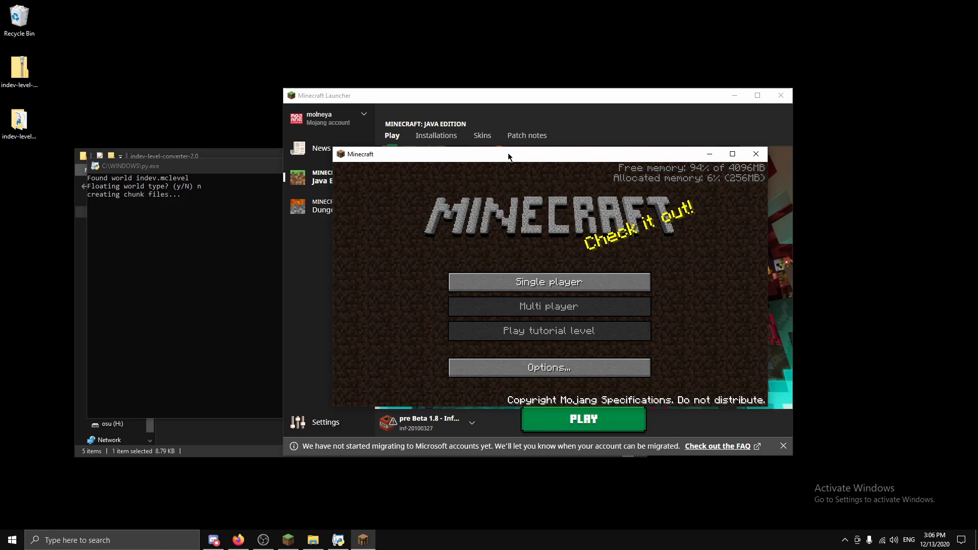
{"action": "mouse_move", "coordinate": [245, 436]}
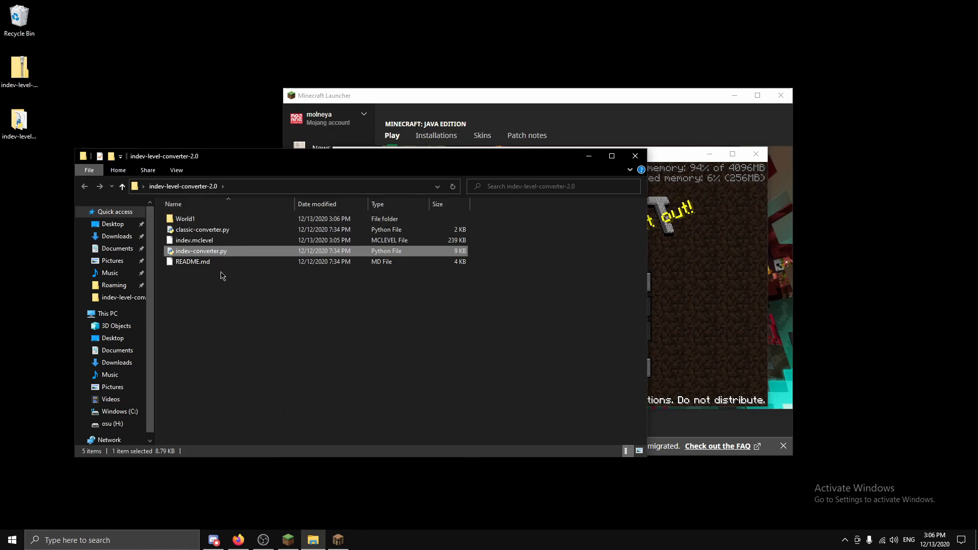
Step: Paste the World1 folder into AppData > Roaming > .minecraft > saves
{"action": "left_click", "coordinate": [185, 218]}
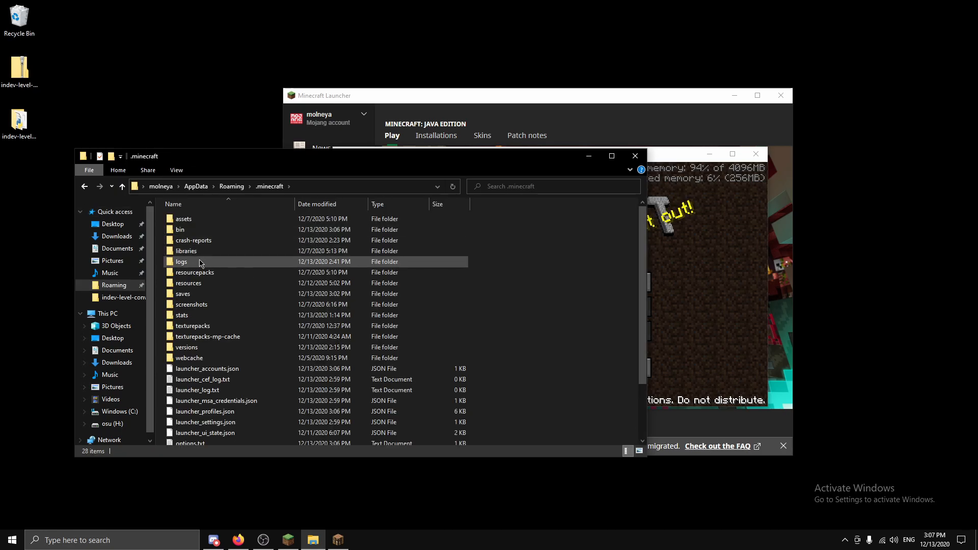
{"action": "double_click", "coordinate": [183, 293]}
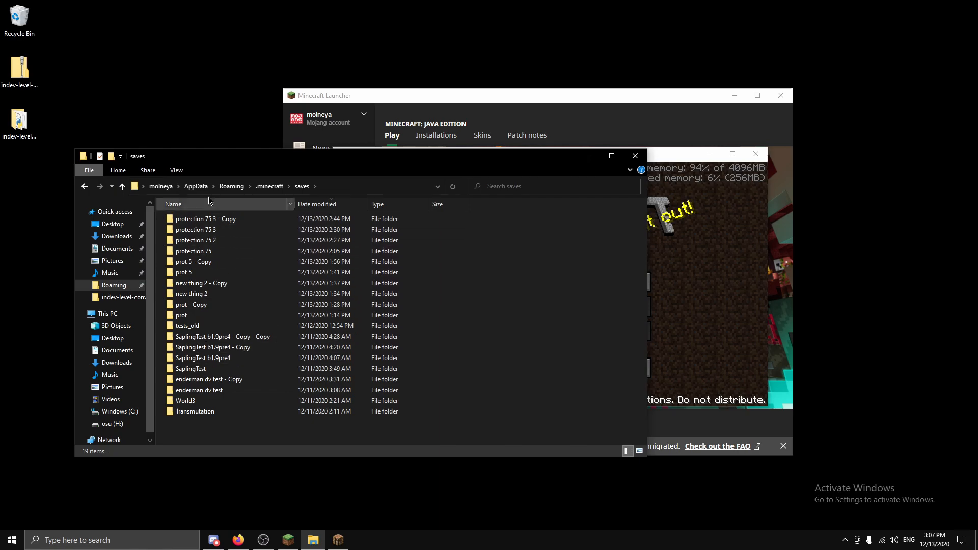
{"action": "left_click", "coordinate": [194, 261]}
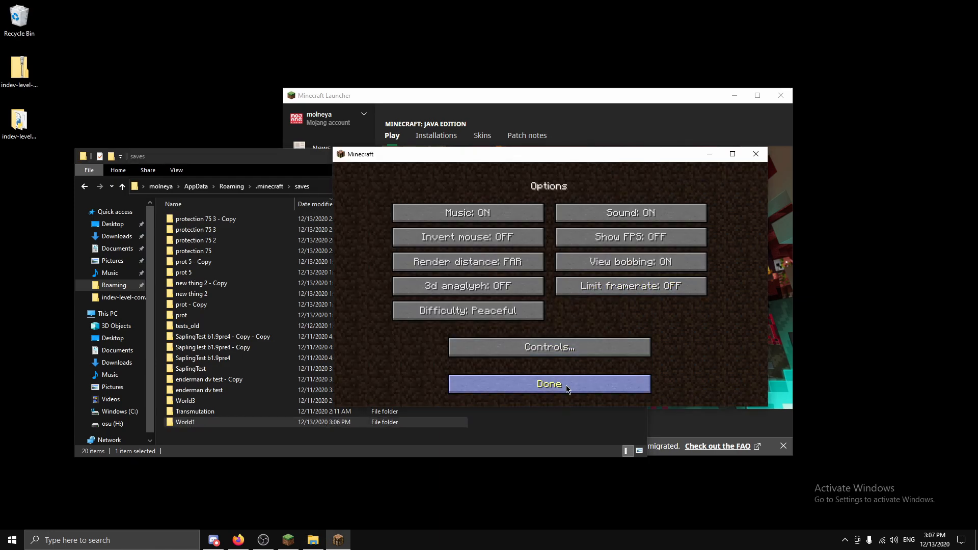
Step: Leave the options screen, go to Single player and load World 1
{"action": "left_click", "coordinate": [548, 383]}
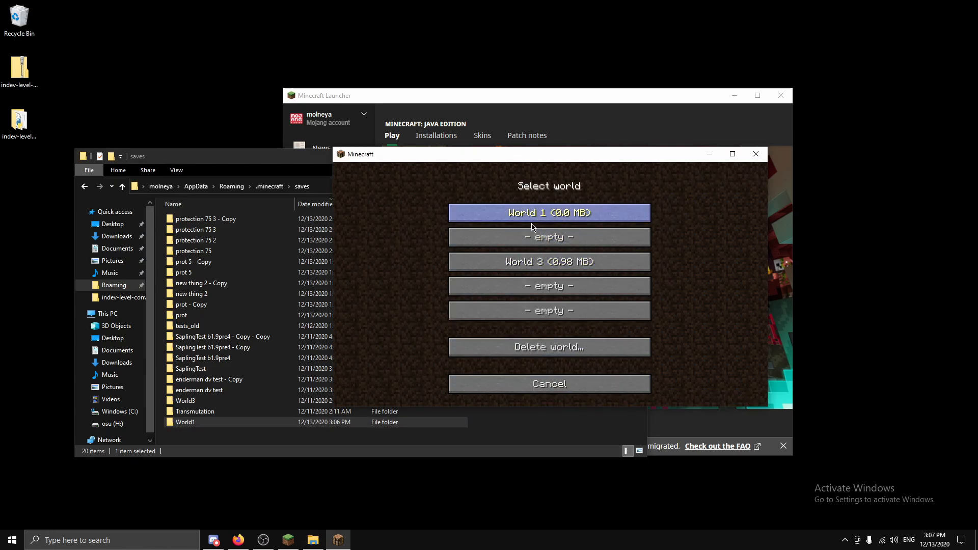
{"action": "left_click", "coordinate": [733, 154]}
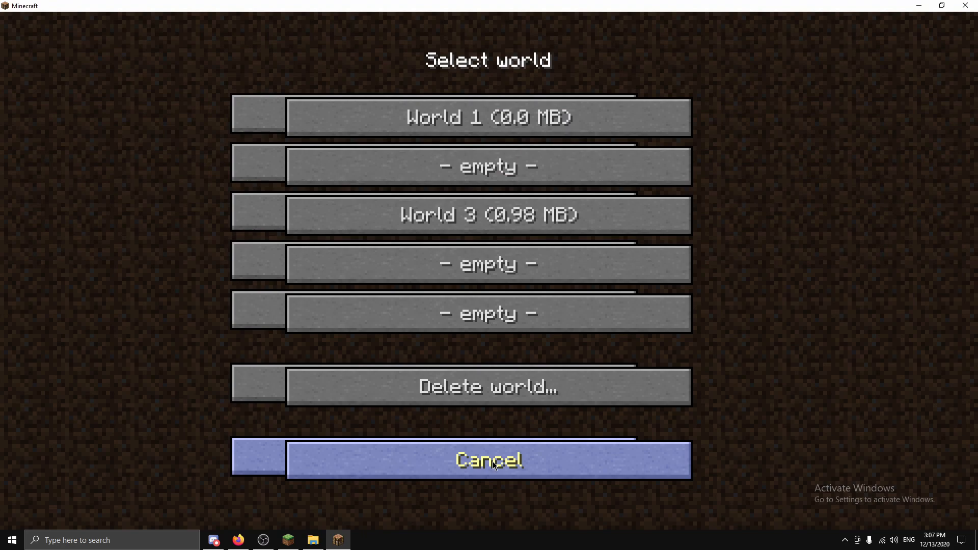
{"action": "left_click", "coordinate": [488, 117]}
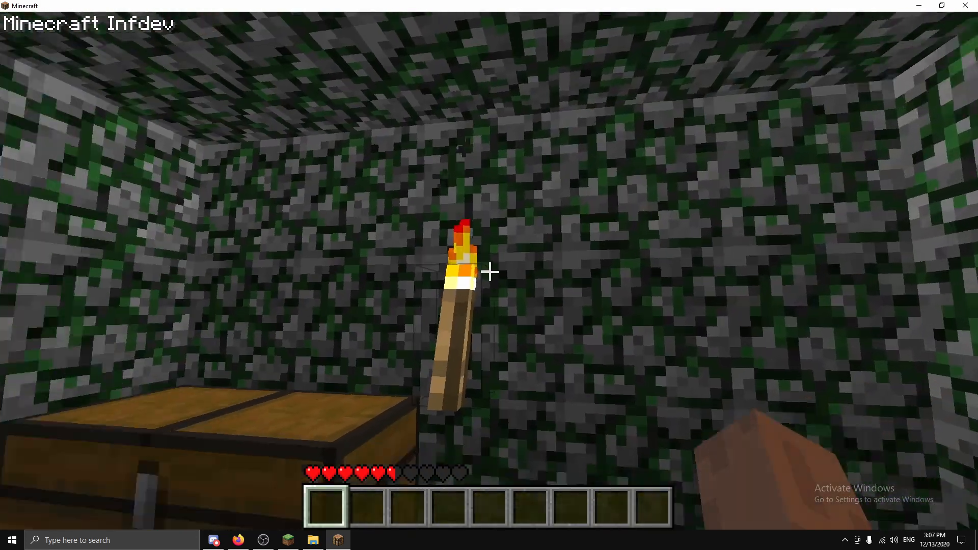
{"action": "mouse_move", "coordinate": [489, 271]}
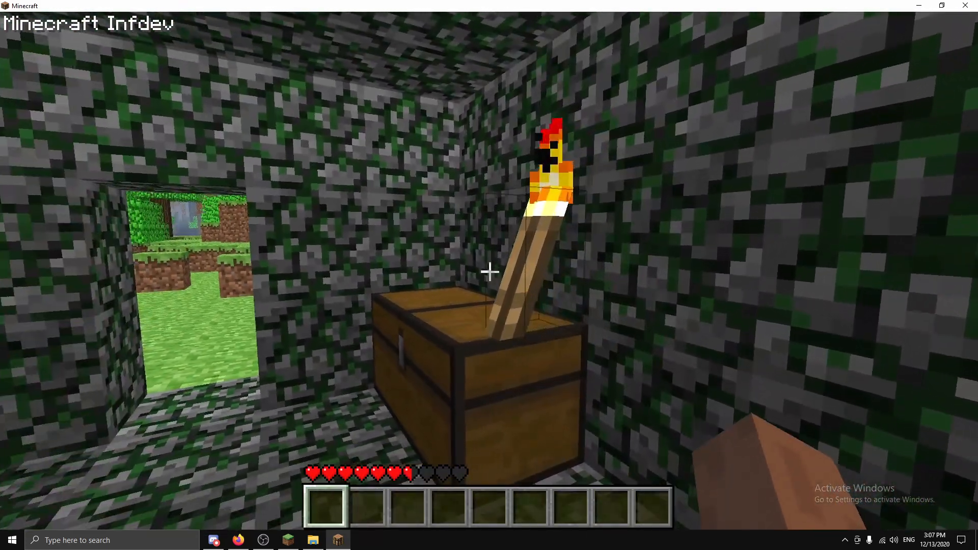
{"action": "mouse_move", "coordinate": [489, 271]}
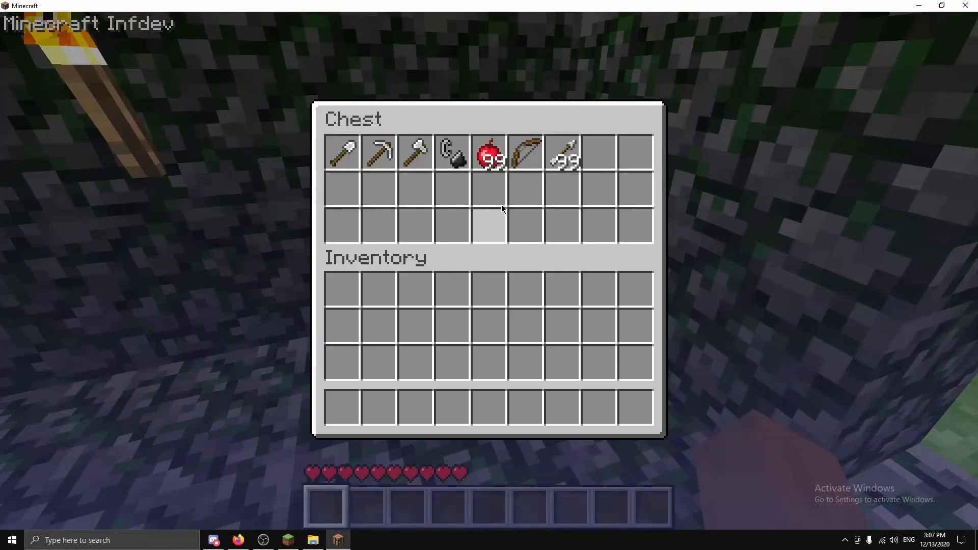
Step: Close the chest after checking its tools, apples, bow and arrows
{"action": "key", "text": "Escape"}
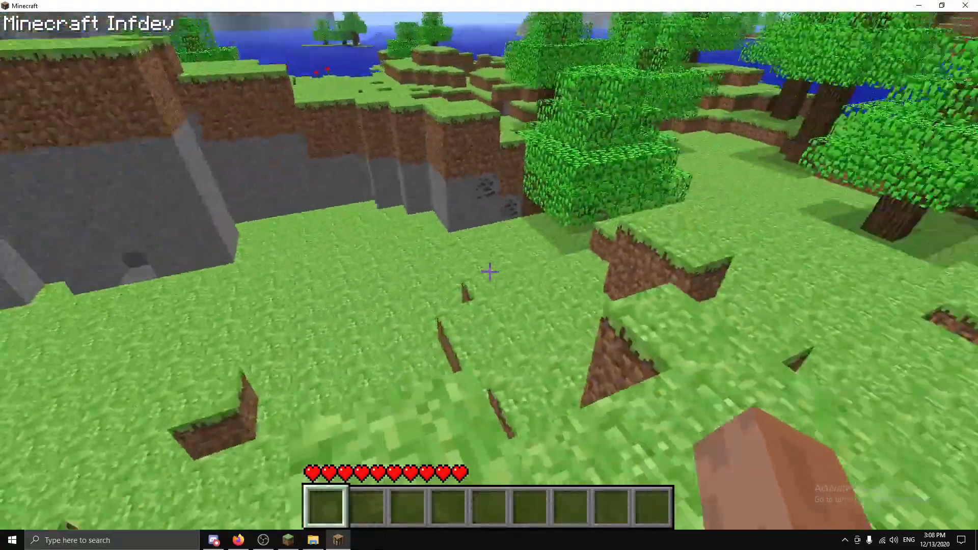
{"action": "mouse_move", "coordinate": [488, 270]}
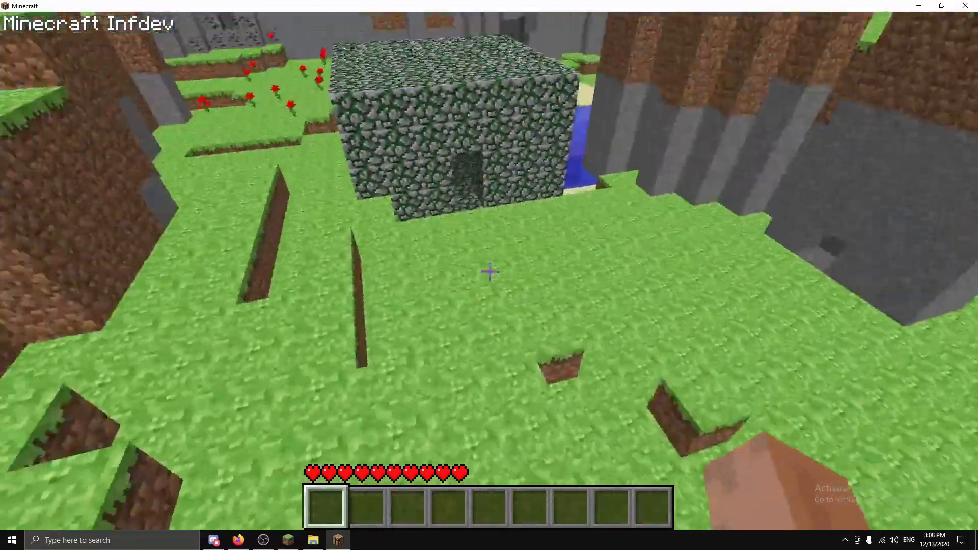
{"action": "mouse_move", "coordinate": [489, 270]}
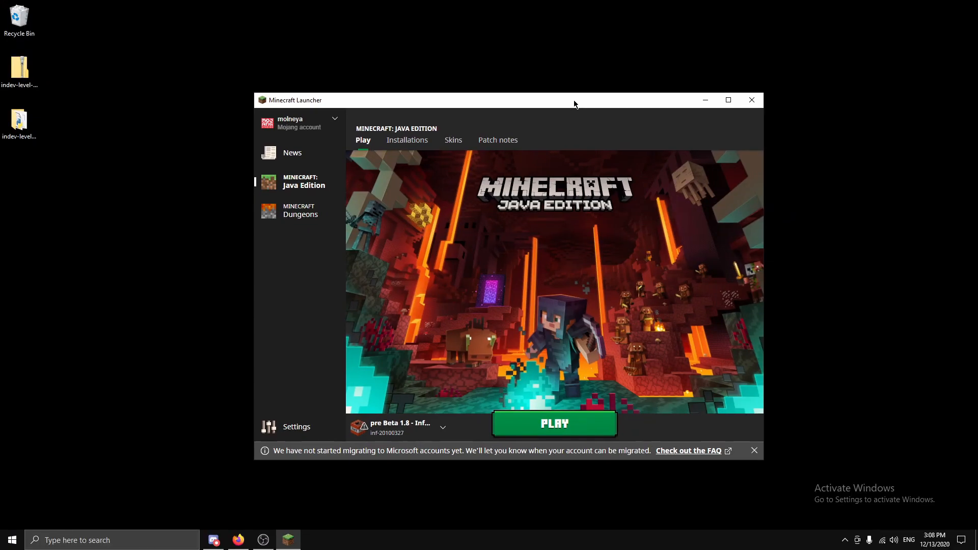
Step: Select the 'pre Beta 1.8 - Classic' installation in the launcher and start it
{"action": "left_click", "coordinate": [442, 428]}
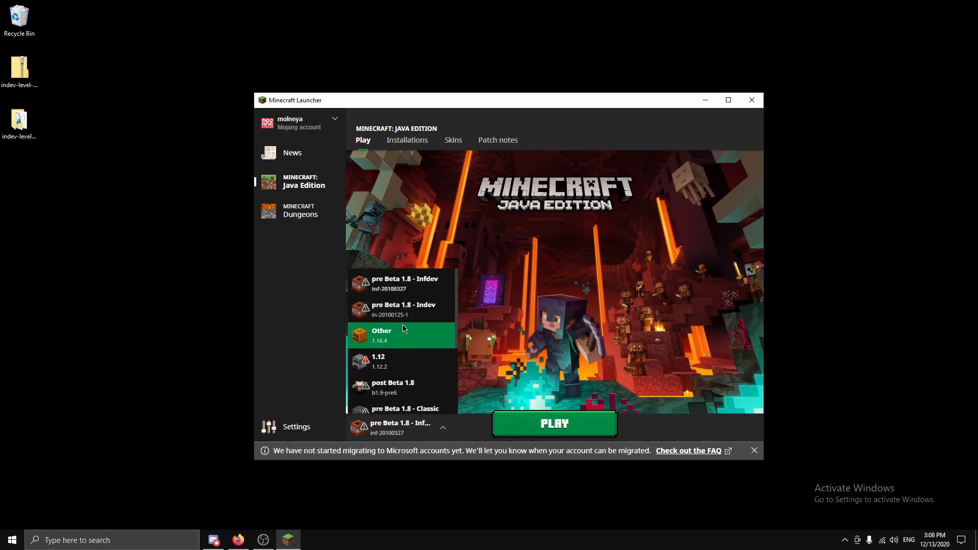
{"action": "scroll", "scroll_direction": "down", "scroll_amount": 3}
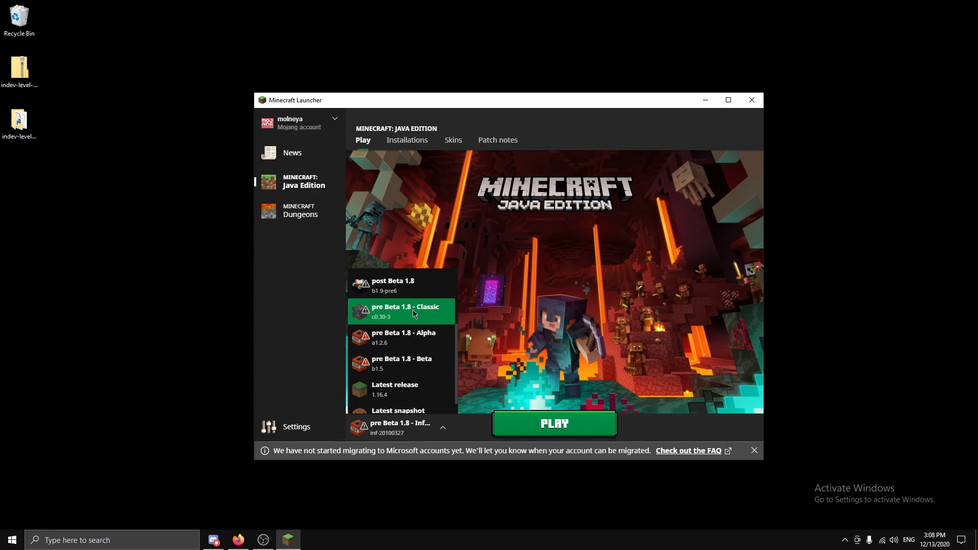
{"action": "left_click", "coordinate": [400, 311]}
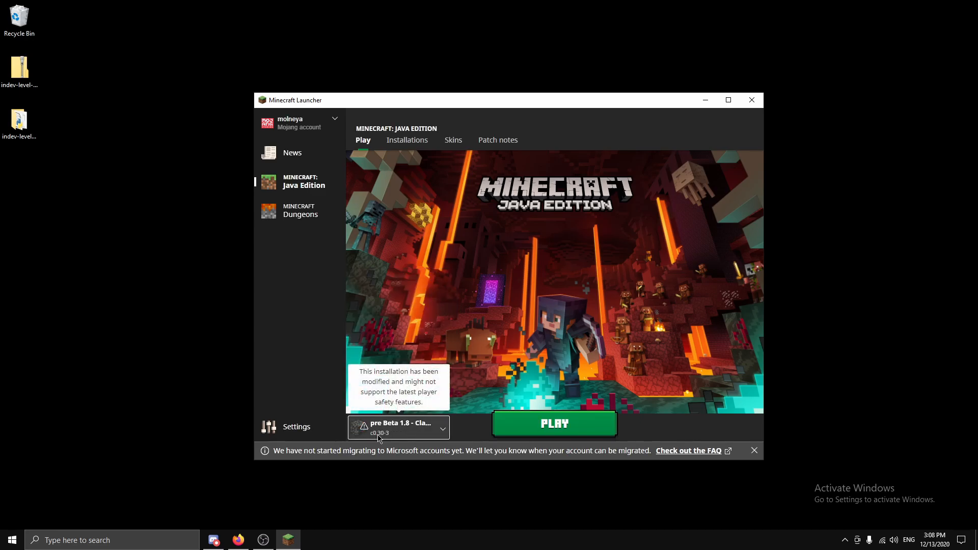
{"action": "mouse_move", "coordinate": [553, 423]}
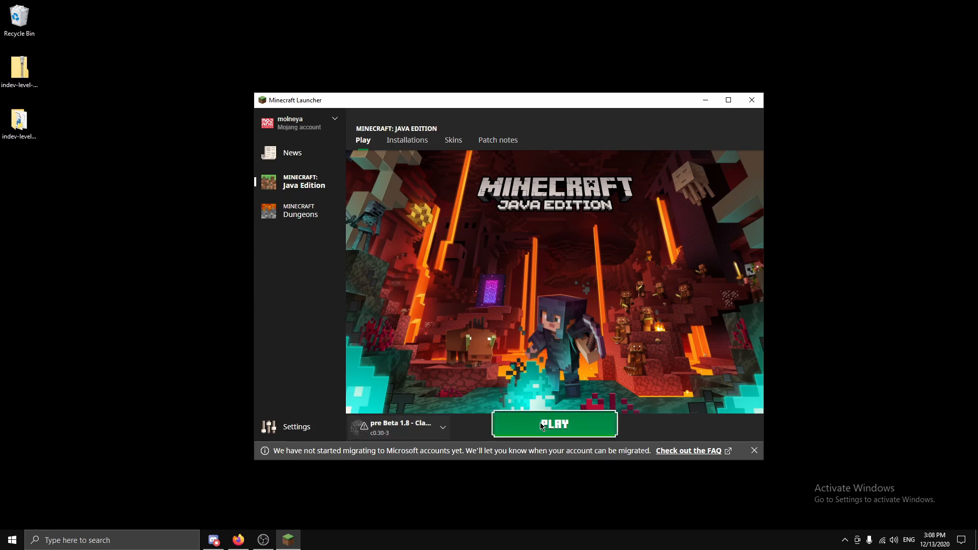
{"action": "left_click", "coordinate": [554, 424]}
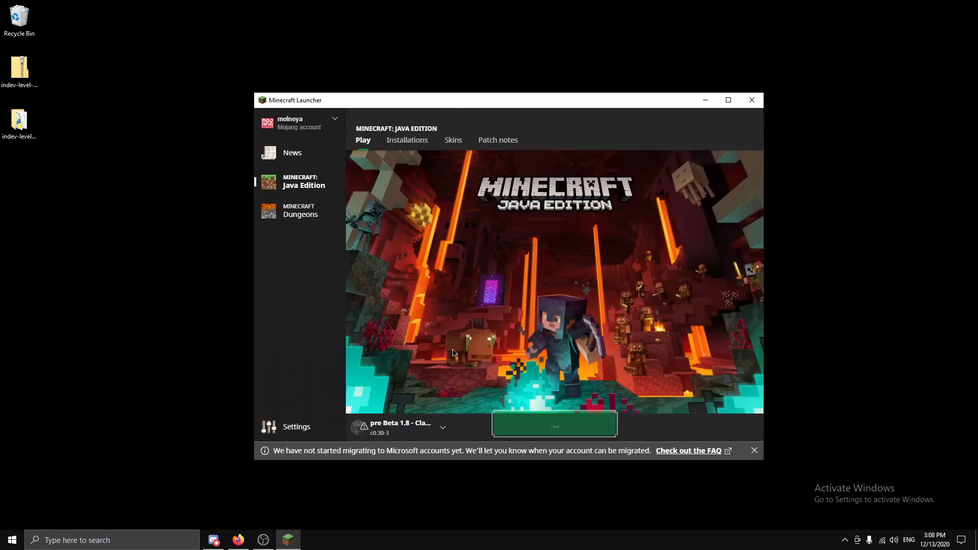
{"action": "left_click", "coordinate": [553, 423]}
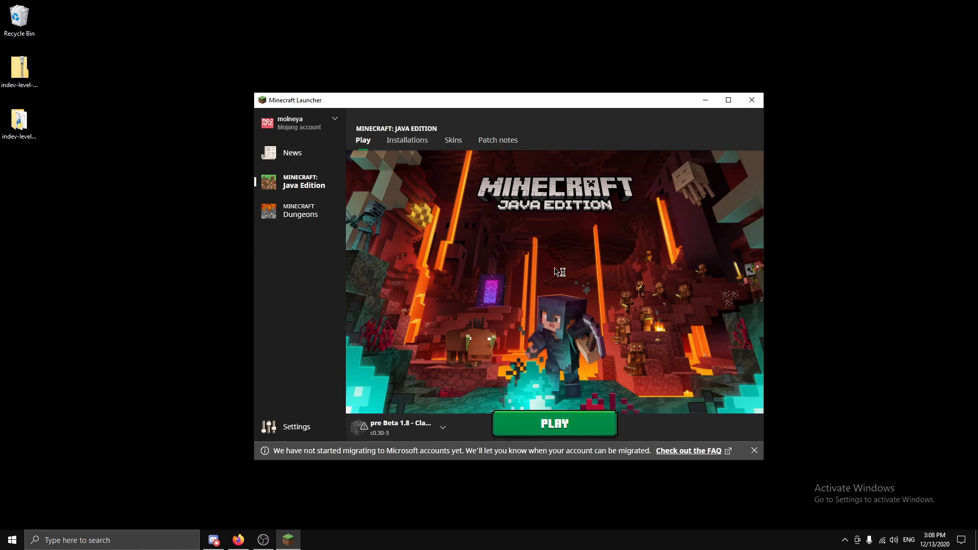
{"action": "left_click", "coordinate": [553, 423]}
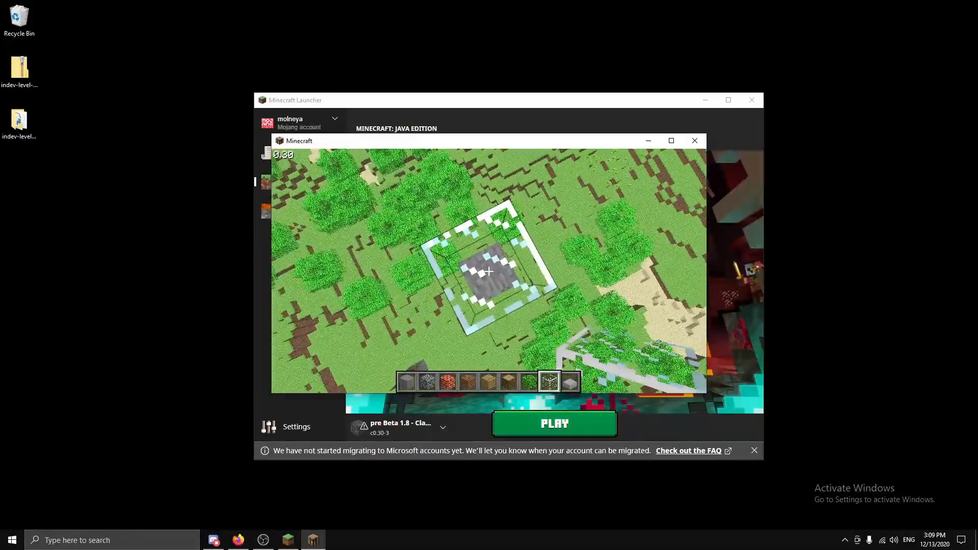
Step: Bring up the Classic Game menu over the glass-ringed pillar world
{"action": "key", "text": "Escape"}
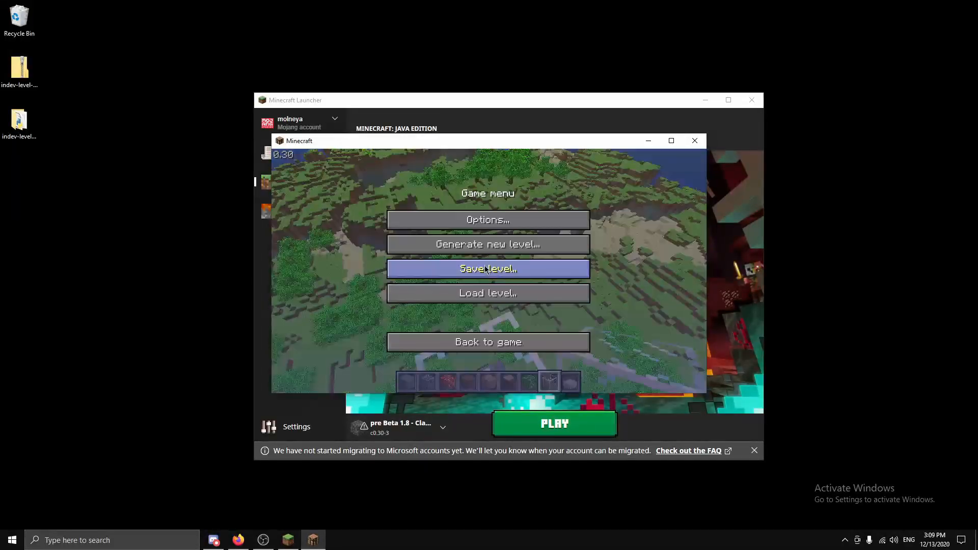
Step: Save the level as classic.mine in indev-level-converter-2.0, then close Classic
{"action": "left_click", "coordinate": [487, 268]}
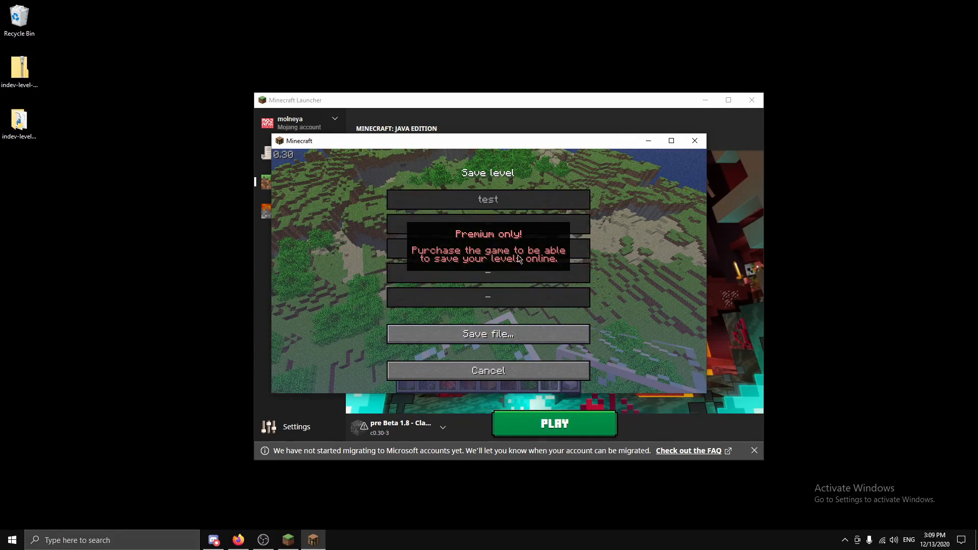
{"action": "left_click", "coordinate": [488, 334]}
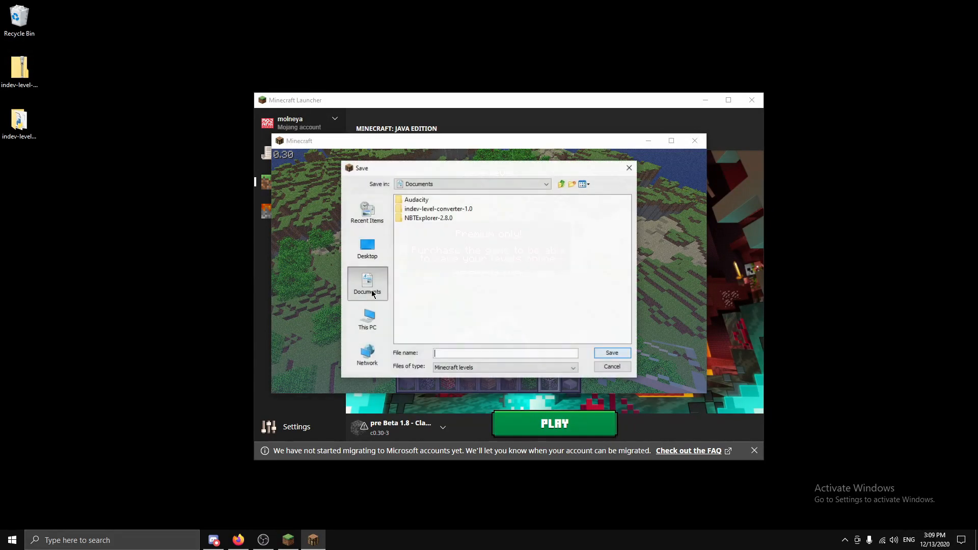
{"action": "left_click", "coordinate": [368, 247]}
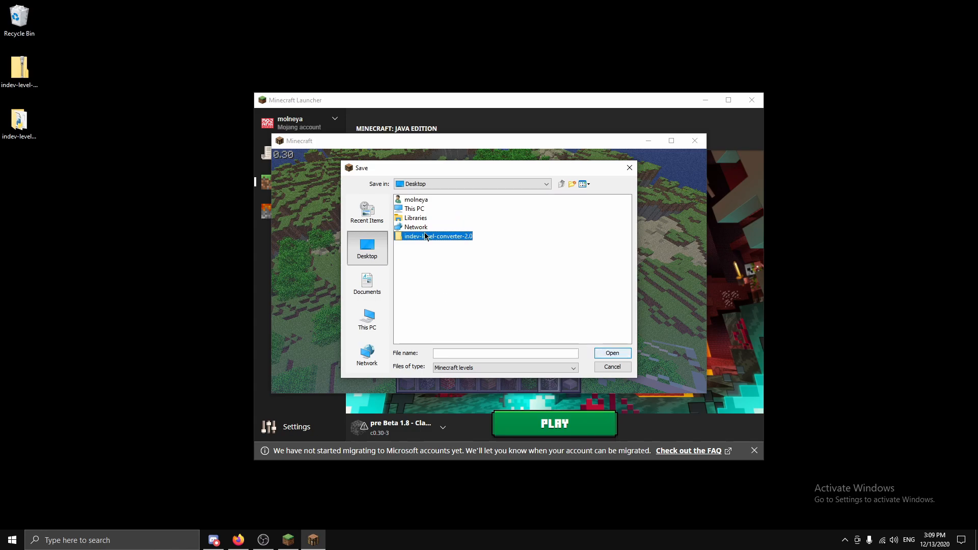
{"action": "double_click", "coordinate": [436, 236]}
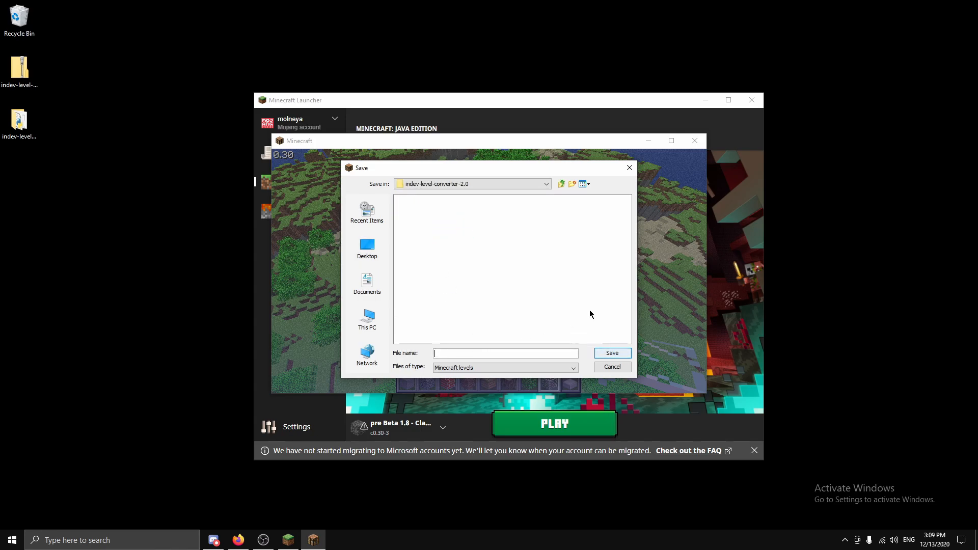
{"action": "left_click", "coordinate": [611, 367]}
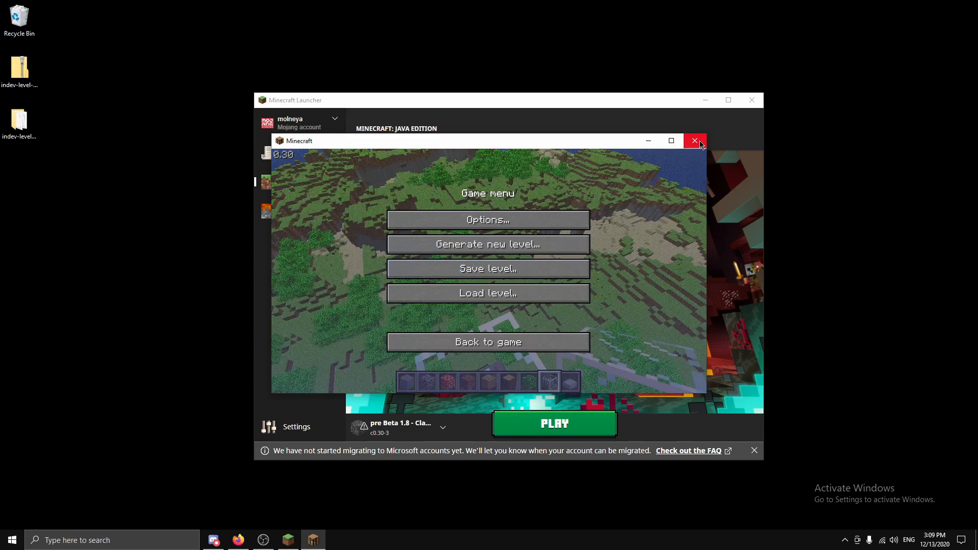
{"action": "mouse_move", "coordinate": [692, 105]}
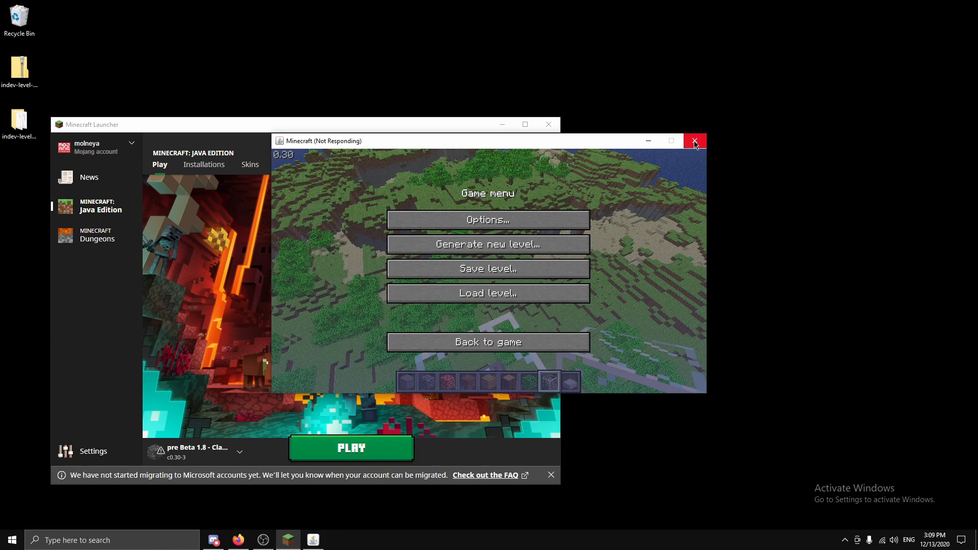
{"action": "left_click", "coordinate": [694, 140]}
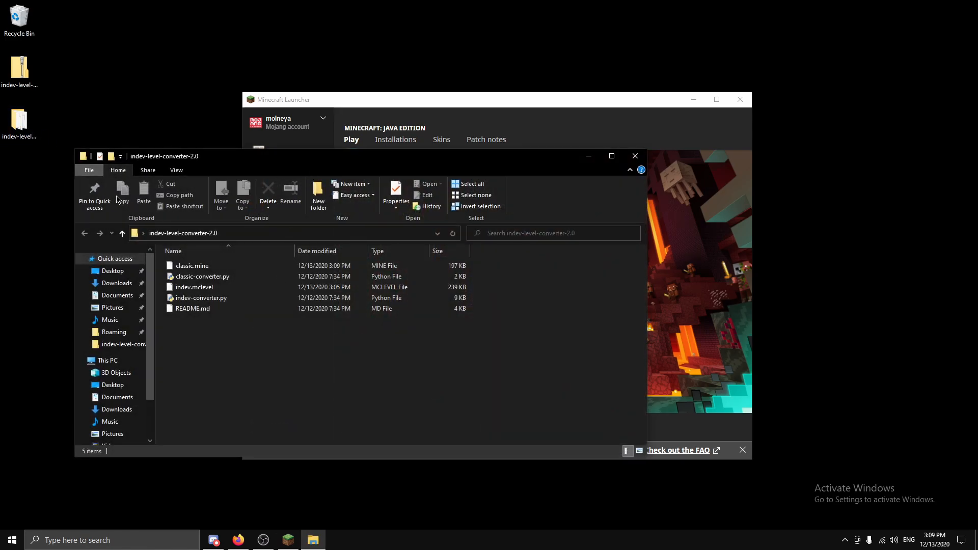
Step: Run classic-converter.py on classic.mine and select the resulting World1.mclevel
{"action": "left_click", "coordinate": [88, 170]}
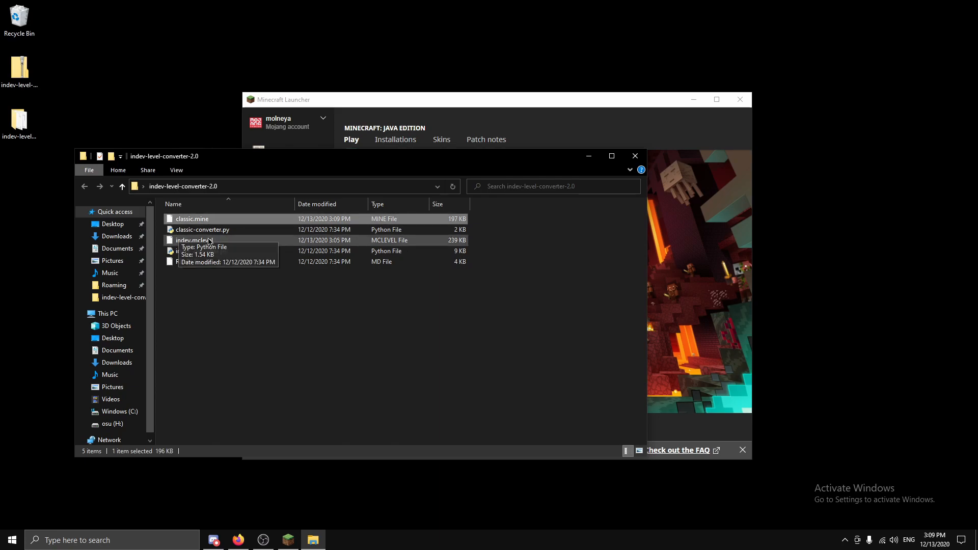
{"action": "mouse_move", "coordinate": [215, 240]}
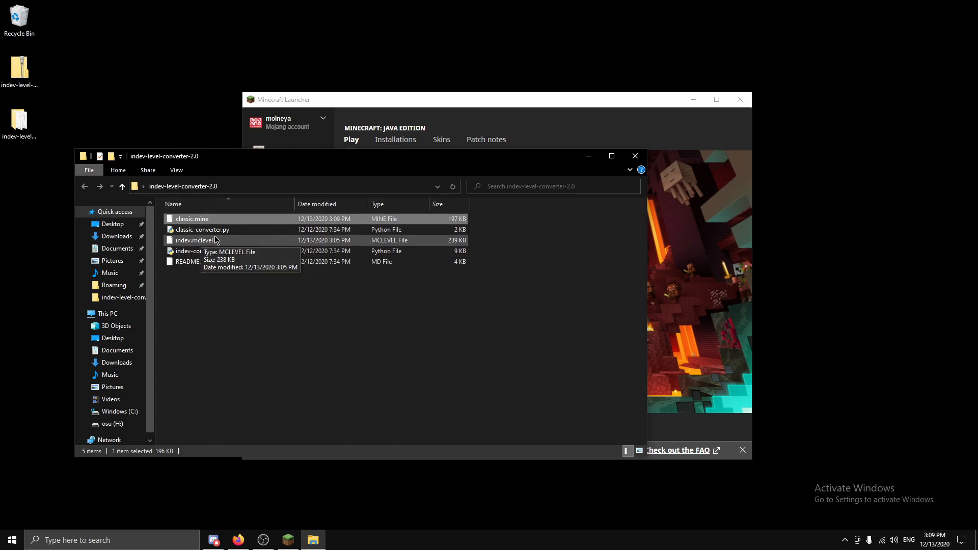
{"action": "mouse_move", "coordinate": [204, 247]}
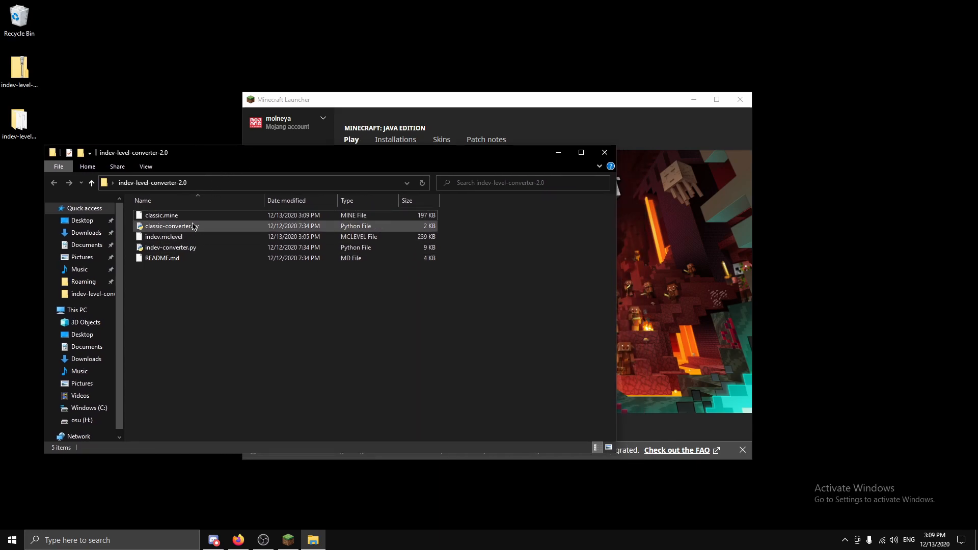
{"action": "mouse_move", "coordinate": [172, 226]}
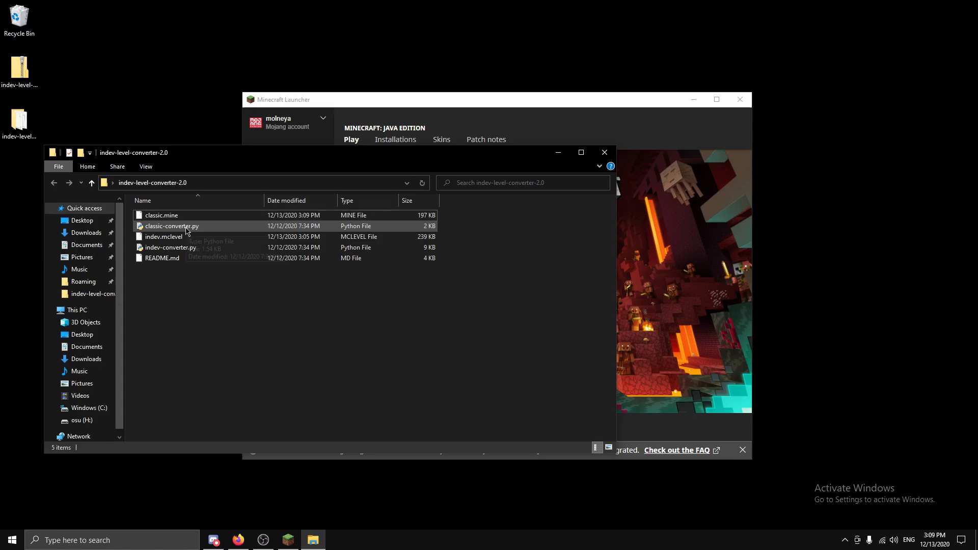
{"action": "double_click", "coordinate": [171, 225]}
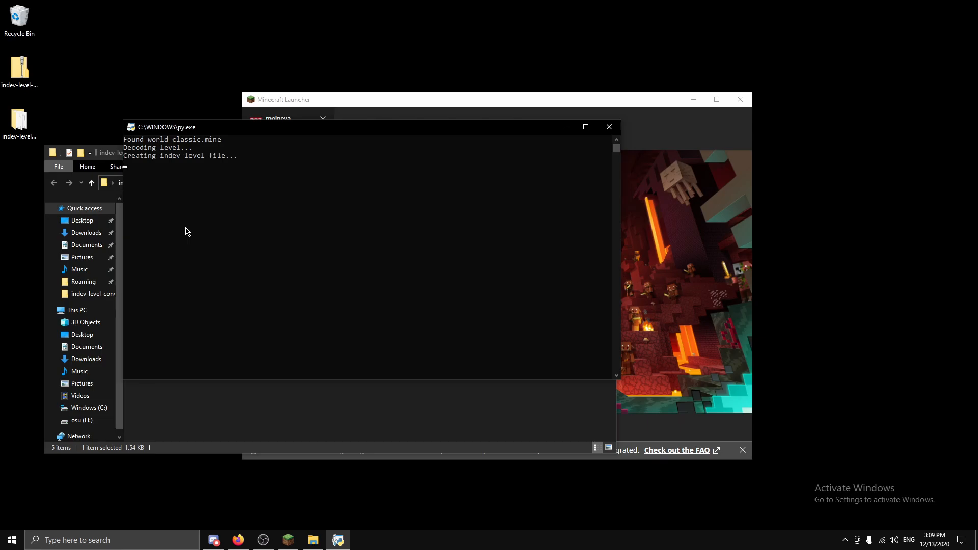
{"action": "left_click", "coordinate": [607, 127]}
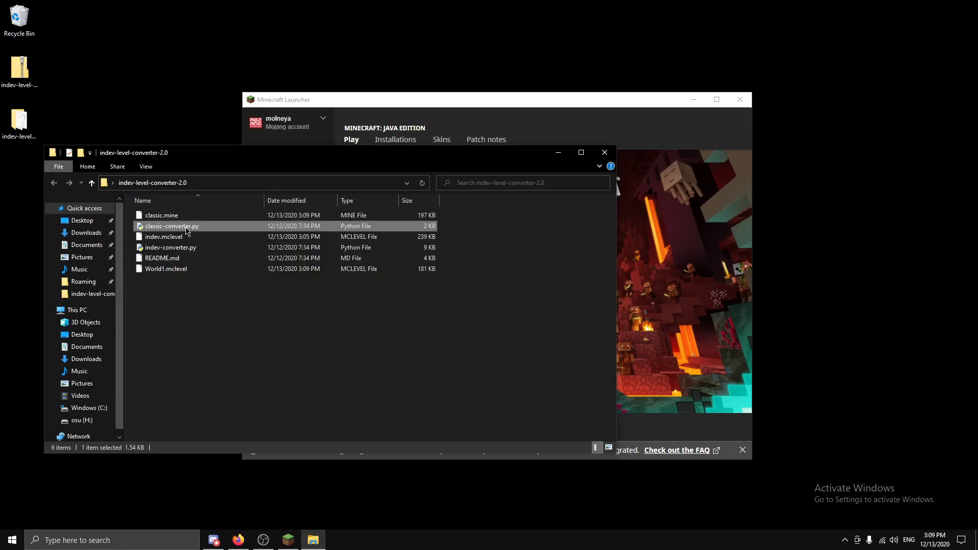
{"action": "left_click", "coordinate": [166, 269]}
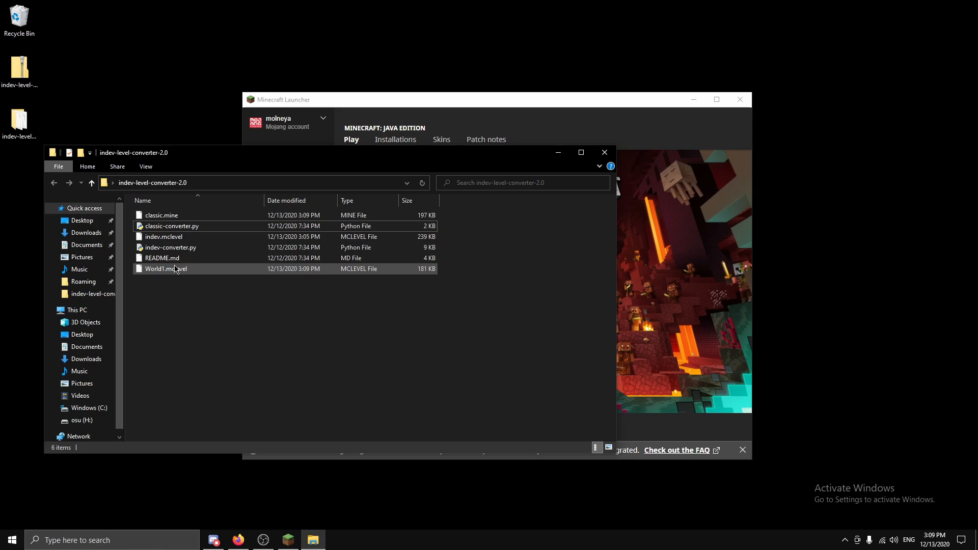
{"action": "left_click", "coordinate": [165, 268]}
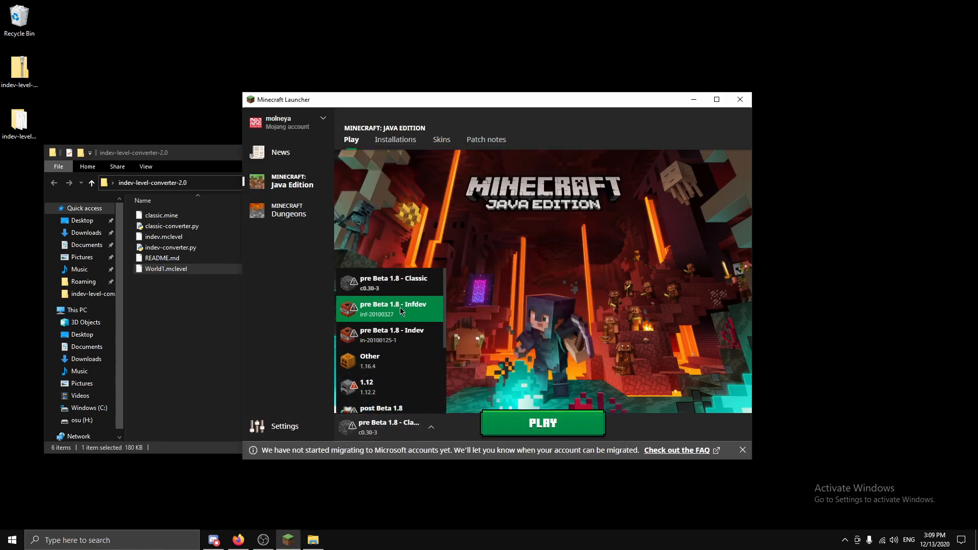
Step: Choose the 'pre Beta 1.8 - Indev' version in the launcher
{"action": "left_click", "coordinate": [391, 334]}
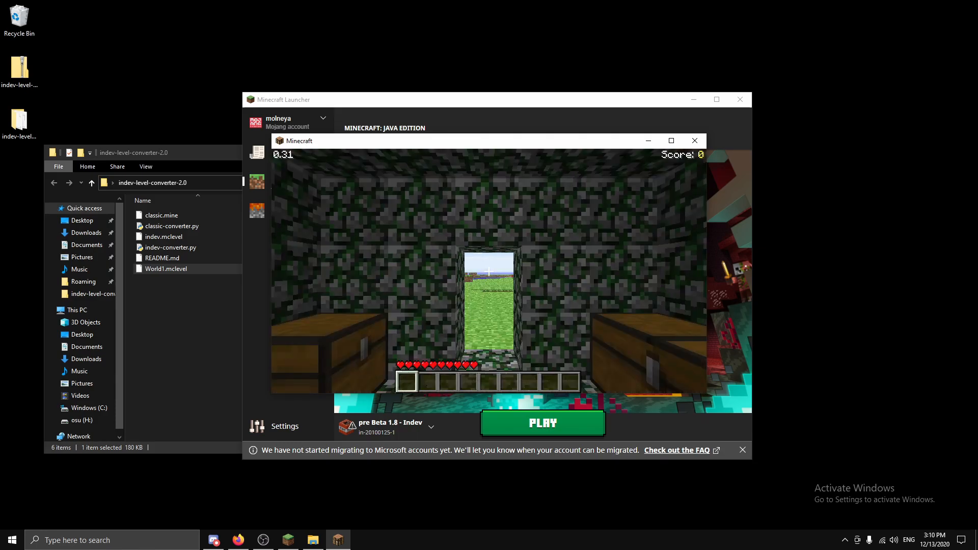
Step: Maximize the Minecraft Indev window to fill the screen
{"action": "left_click", "coordinate": [671, 140]}
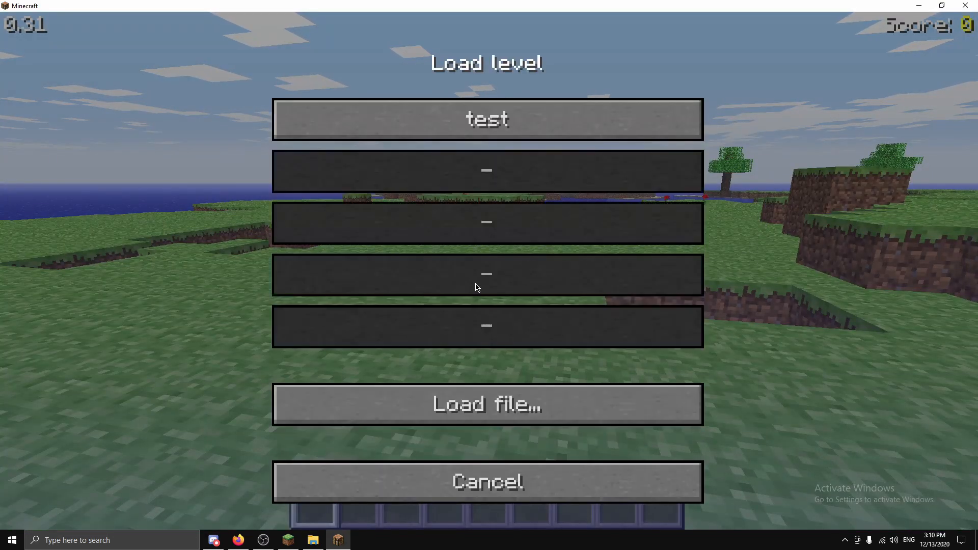
Step: Open the converted Classic level through Load file..
{"action": "left_click", "coordinate": [487, 404]}
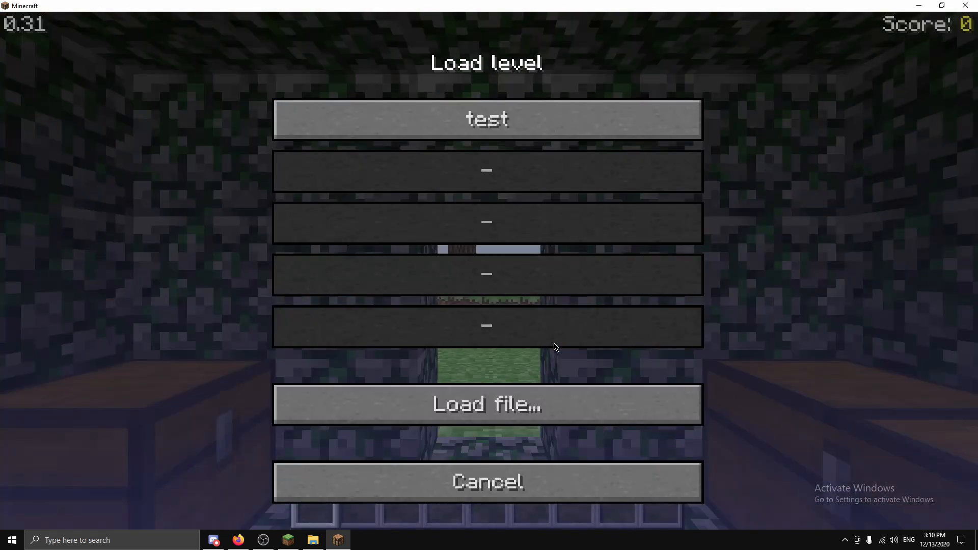
{"action": "left_click", "coordinate": [486, 119]}
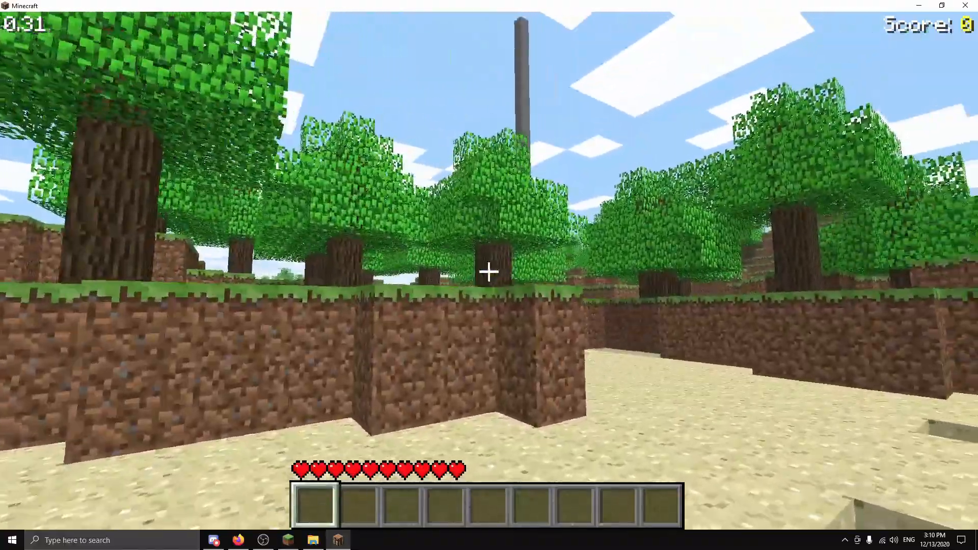
{"action": "mouse_move", "coordinate": [489, 271]}
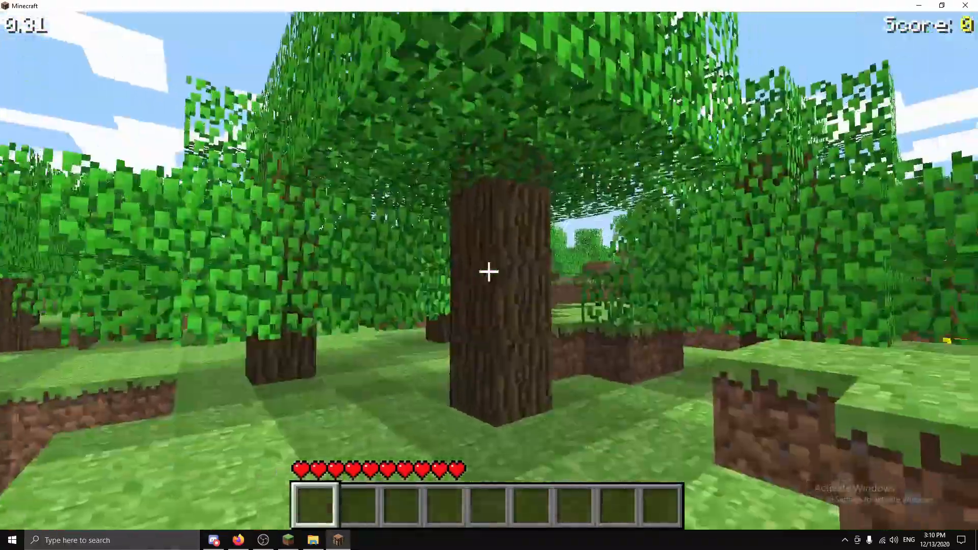
{"action": "mouse_move", "coordinate": [489, 271]}
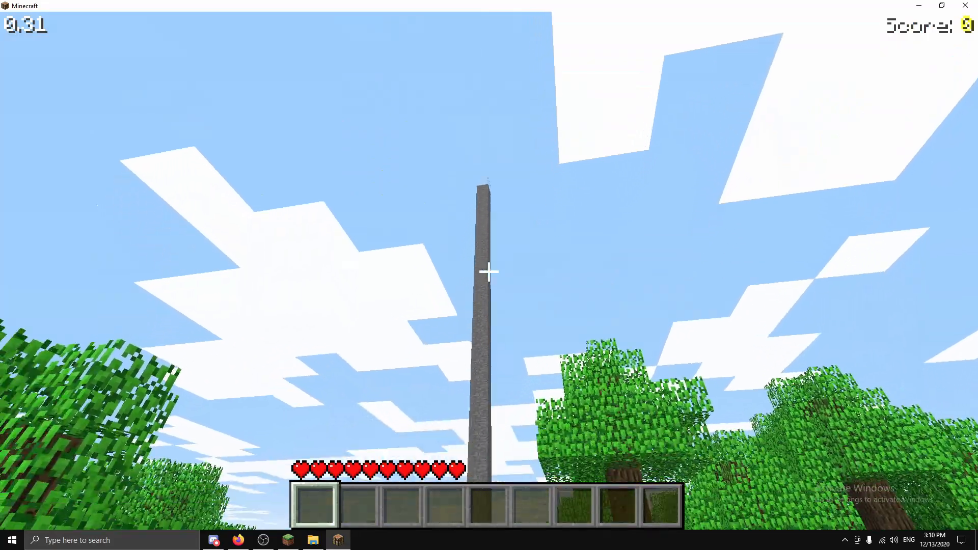
{"action": "mouse_move", "coordinate": [489, 272]}
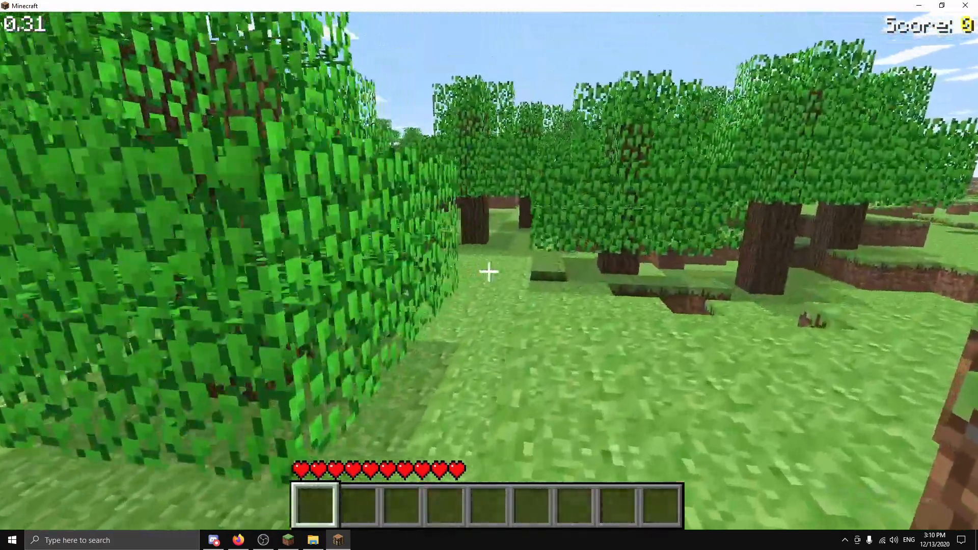
Step: Load World1.mclevel from Desktop\indev-level-converter-2.0, check a chest, and reopen the menu
{"action": "key", "text": "Escape"}
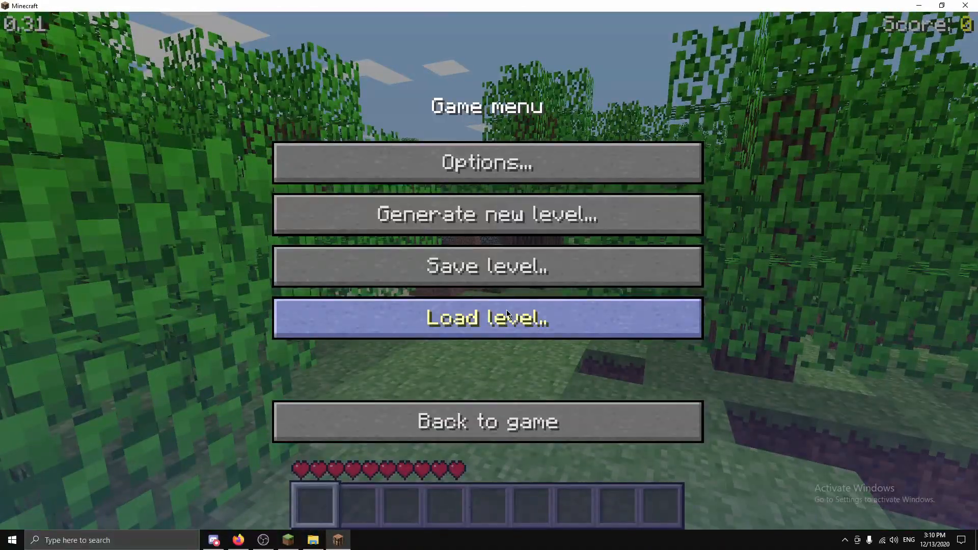
{"action": "left_click", "coordinate": [486, 318]}
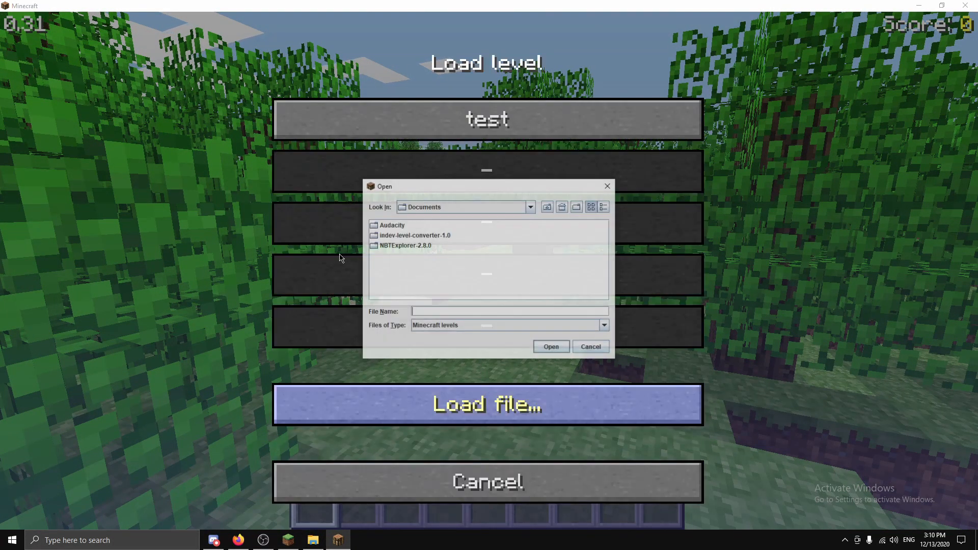
{"action": "left_click", "coordinate": [561, 206]}
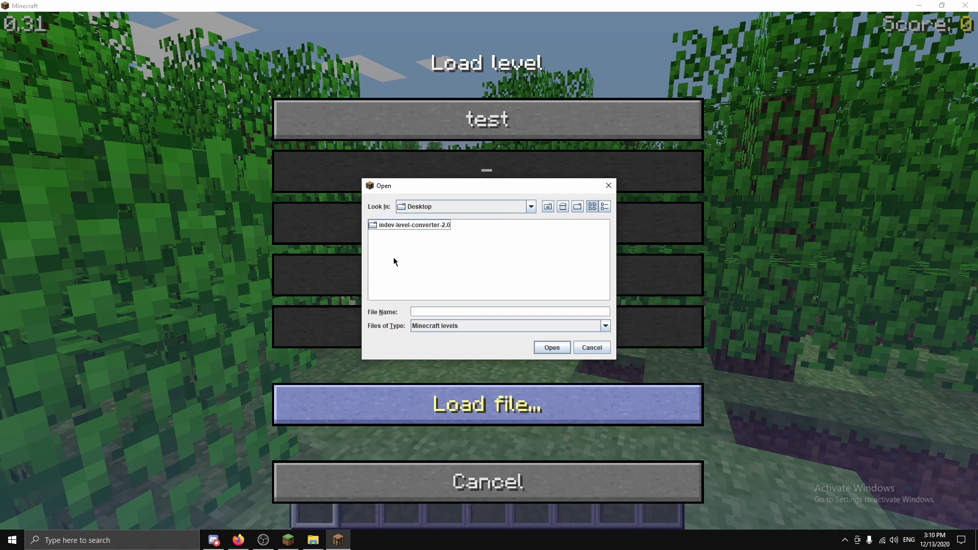
{"action": "left_click", "coordinate": [551, 347]}
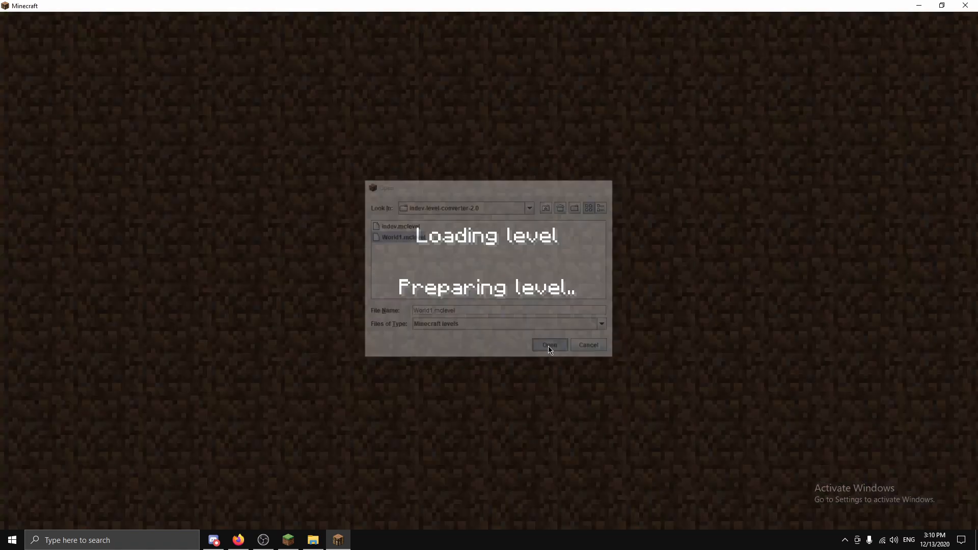
{"action": "left_click", "coordinate": [548, 344]}
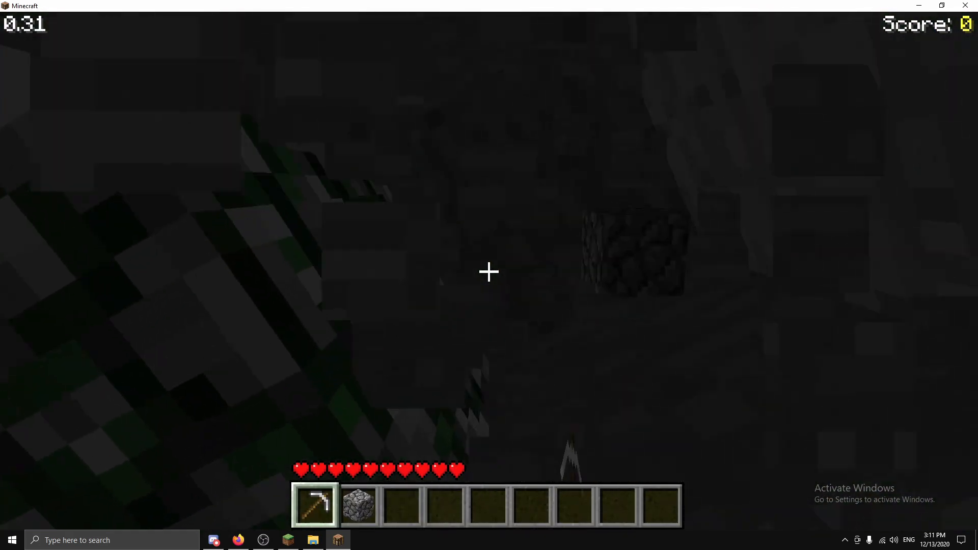
{"action": "mouse_move", "coordinate": [489, 271]}
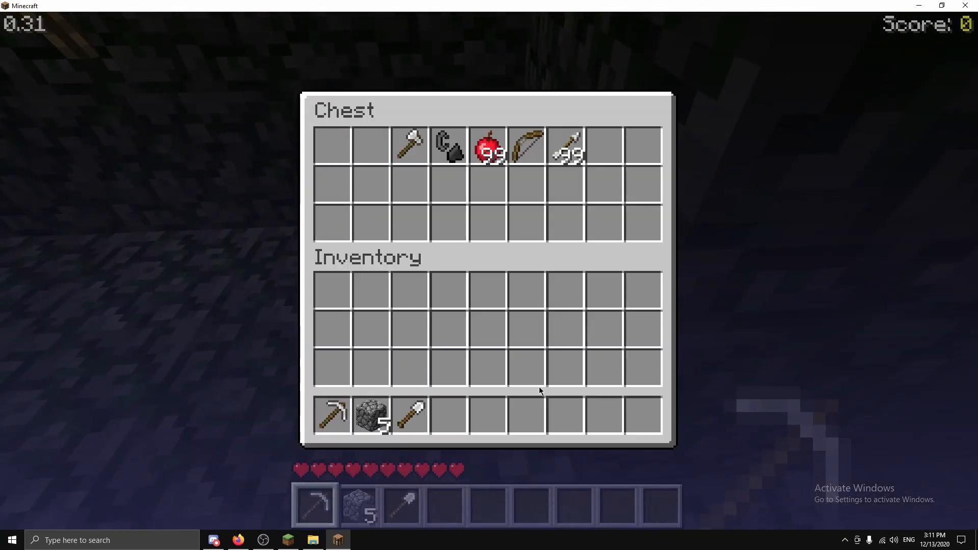
{"action": "key", "text": "Escape"}
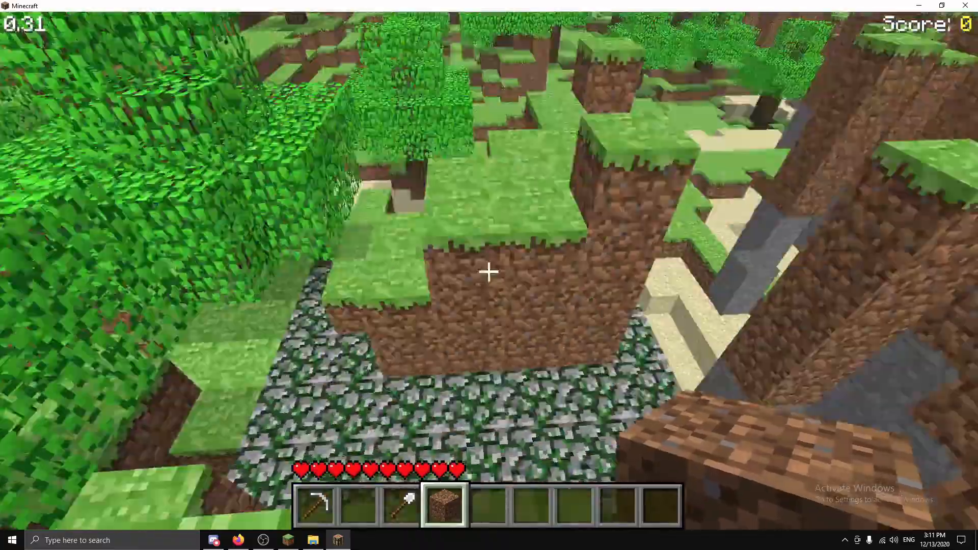
{"action": "mouse_move", "coordinate": [489, 272]}
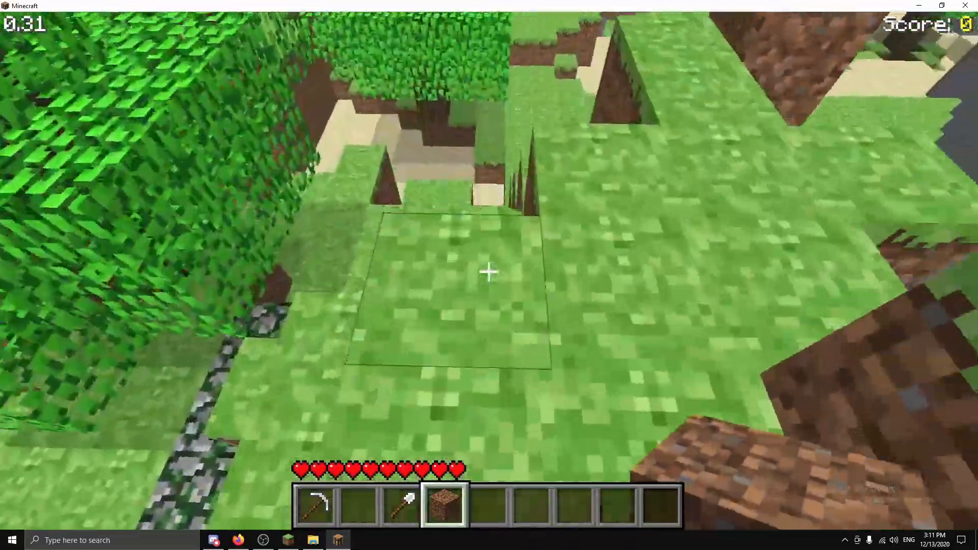
{"action": "key", "text": "Escape"}
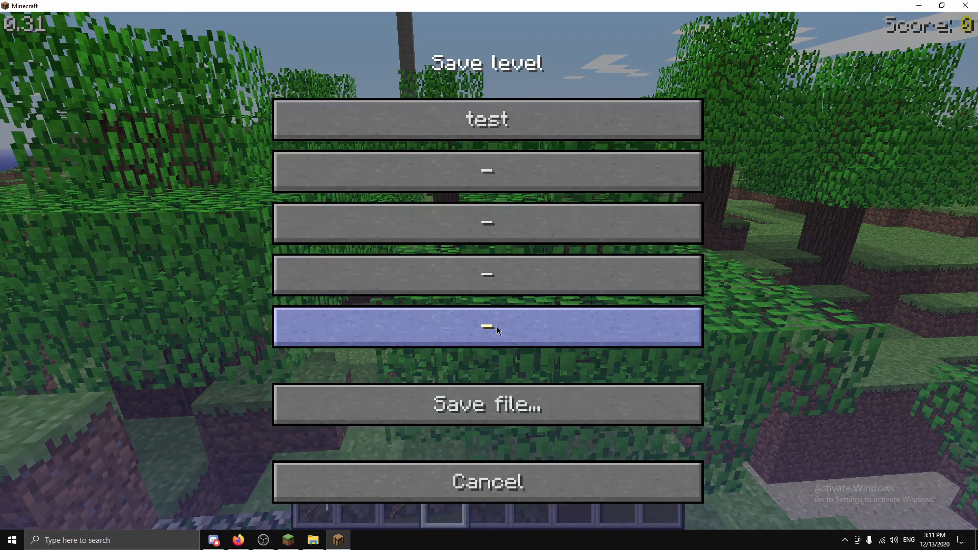
Step: Save the level as classic2.mclevel in the converter folder and leave the save screen
{"action": "left_click", "coordinate": [487, 403]}
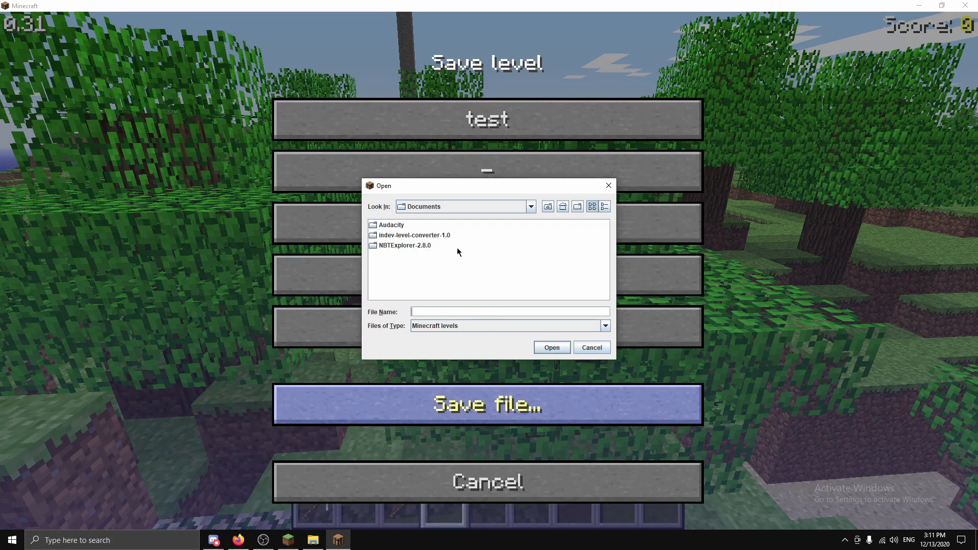
{"action": "left_click", "coordinate": [562, 206]}
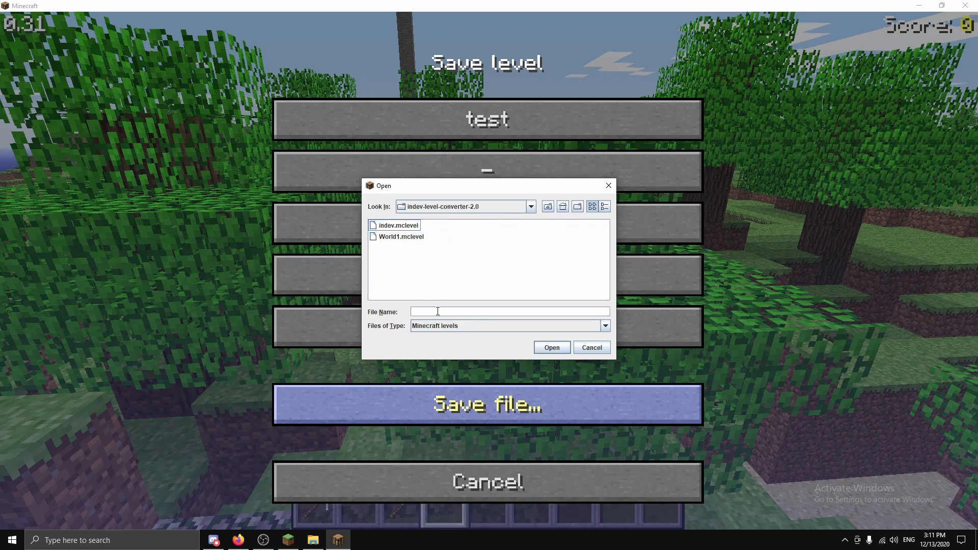
{"action": "type", "text": "class"}
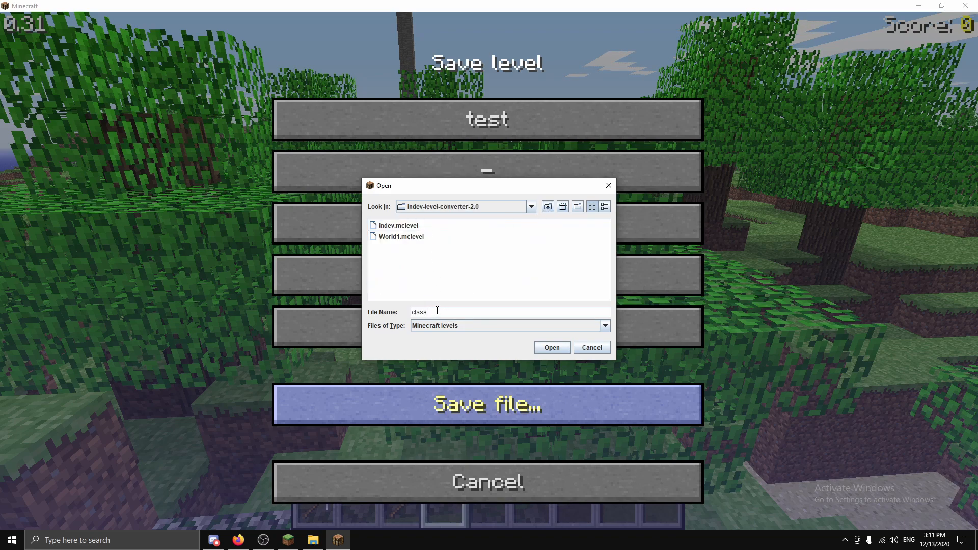
{"action": "left_click", "coordinate": [590, 347]}
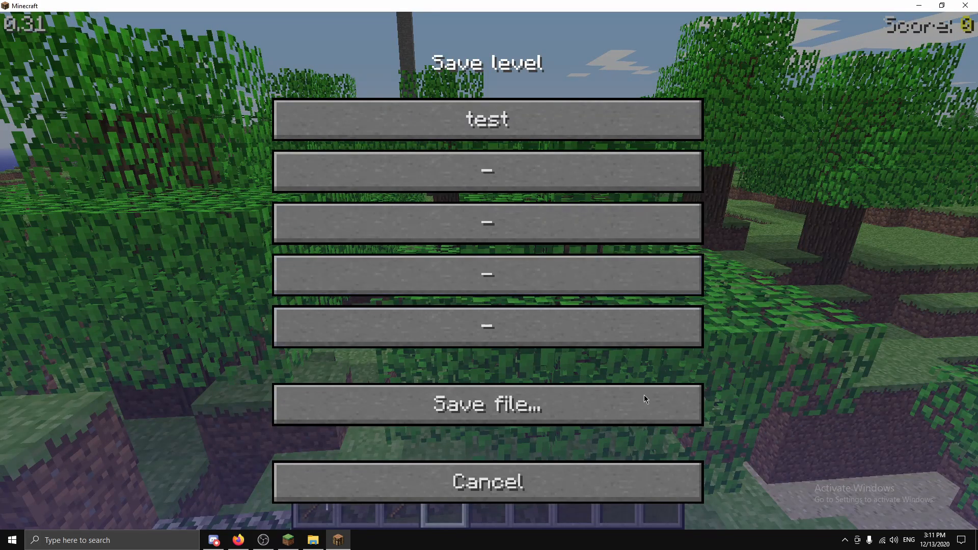
{"action": "left_click", "coordinate": [488, 481]}
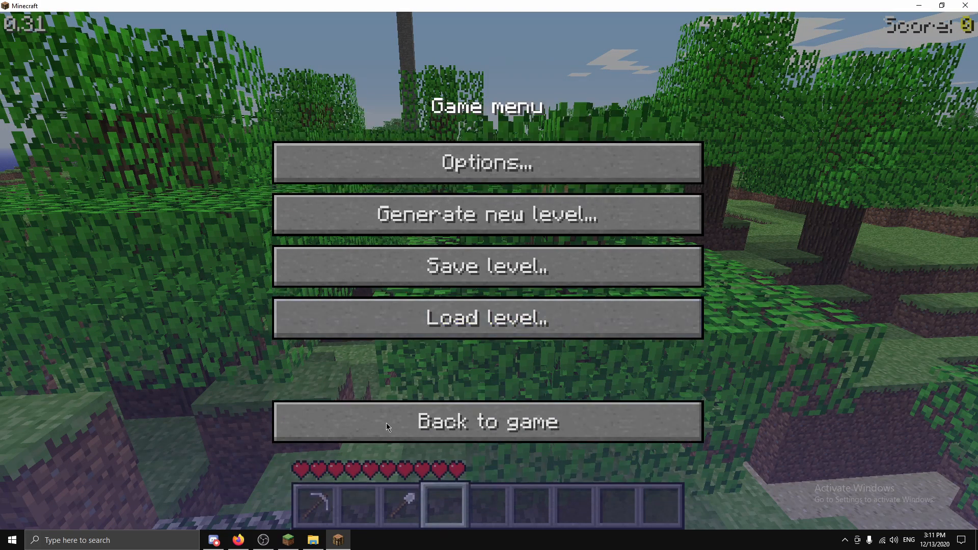
{"action": "left_click", "coordinate": [312, 540]}
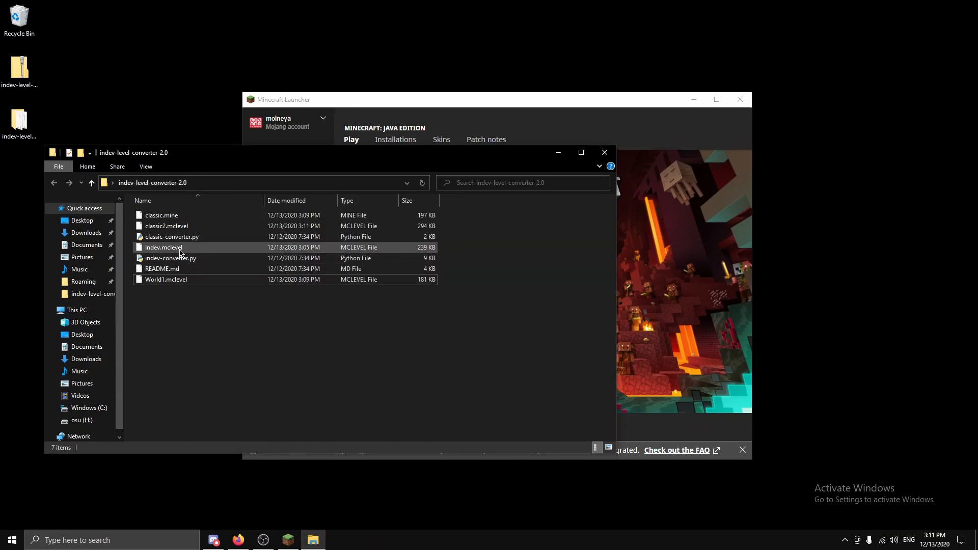
Step: Delete old indev.mclevel and convert classic2.mclevel with indev-converter.py, answering 'n' to floating world
{"action": "left_click", "coordinate": [164, 247]}
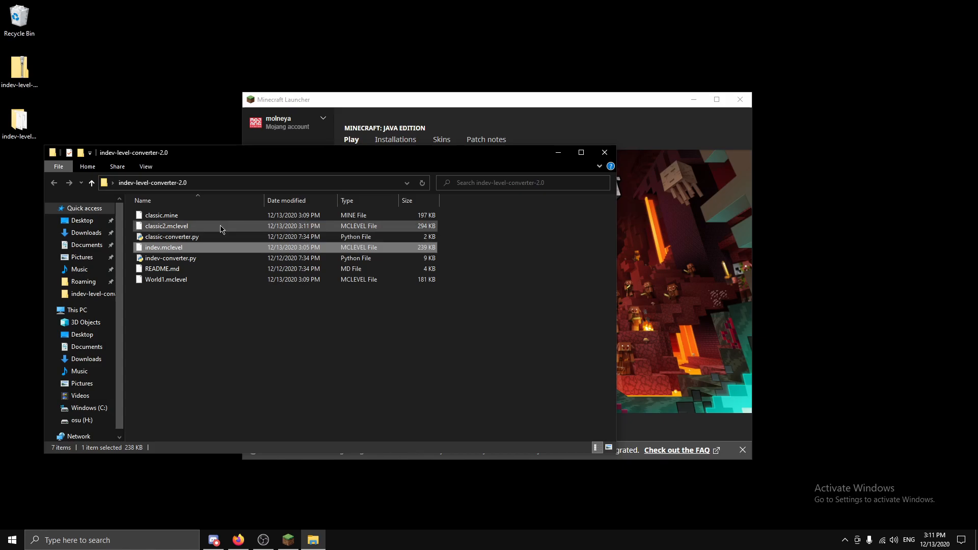
{"action": "key", "text": "Delete"}
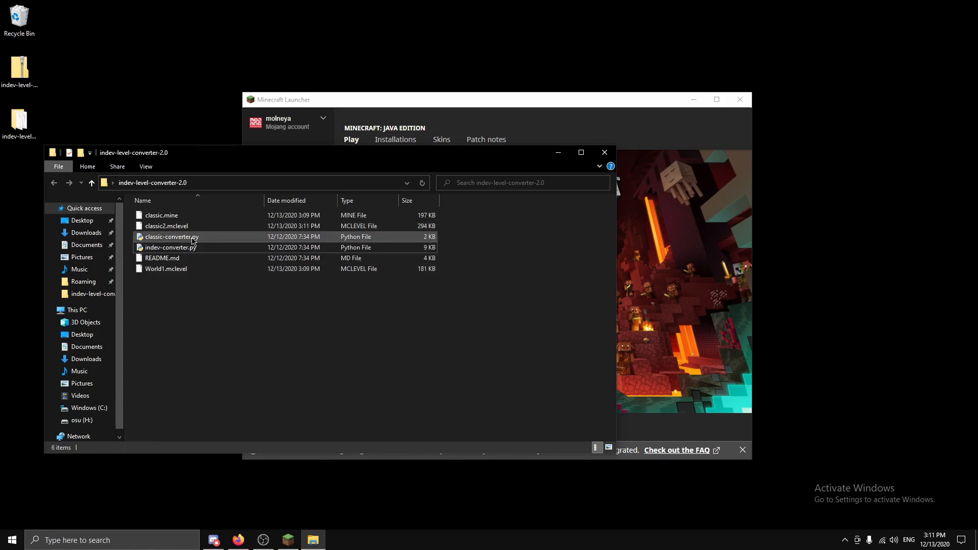
{"action": "double_click", "coordinate": [171, 237]}
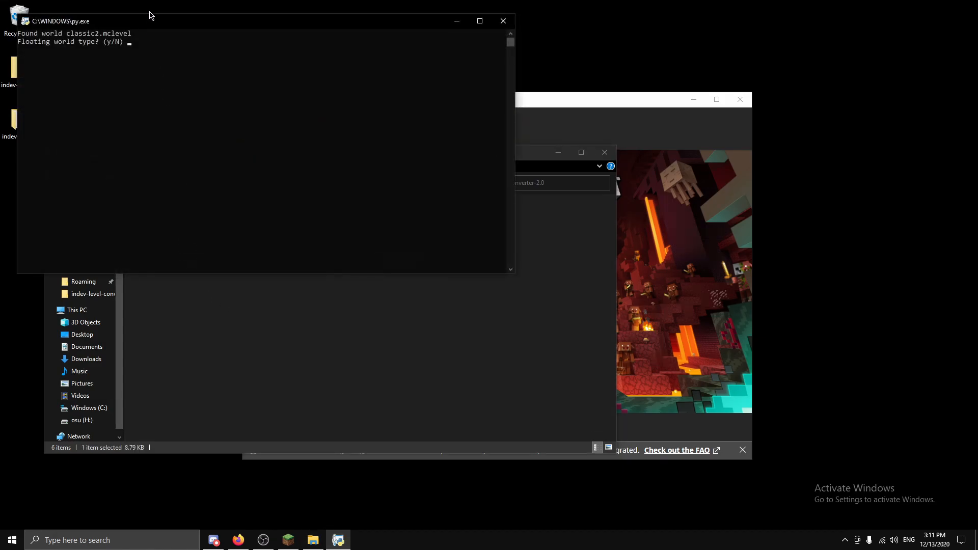
{"action": "type", "text": "n"}
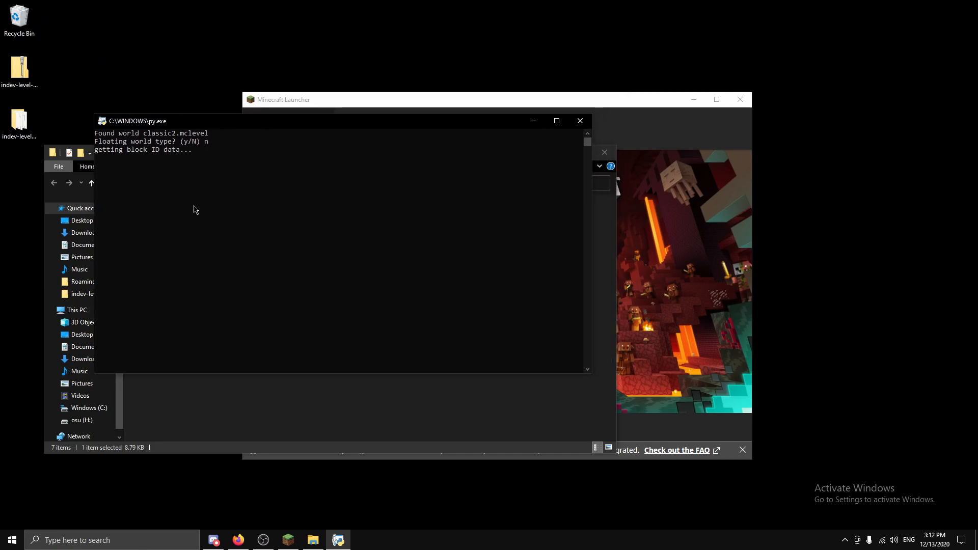
{"action": "mouse_move", "coordinate": [146, 136]}
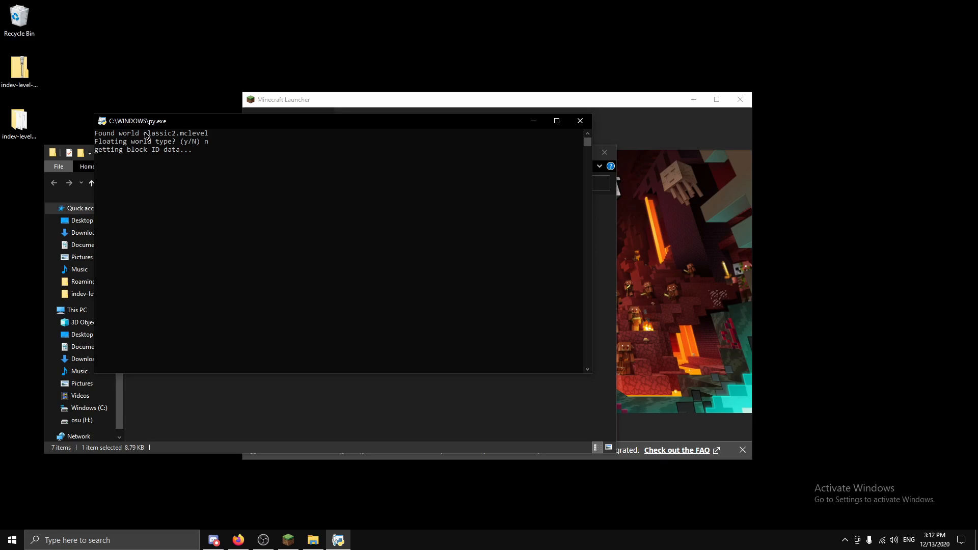
{"action": "double_click", "coordinate": [160, 133]}
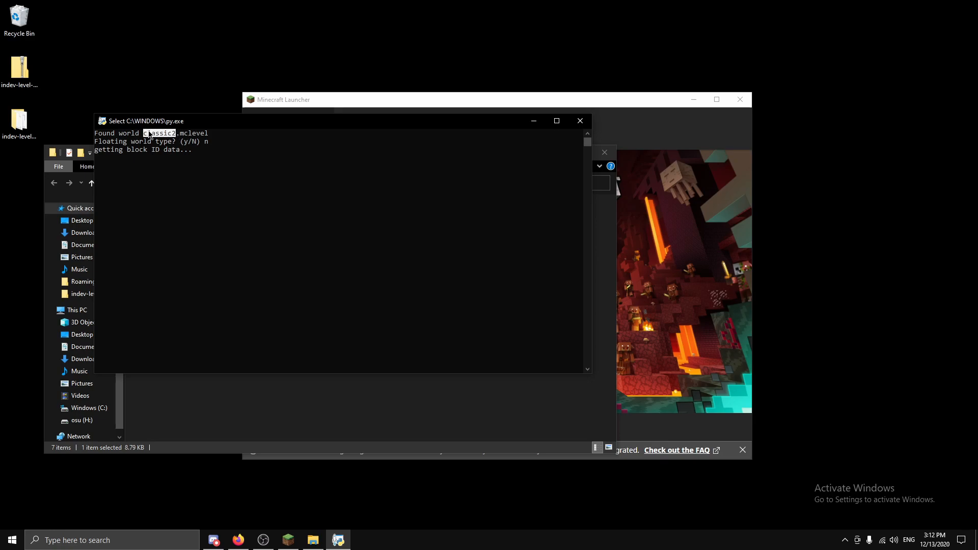
{"action": "left_click_drag", "start_coordinate": [146, 121], "coordinate": [184, 125]}
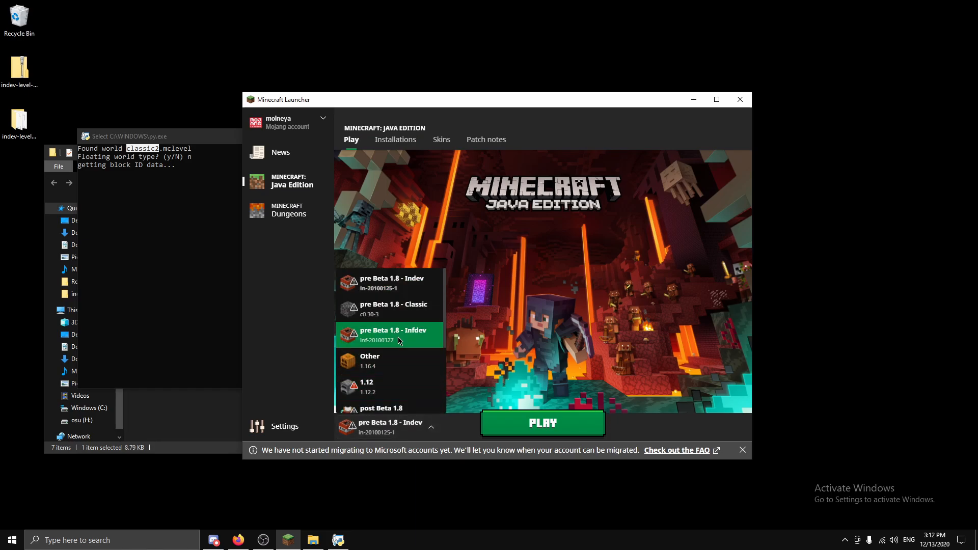
Step: Launch the pre Beta 1.8 Infdev version and browse into the .minecraft folder
{"action": "left_click", "coordinate": [392, 334]}
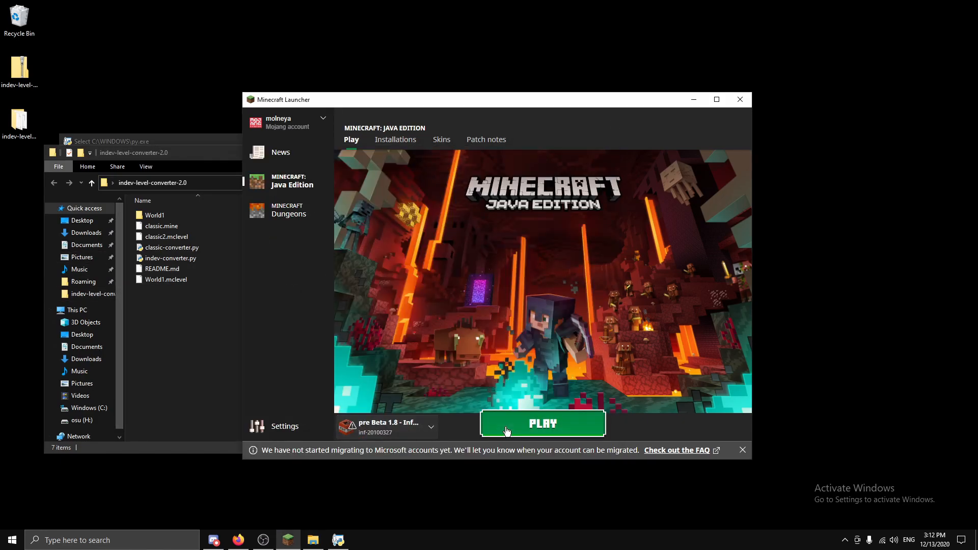
{"action": "left_click", "coordinate": [83, 281]}
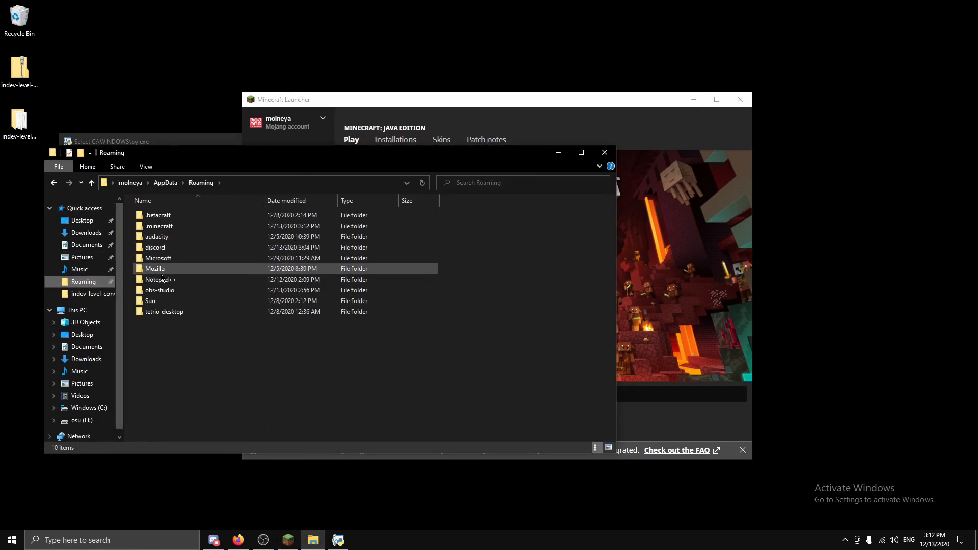
{"action": "double_click", "coordinate": [158, 226]}
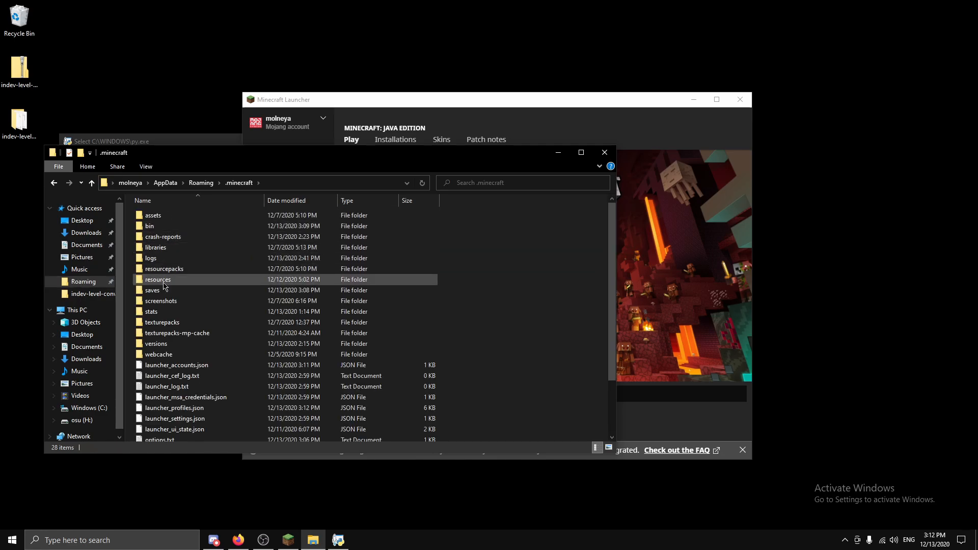
{"action": "double_click", "coordinate": [153, 290]}
{"action": "type", "text": "n"}
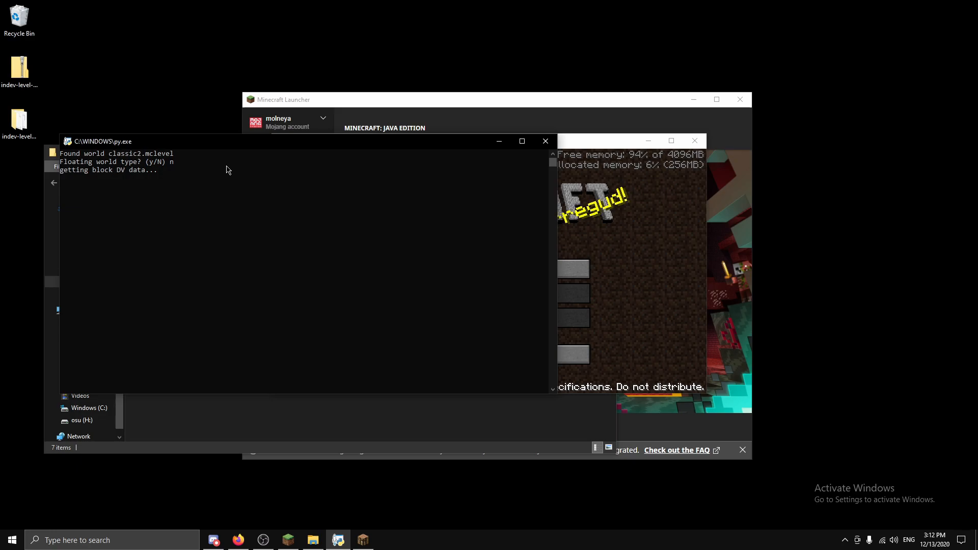
{"action": "mouse_move", "coordinate": [163, 180]}
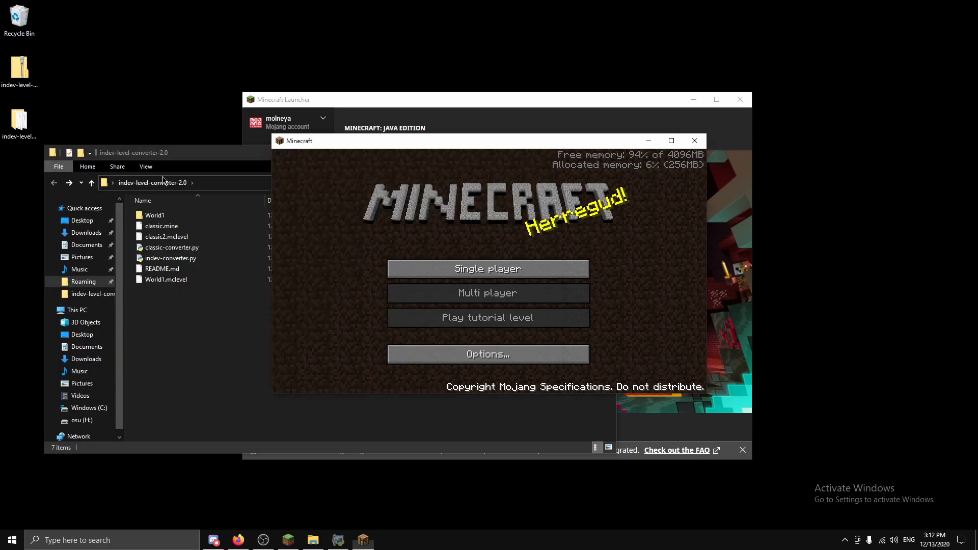
Step: Open the .minecraft saves folder, then start Single player in Infdev
{"action": "left_click", "coordinate": [153, 214]}
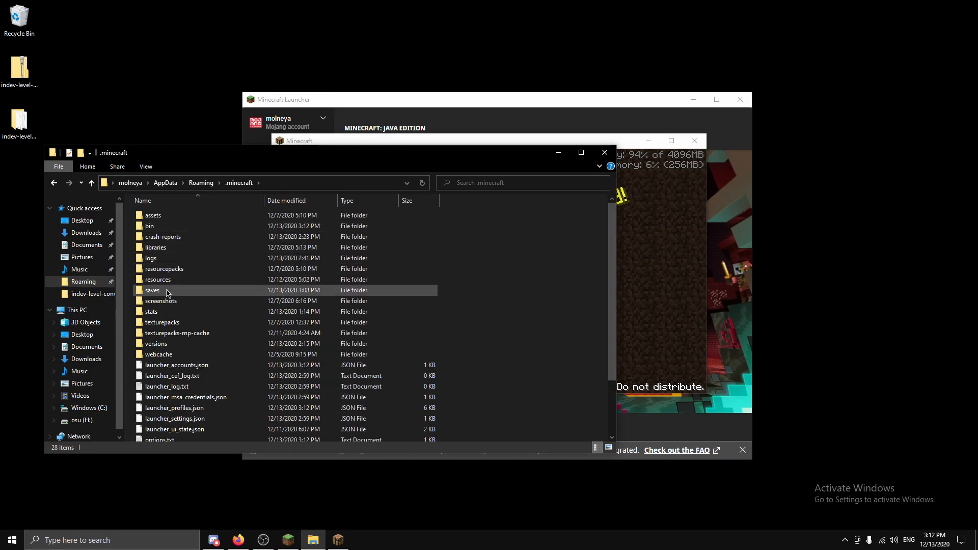
{"action": "double_click", "coordinate": [152, 290]}
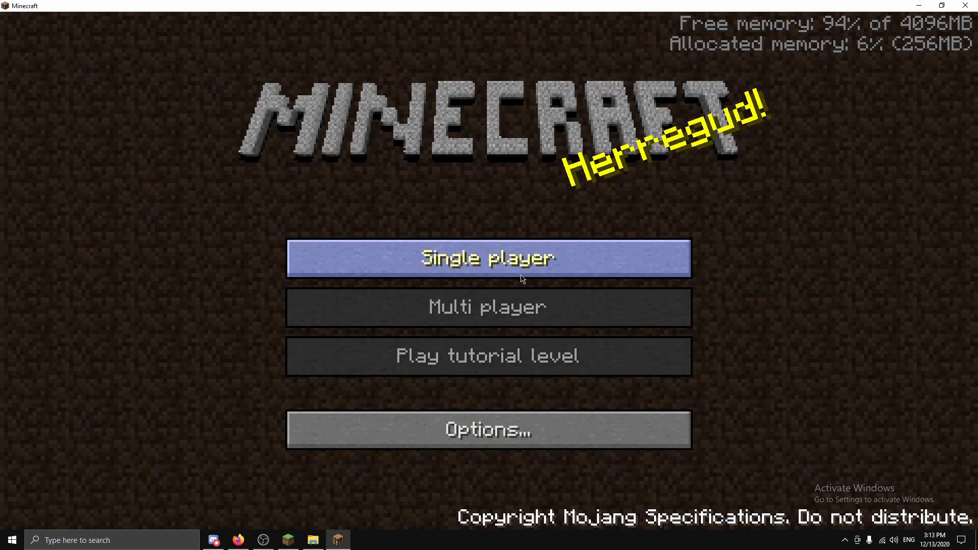
{"action": "left_click", "coordinate": [488, 258]}
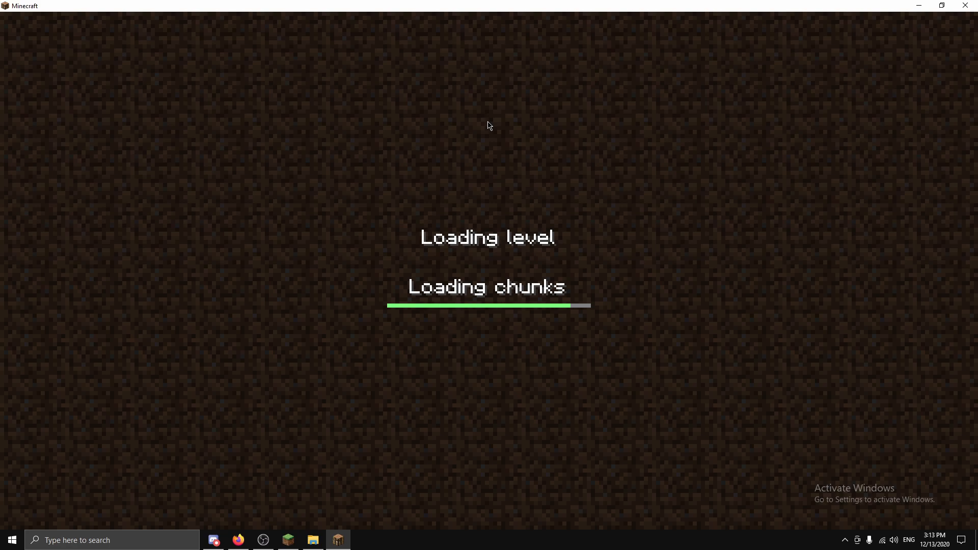
{"action": "mouse_move", "coordinate": [371, 311]}
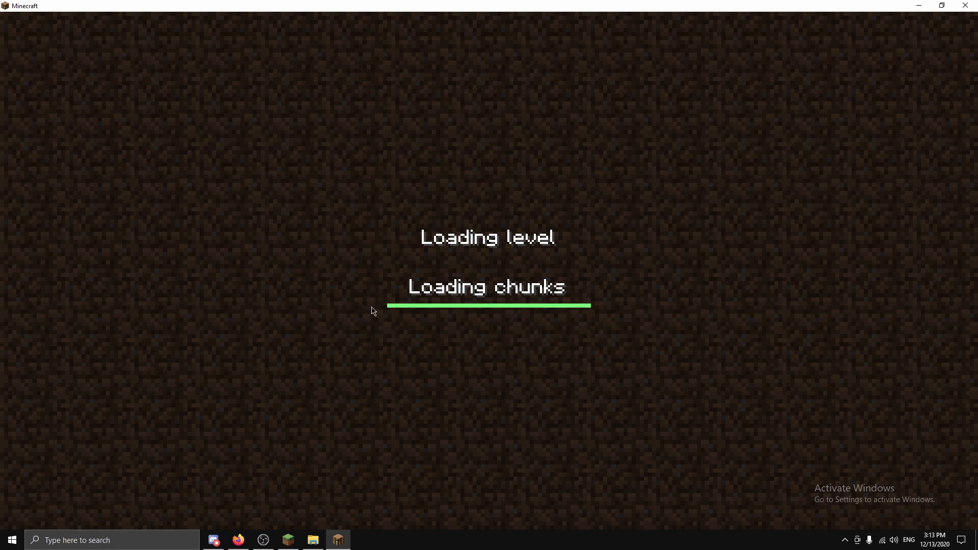
{"action": "mouse_move", "coordinate": [486, 305]}
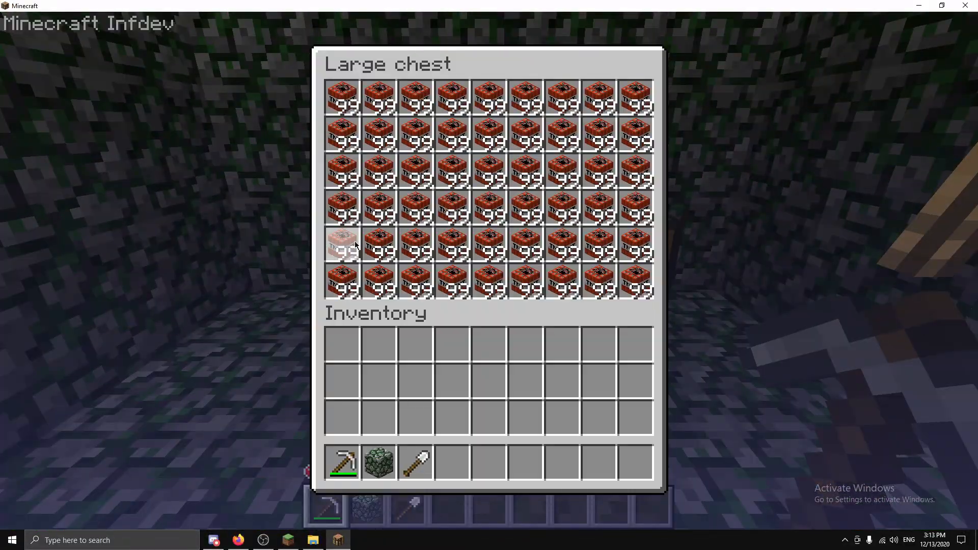
Step: Close the large chest full of TNT with Escape
{"action": "key", "text": "Escape"}
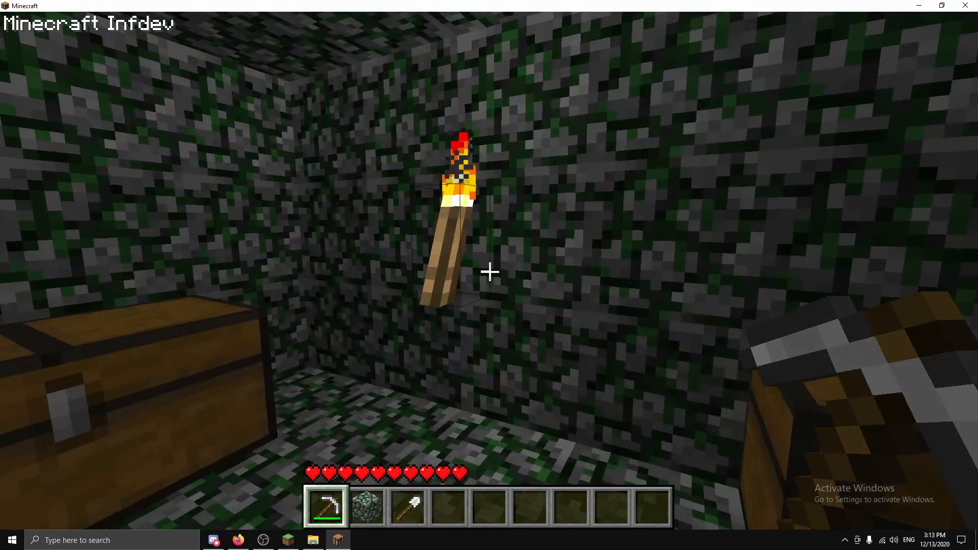
{"action": "mouse_move", "coordinate": [489, 272]}
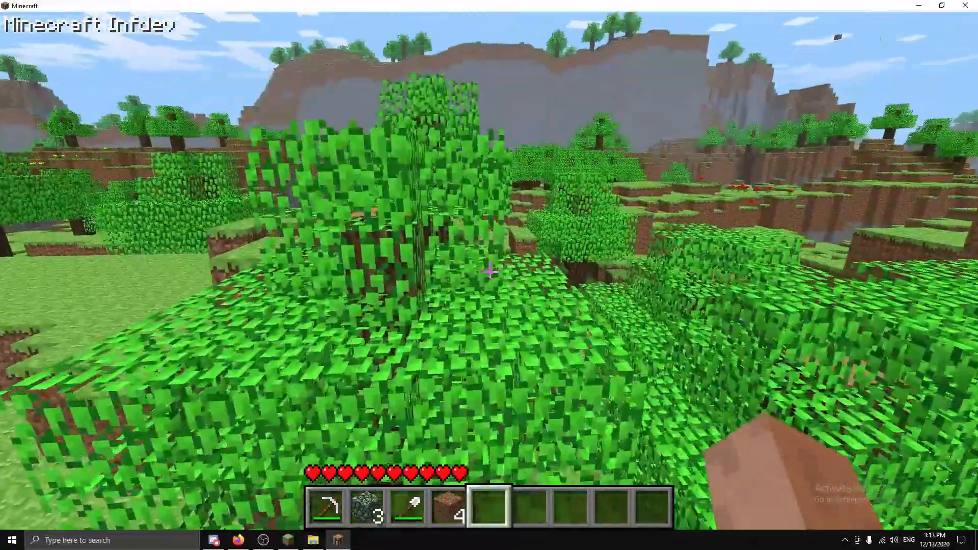
{"action": "mouse_move", "coordinate": [489, 271]}
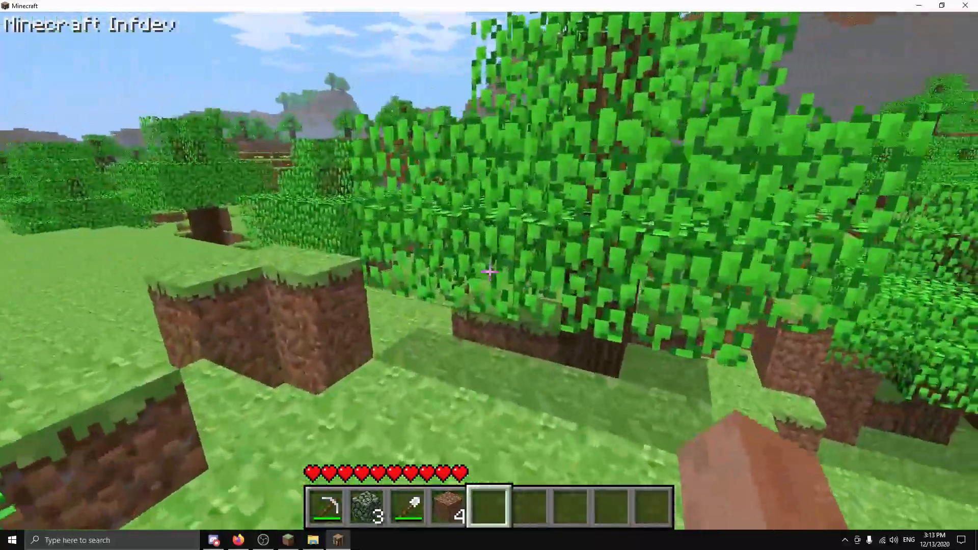